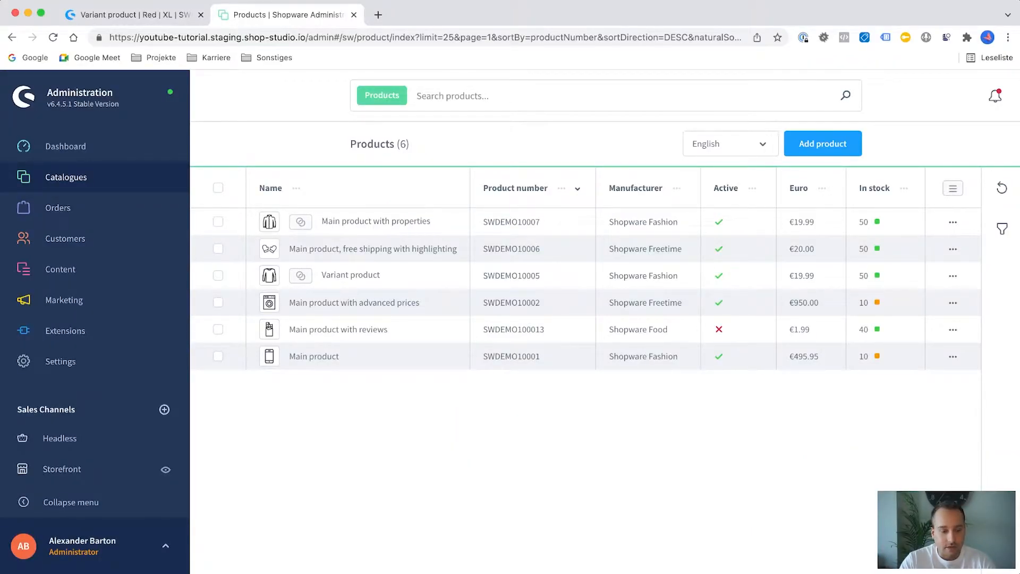
# Open a blank new product form from the Catalogues > Products list.
pyautogui.click(65, 177)
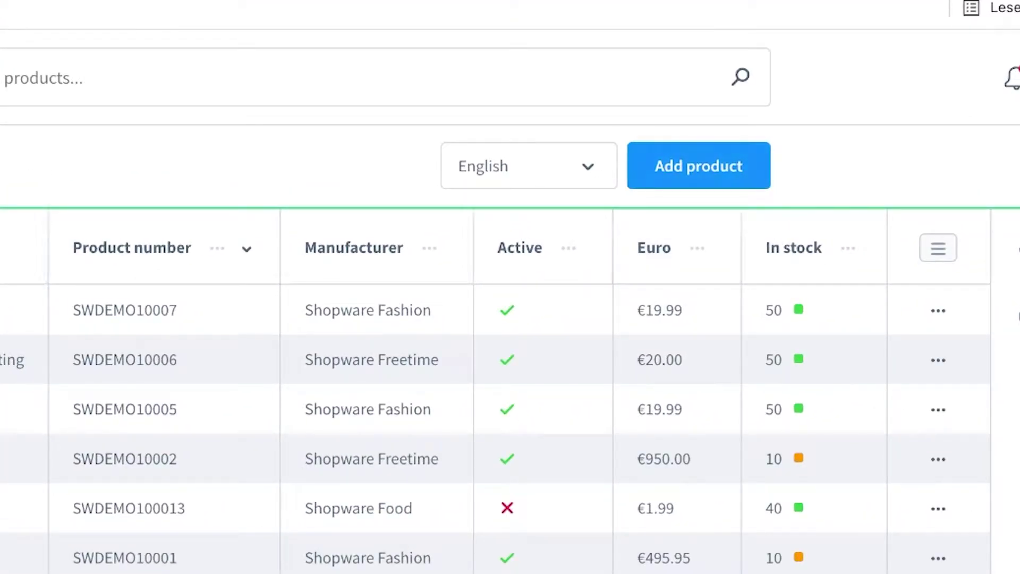
pyautogui.click(699, 165)
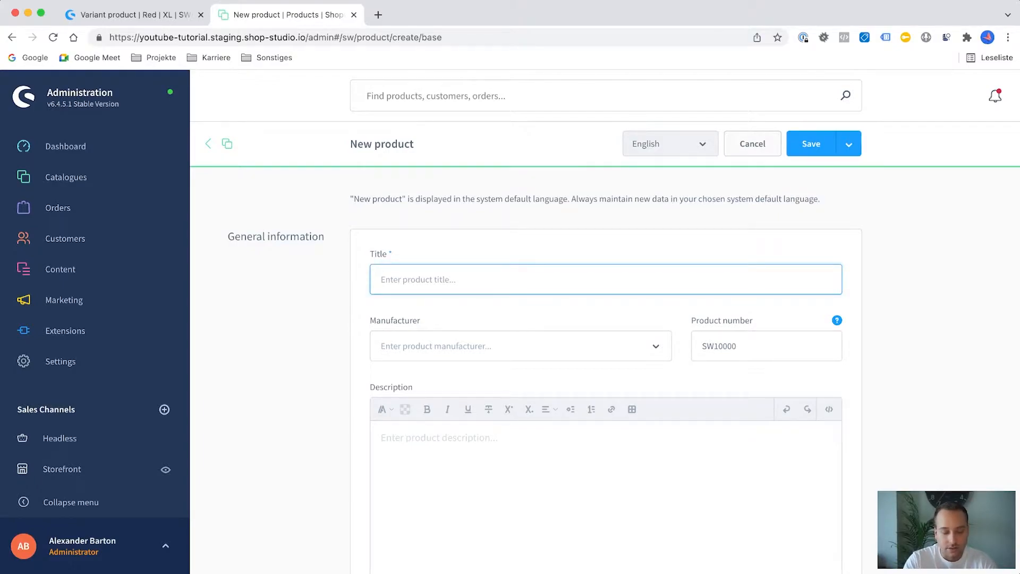
# Title the product 'My super product' and set its manufacturer to shopware AG.
pyautogui.write('My')
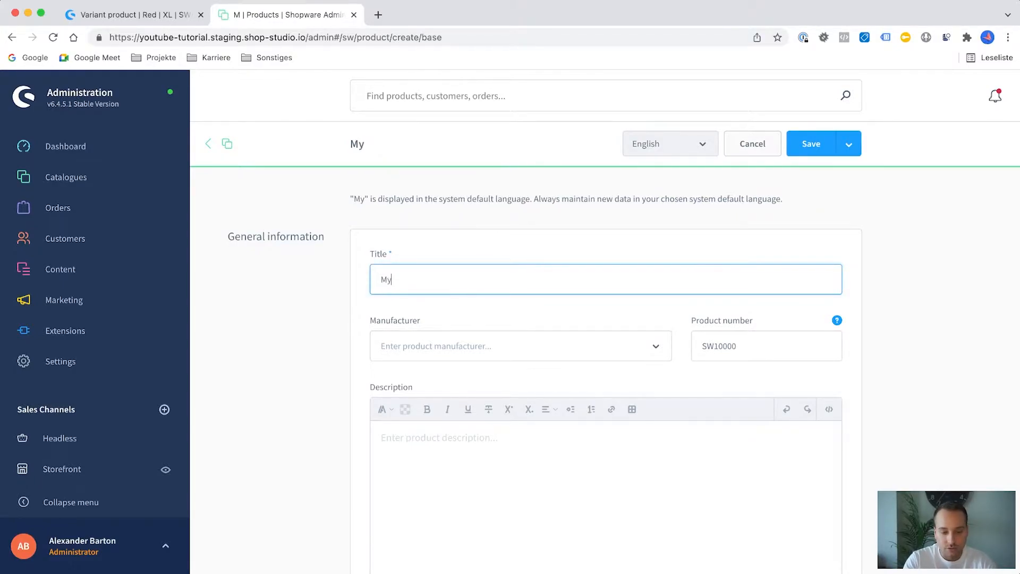
pyautogui.write('super product')
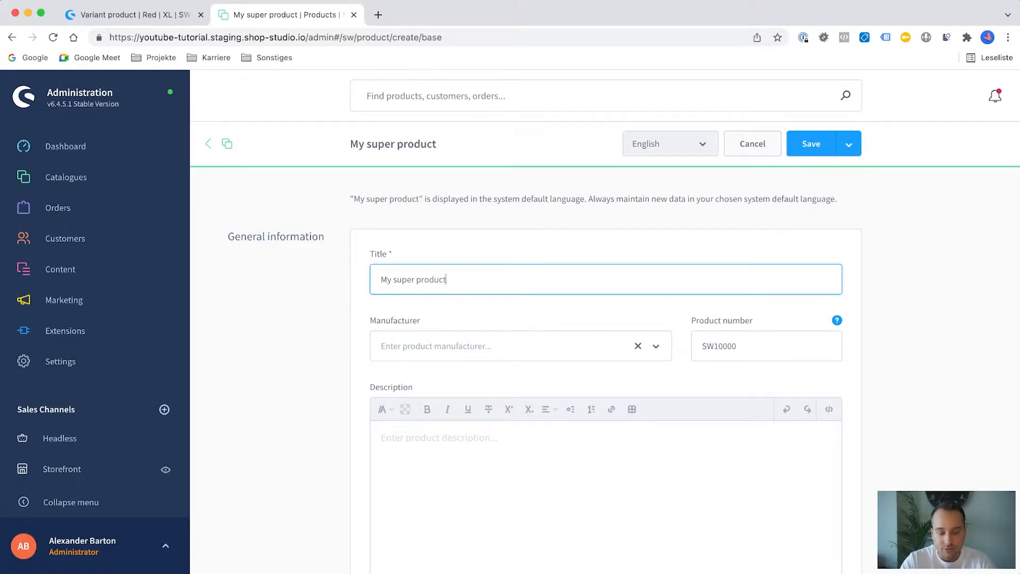
pyautogui.click(498, 346)
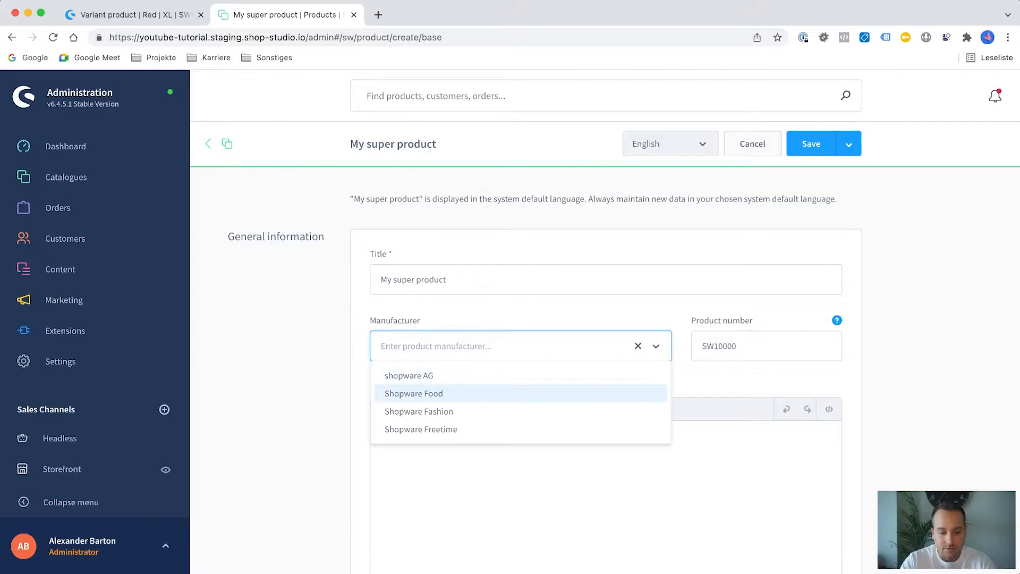
pyautogui.click(410, 376)
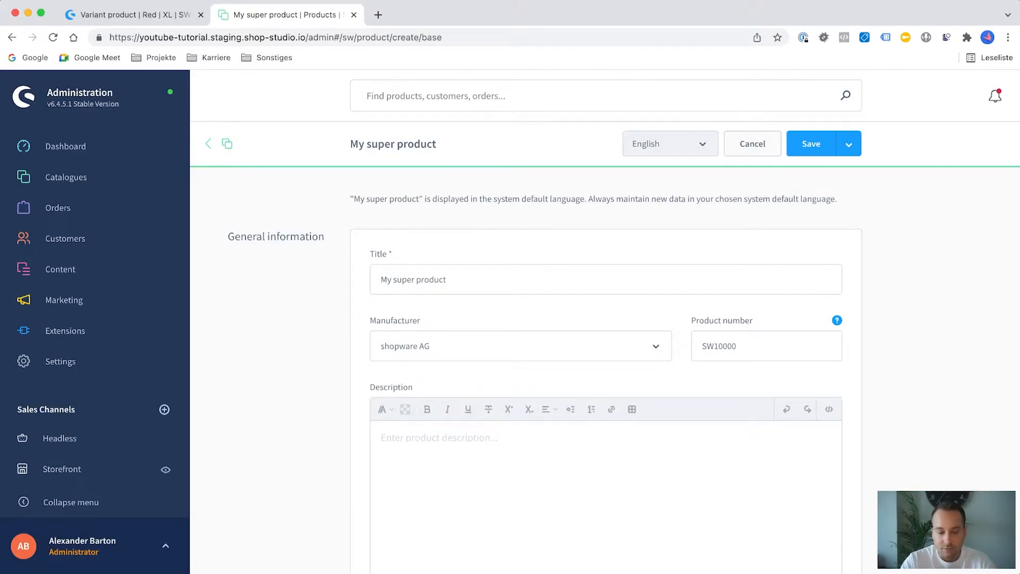
pyautogui.scroll(-3)
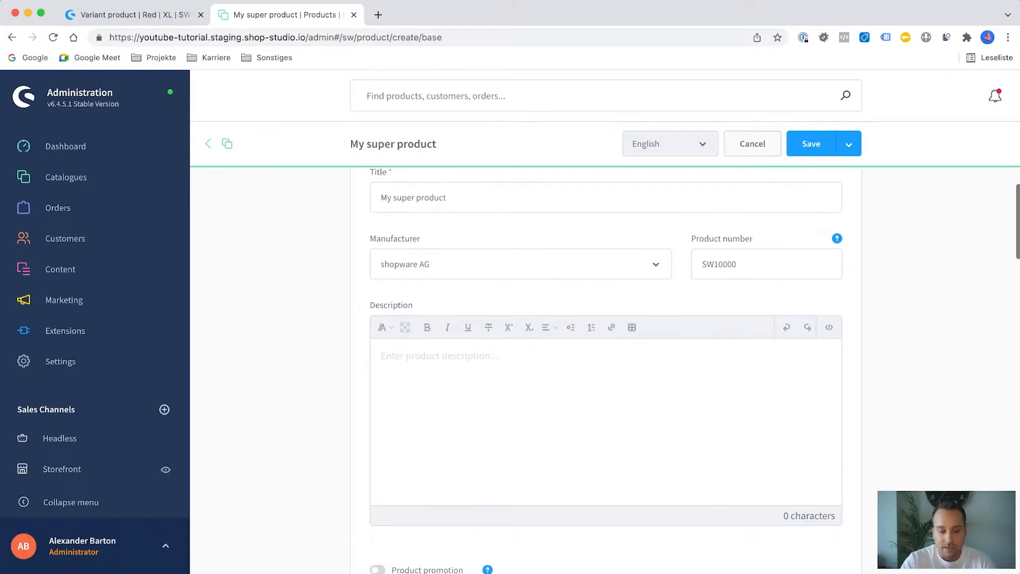
pyautogui.scroll(-3)
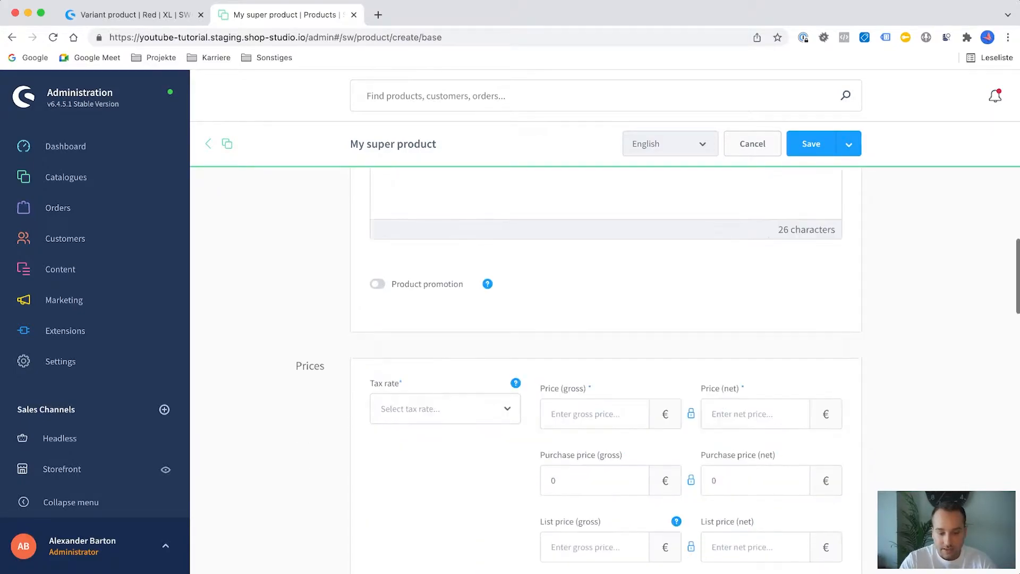
pyautogui.scroll(-3)
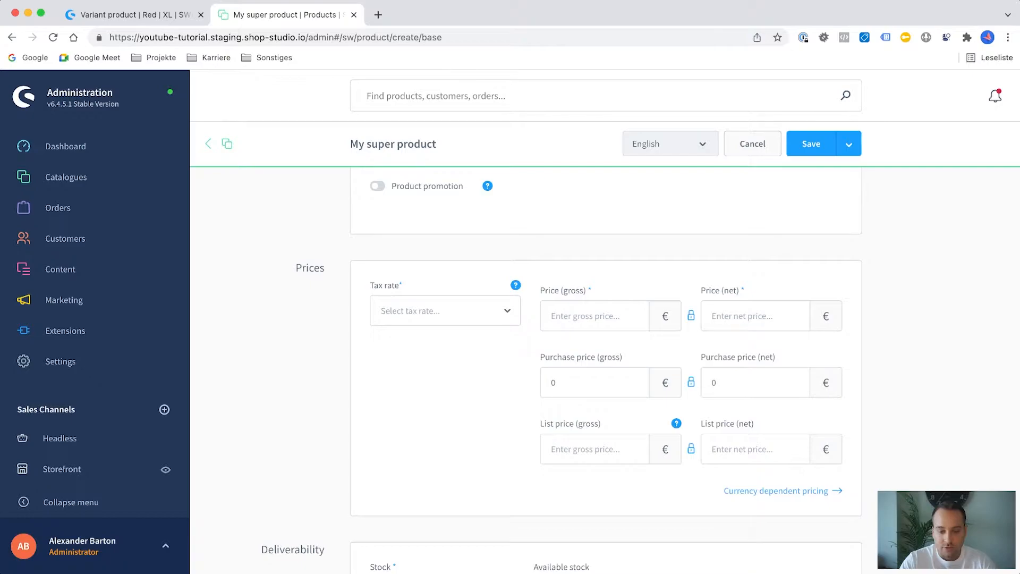
# Enter a gross price of 100 and select the Standard tax rate.
pyautogui.click(594, 315)
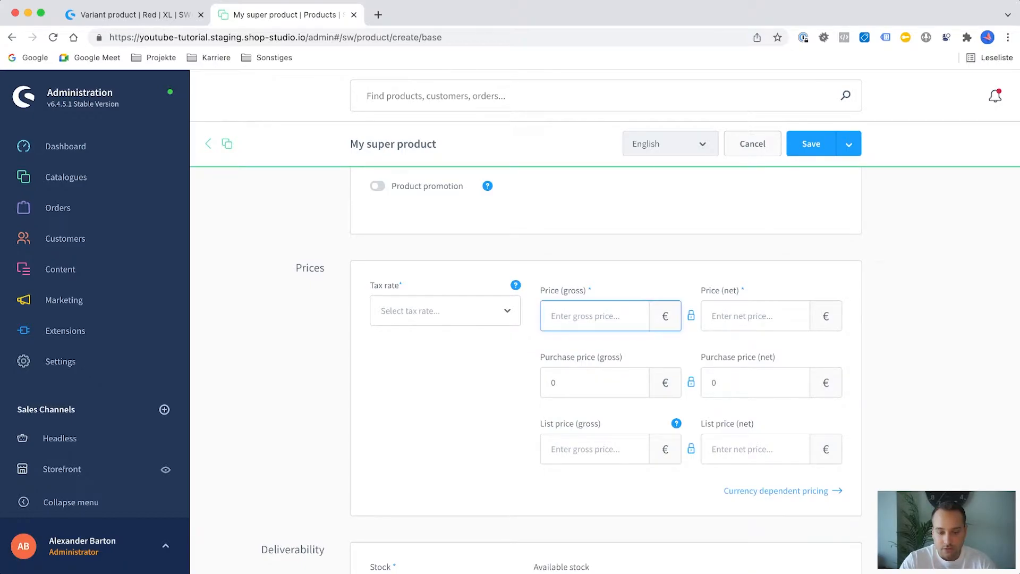
pyautogui.write('1')
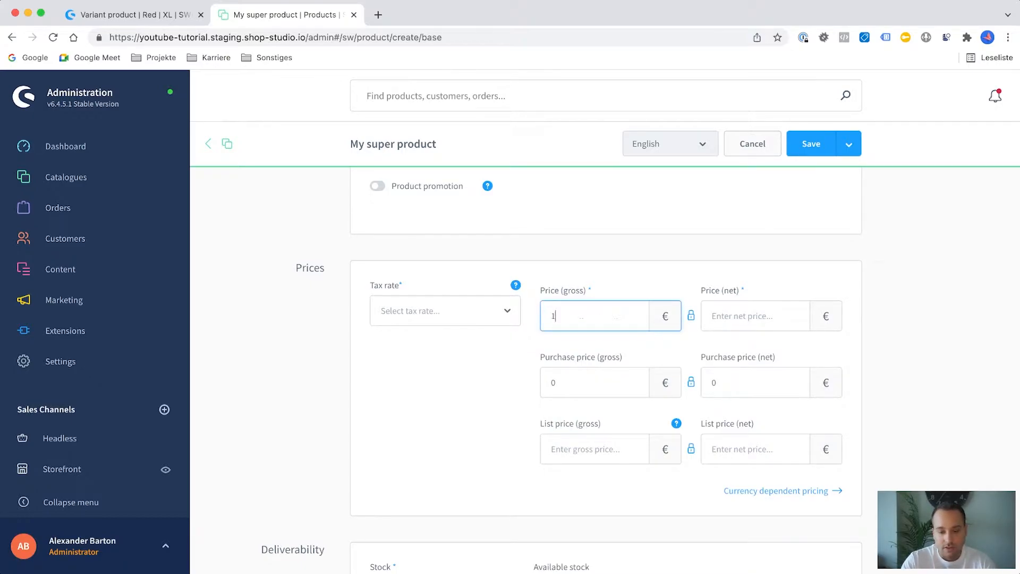
pyautogui.write('00')
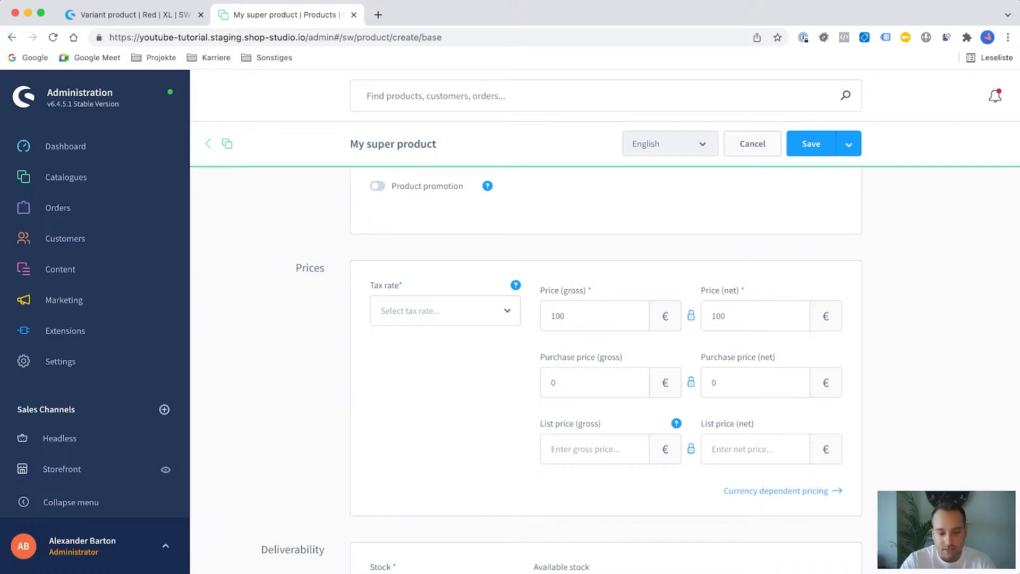
pyautogui.click(446, 311)
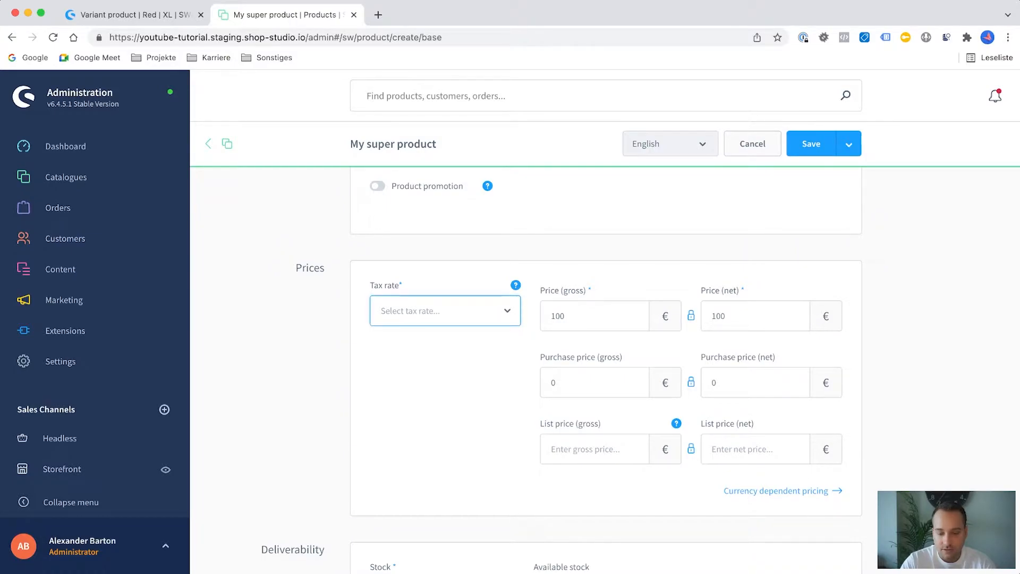
pyautogui.click(445, 311)
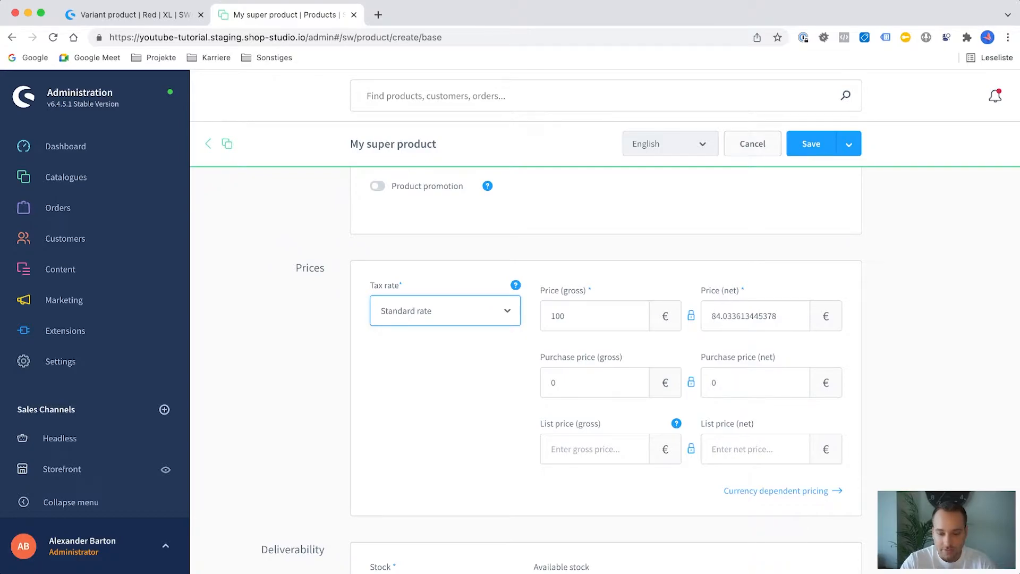
pyautogui.moveTo(811, 144)
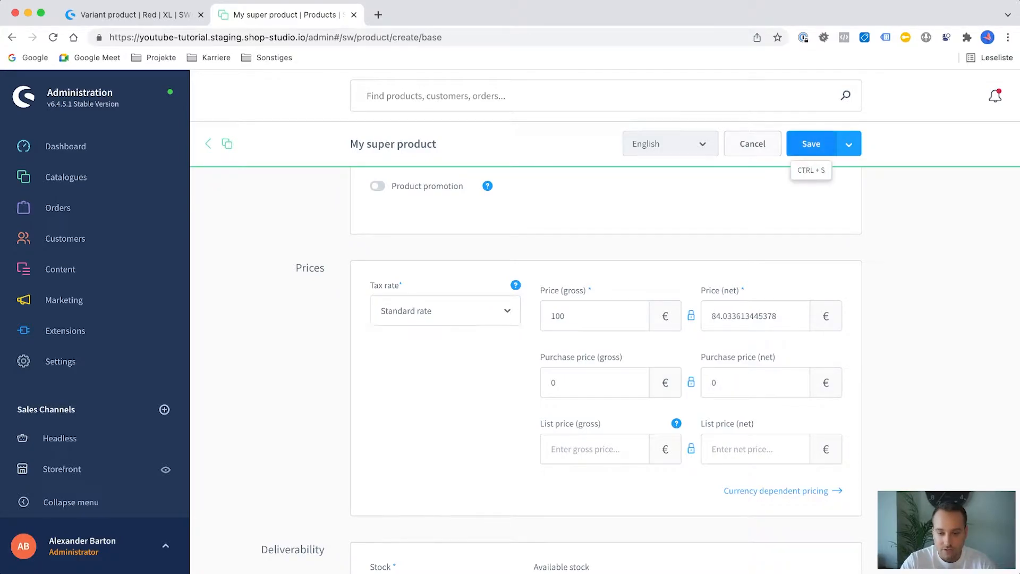
# Fix the save error by setting stock to 100, then save My super product.
pyautogui.click(811, 144)
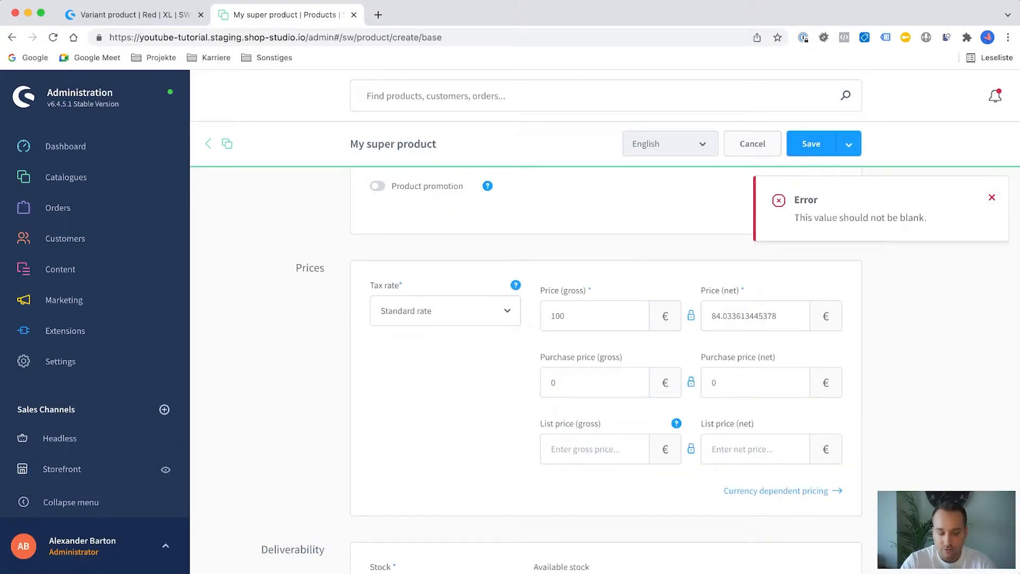
pyautogui.scroll(-3)
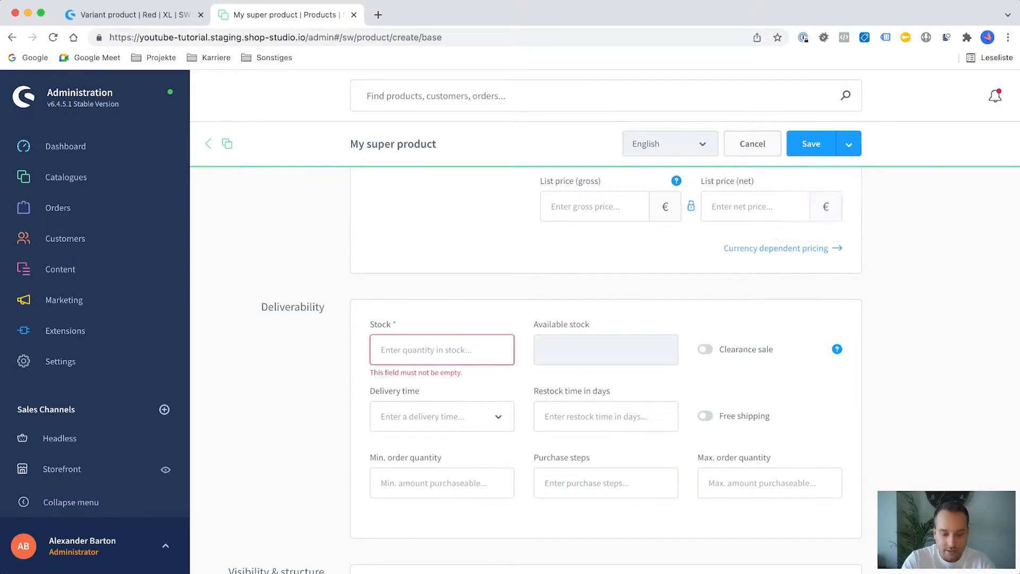
pyautogui.write('100')
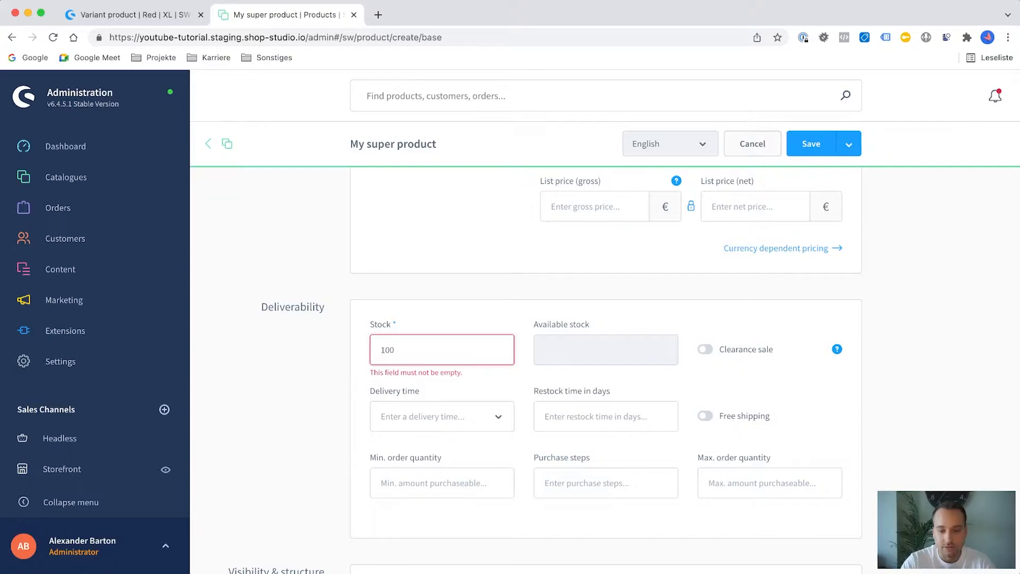
pyautogui.click(811, 143)
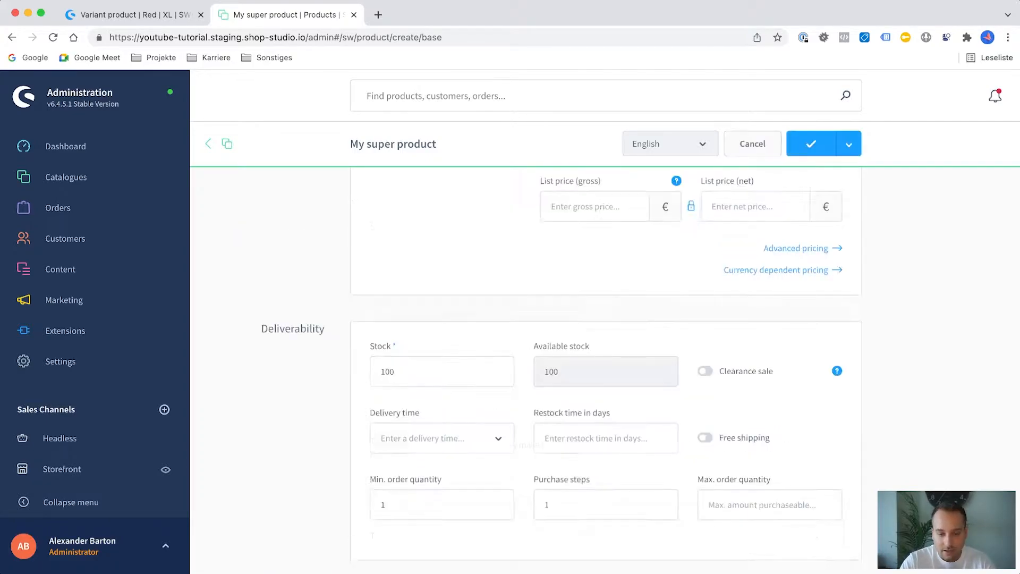
pyautogui.click(811, 143)
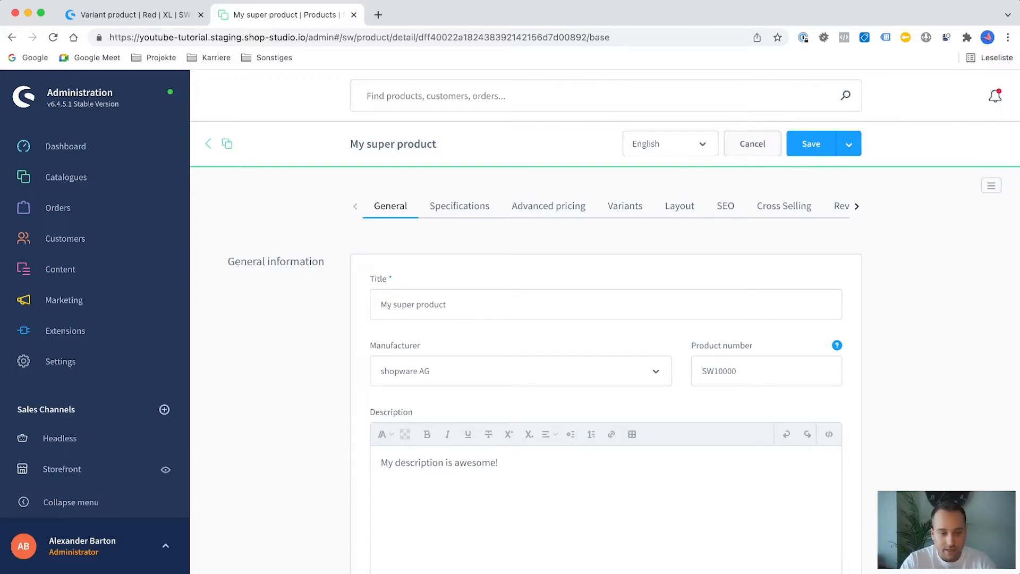
pyautogui.click(133, 15)
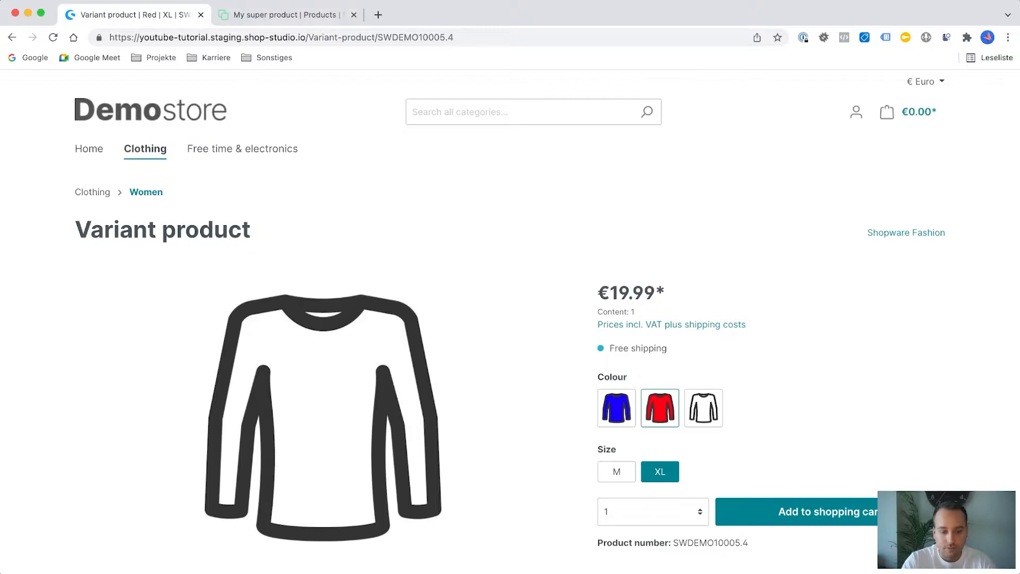
# Search the storefront for 'My super pro' and open the My super product page.
pyautogui.write('My sup')
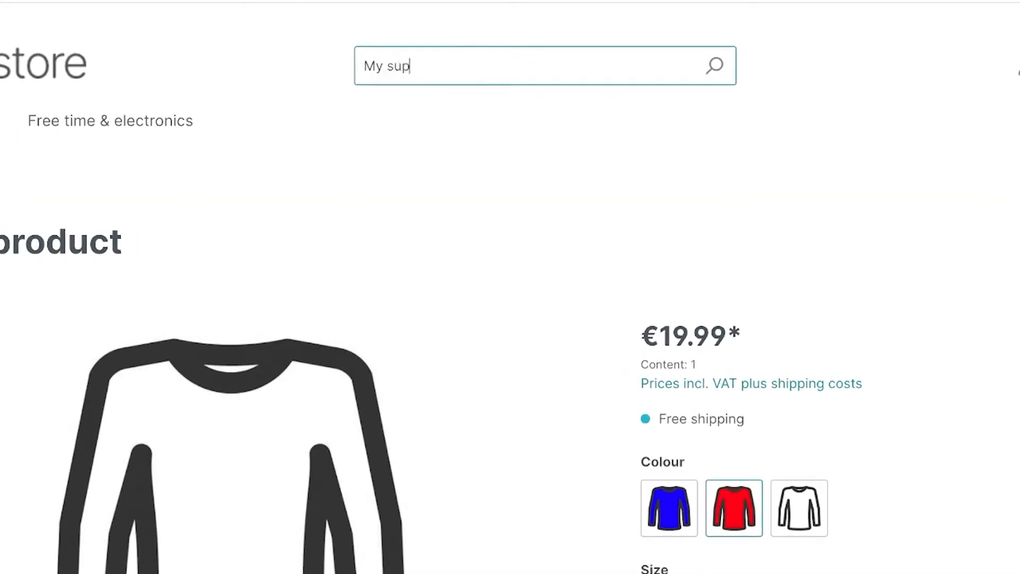
pyautogui.write('er pro')
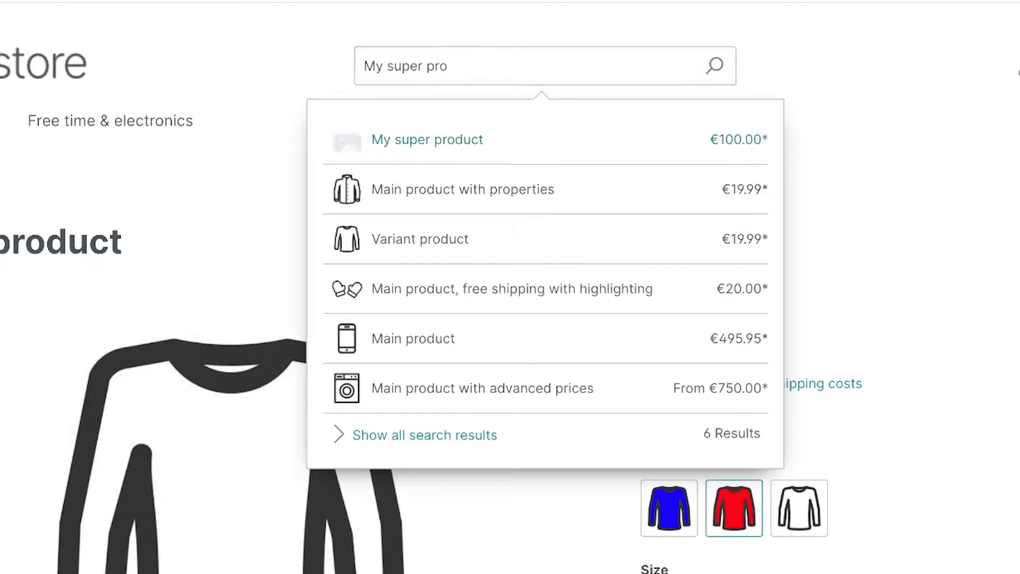
pyautogui.click(427, 139)
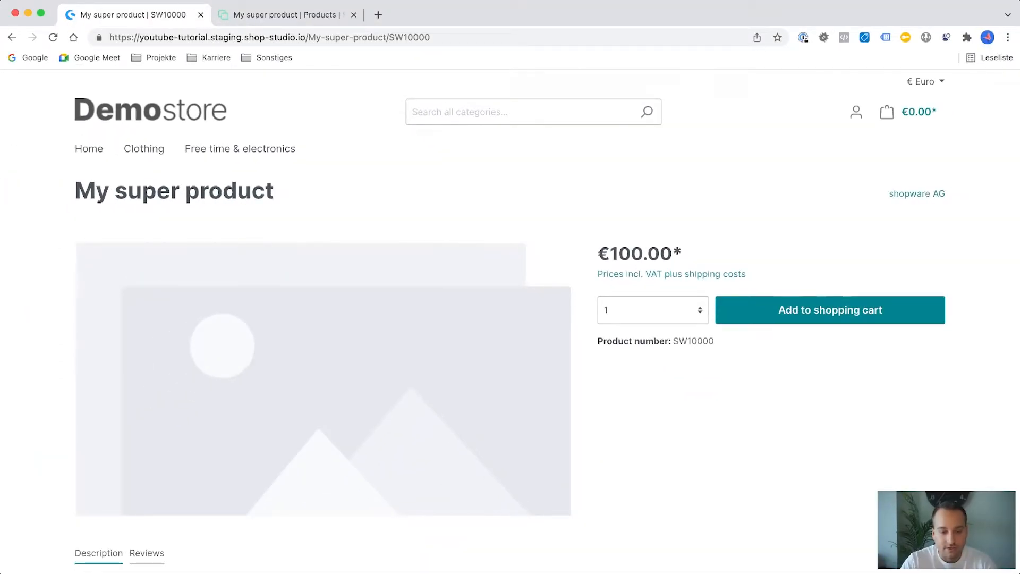
pyautogui.scroll(-3)
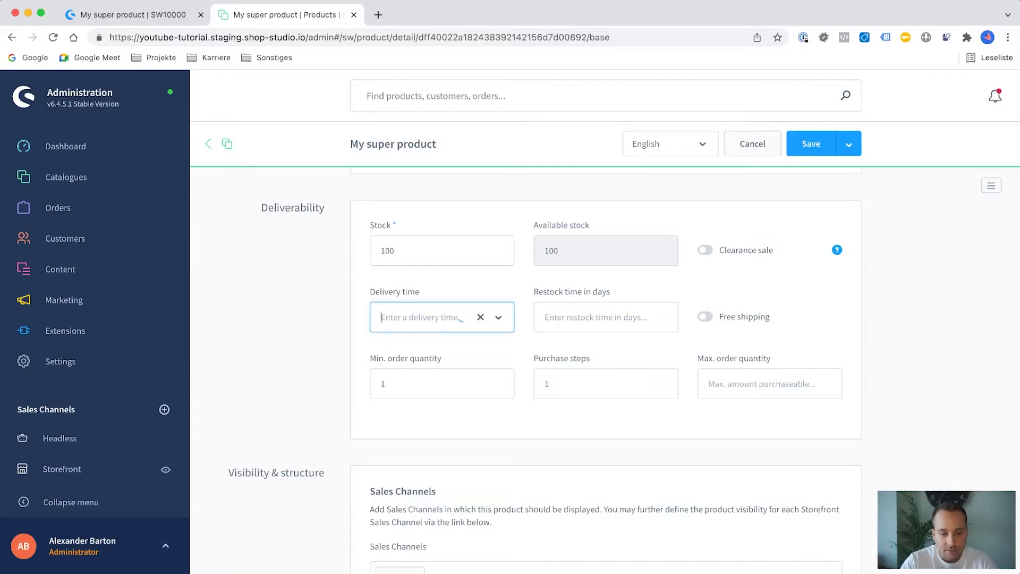
# Set delivery time to 2-5 days, minimum order quantity 2 and purchase steps 2.
pyautogui.click(442, 317)
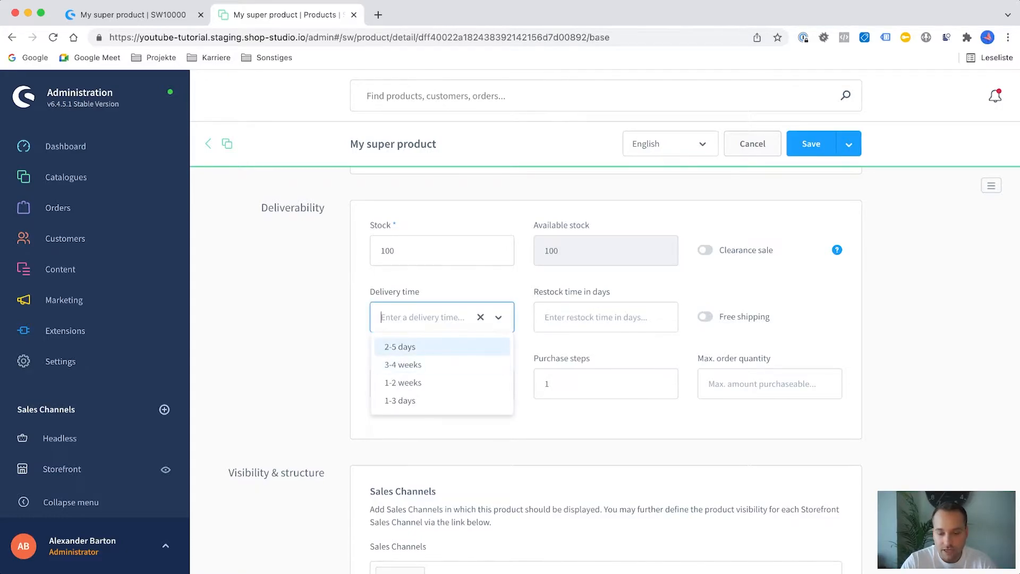
pyautogui.click(400, 347)
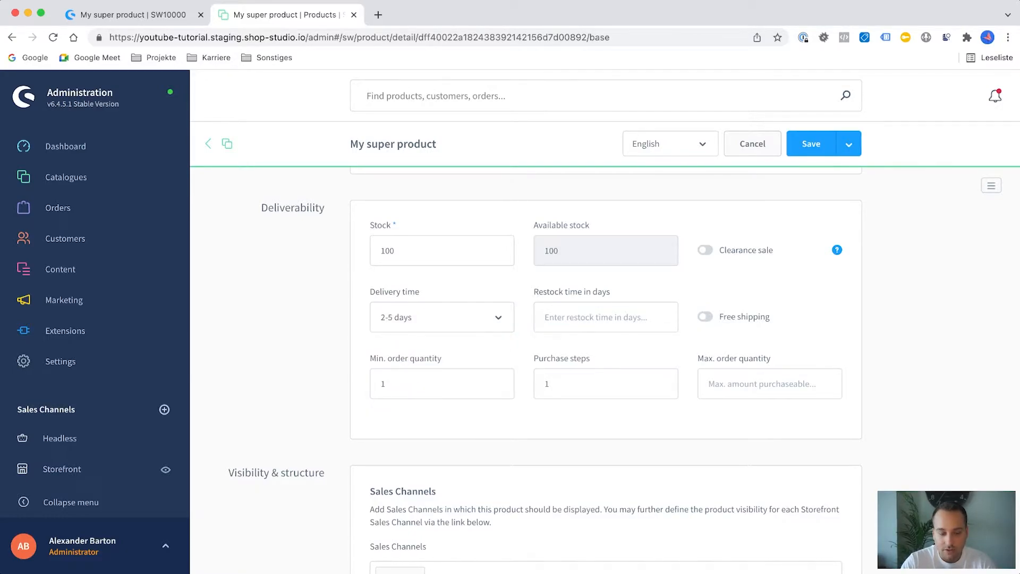
pyautogui.scroll(-3)
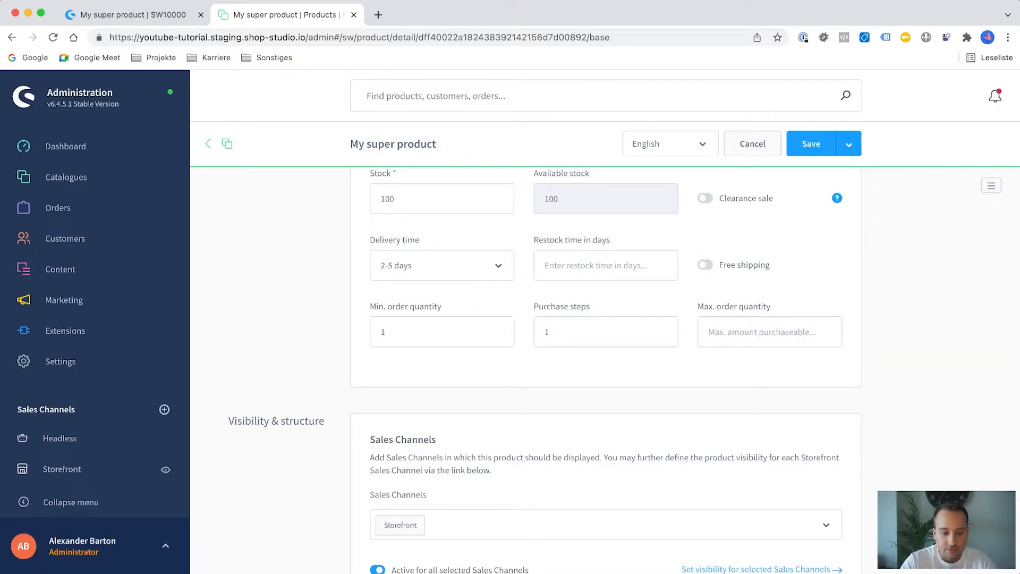
pyautogui.click(442, 332)
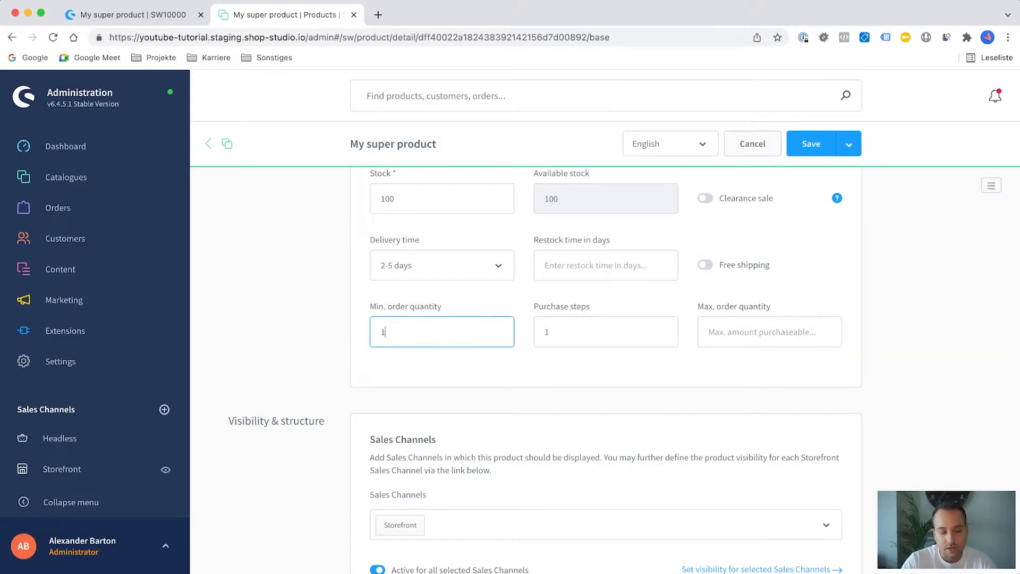
pyautogui.write('2')
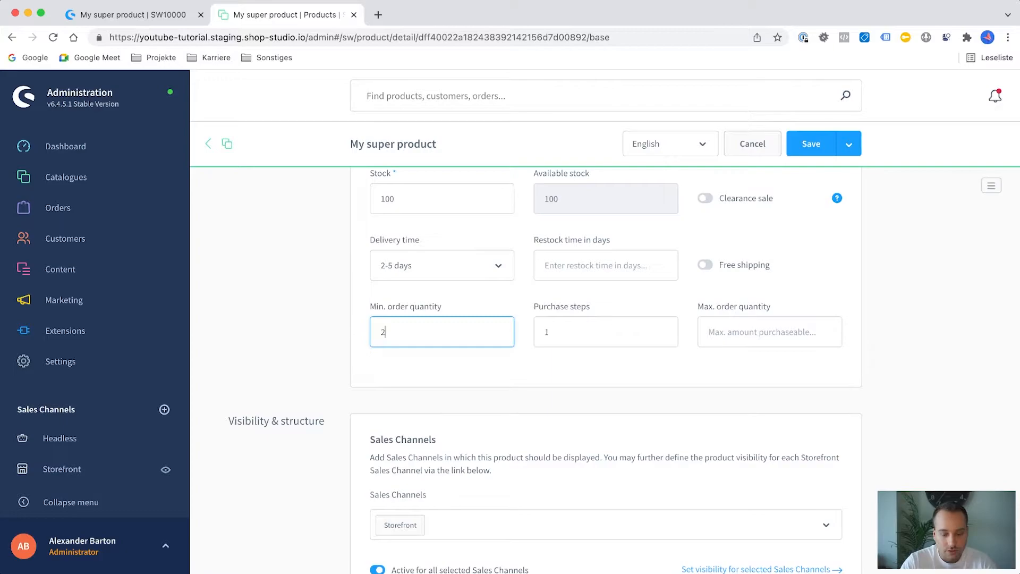
pyautogui.click(606, 332)
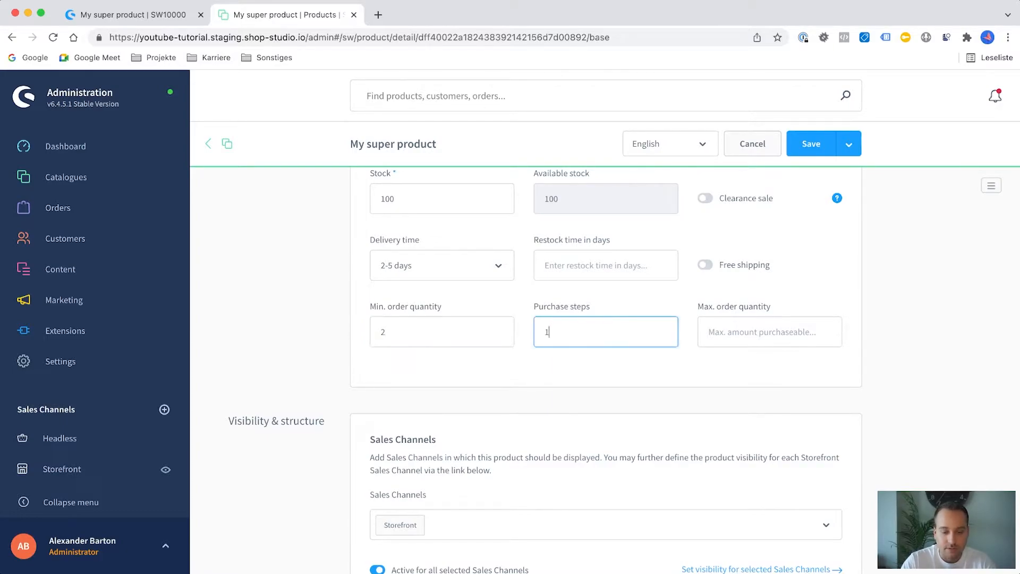
pyautogui.write('2')
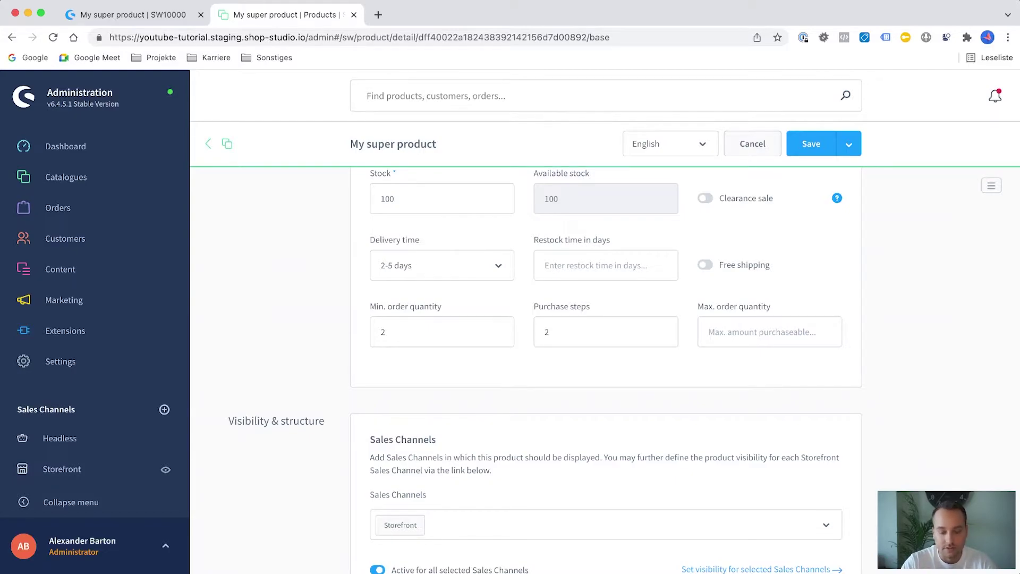
pyautogui.scroll(-3)
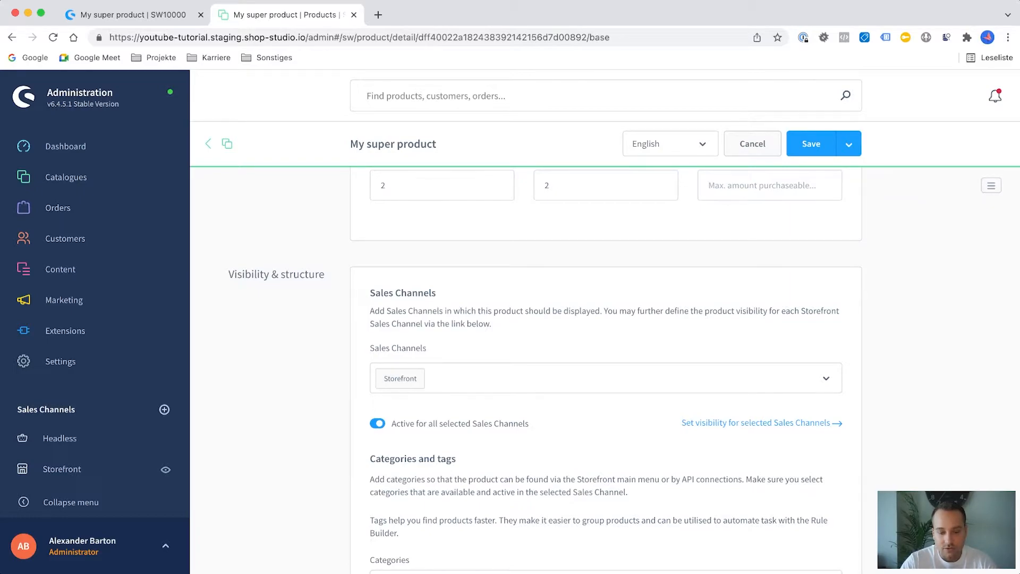
# Add the Headless sales channel and set the product hidden in Headless listings.
pyautogui.scroll(-3)
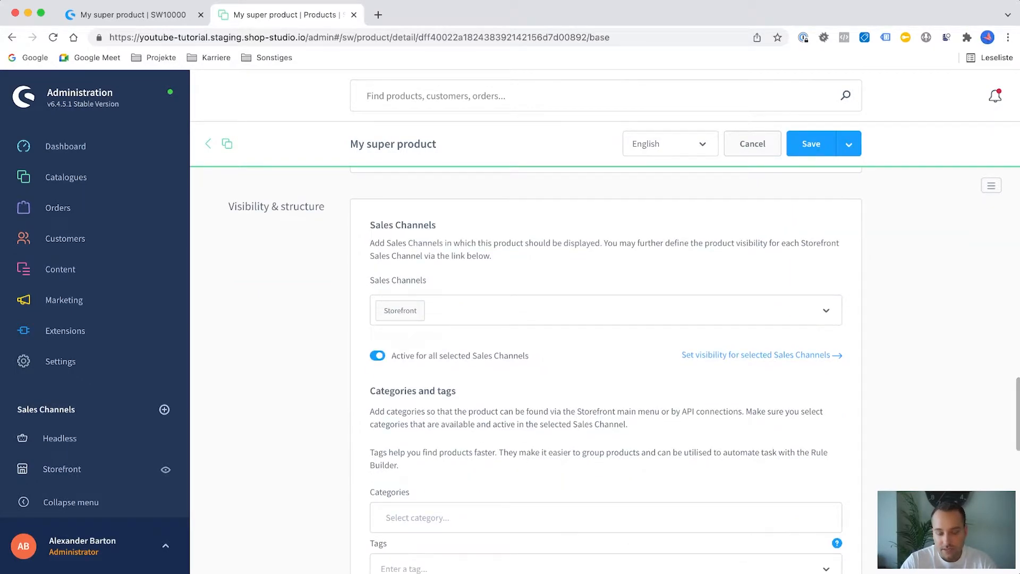
pyautogui.click(827, 310)
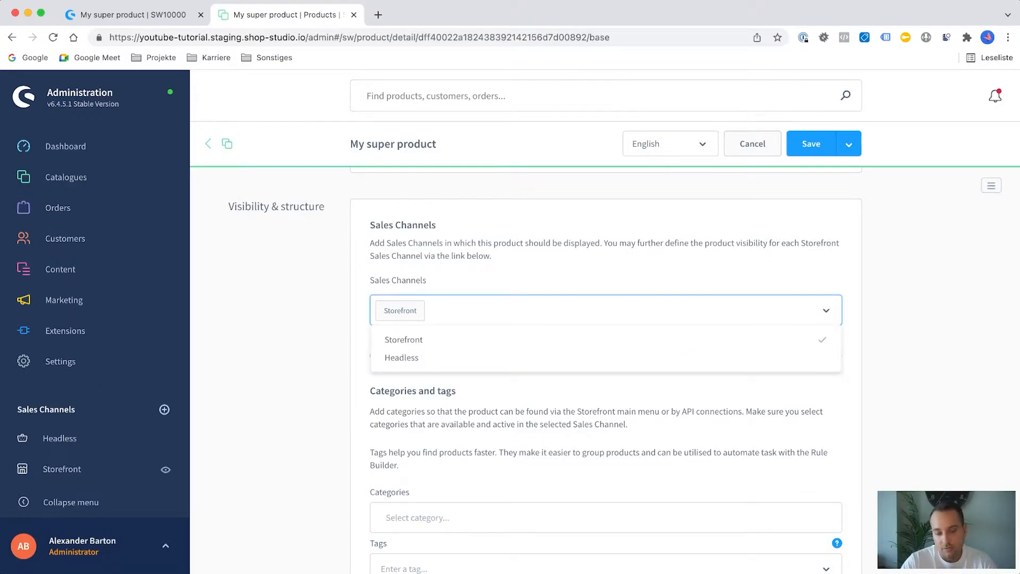
pyautogui.click(401, 358)
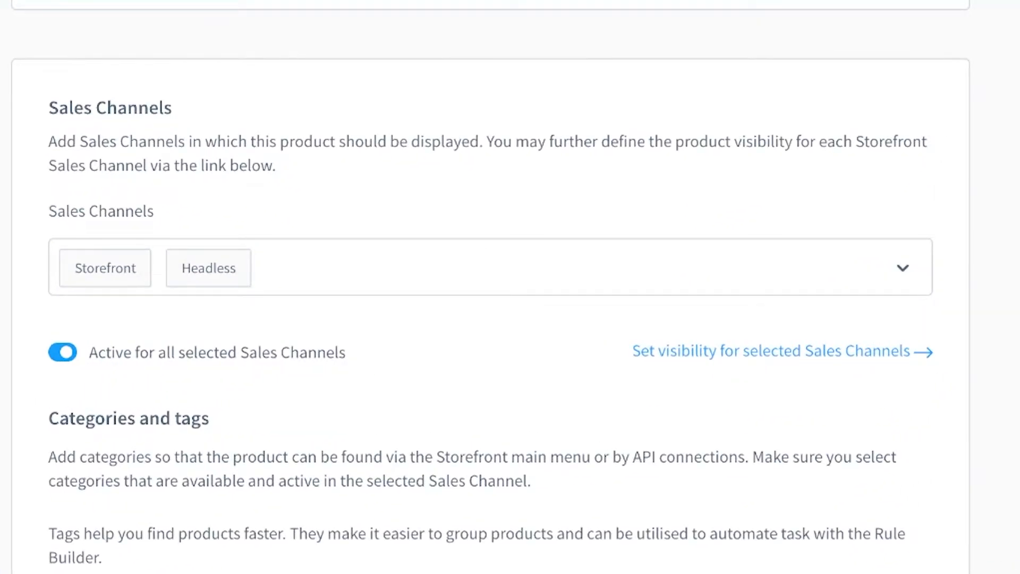
pyautogui.click(775, 351)
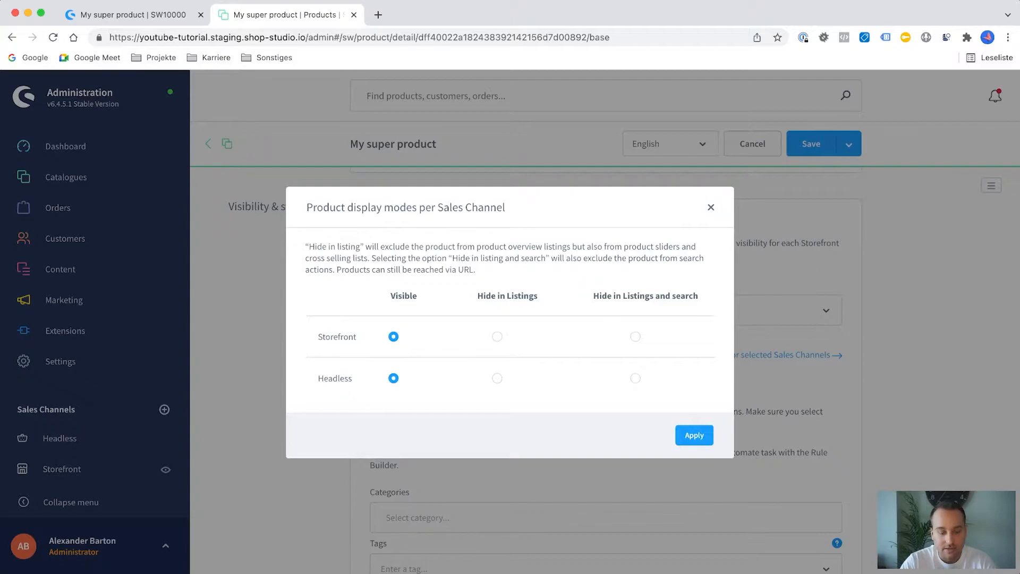
pyautogui.click(497, 378)
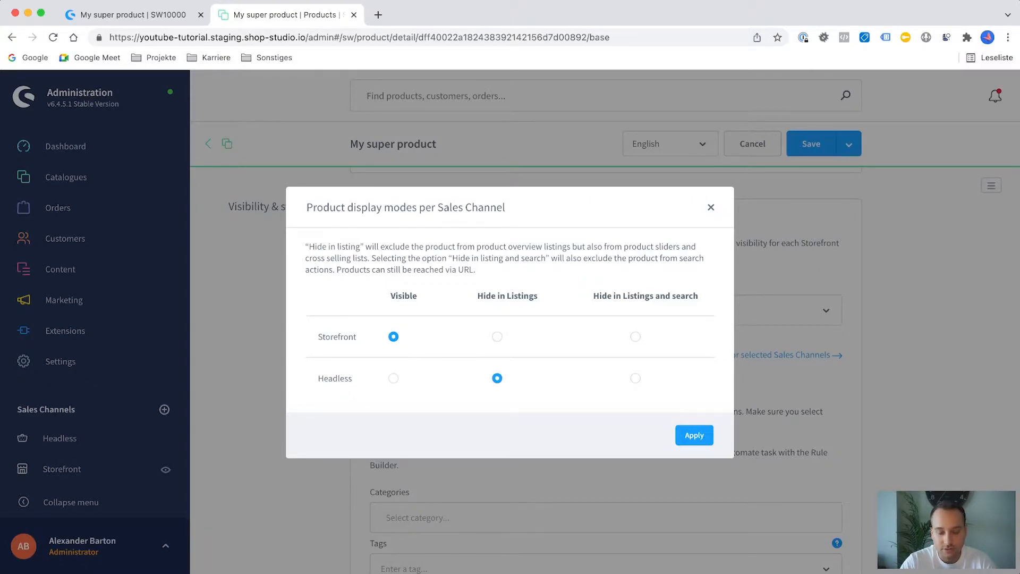
pyautogui.click(695, 435)
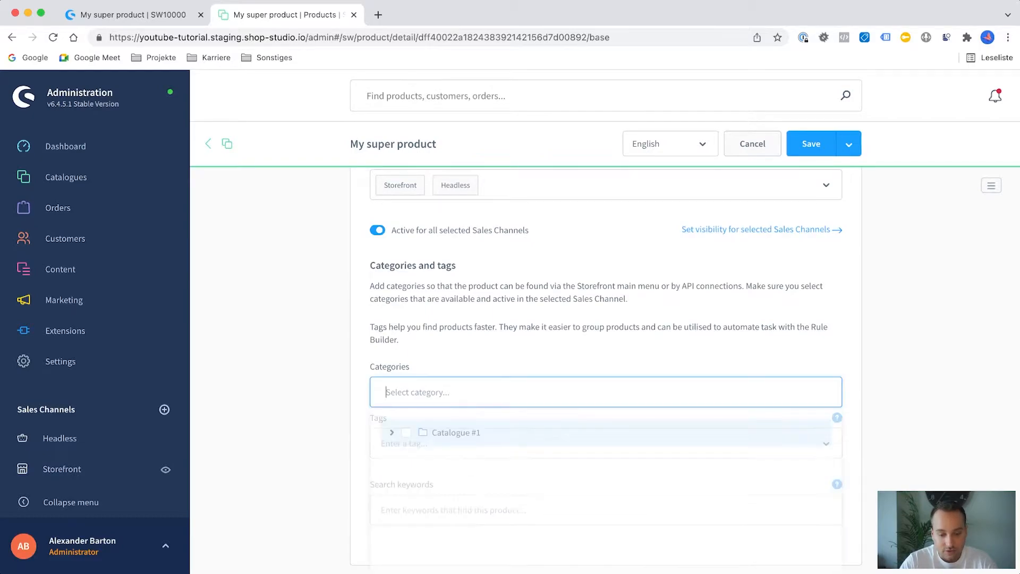
# Assign the product to the Clothing category under Catalogue #1.
pyautogui.click(605, 392)
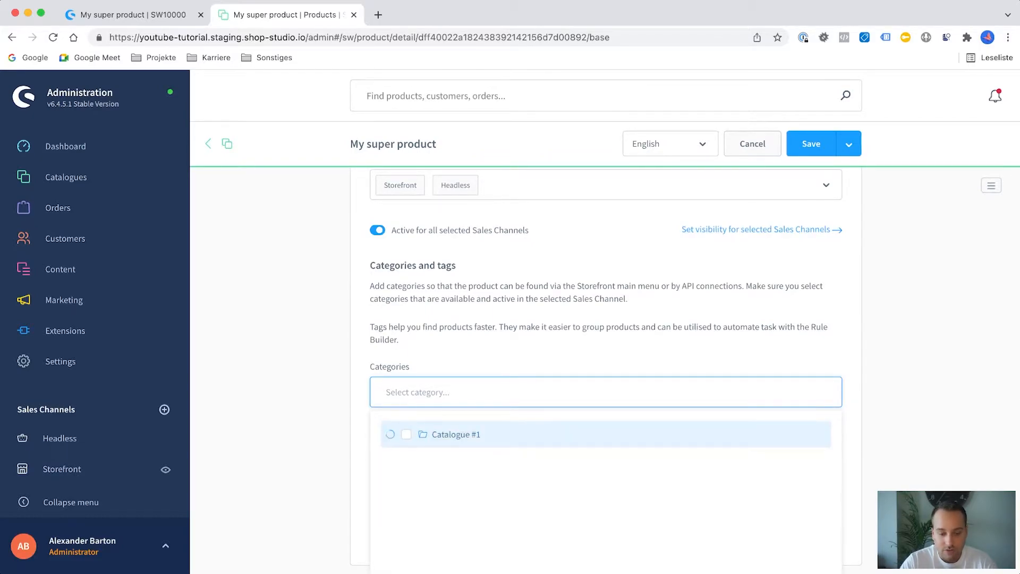
pyautogui.click(390, 434)
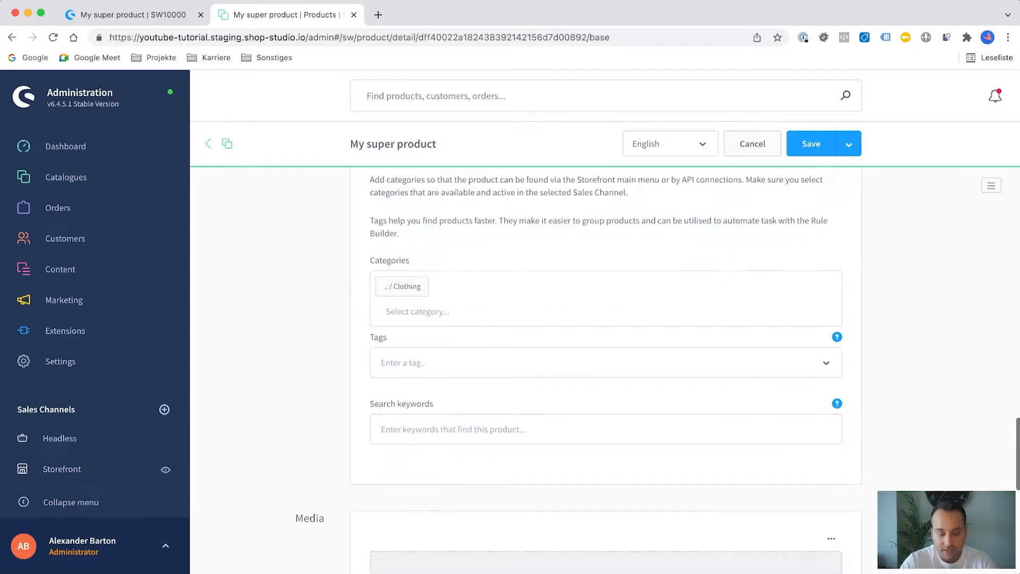
pyautogui.scroll(-3)
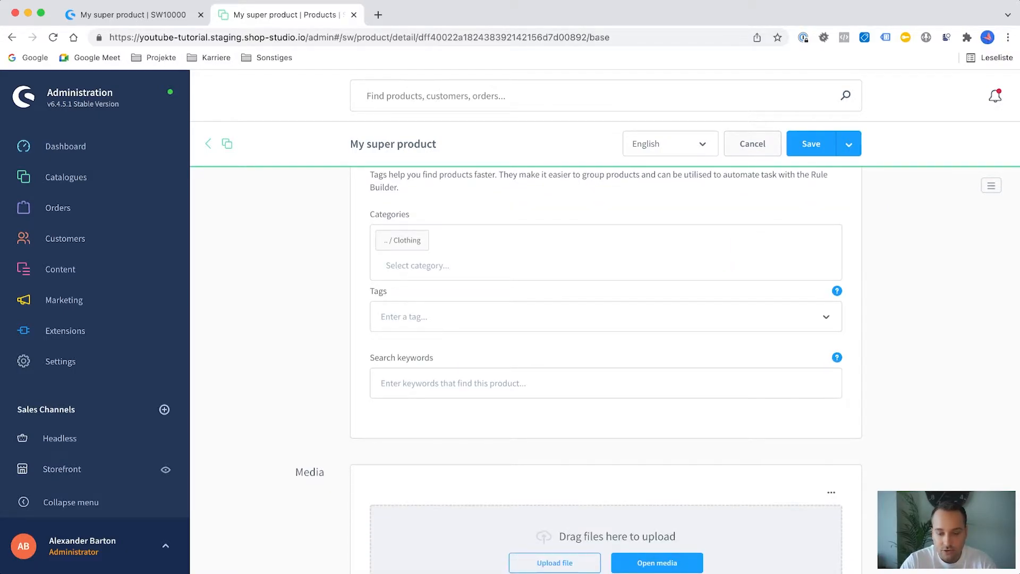
pyautogui.moveTo(837, 357)
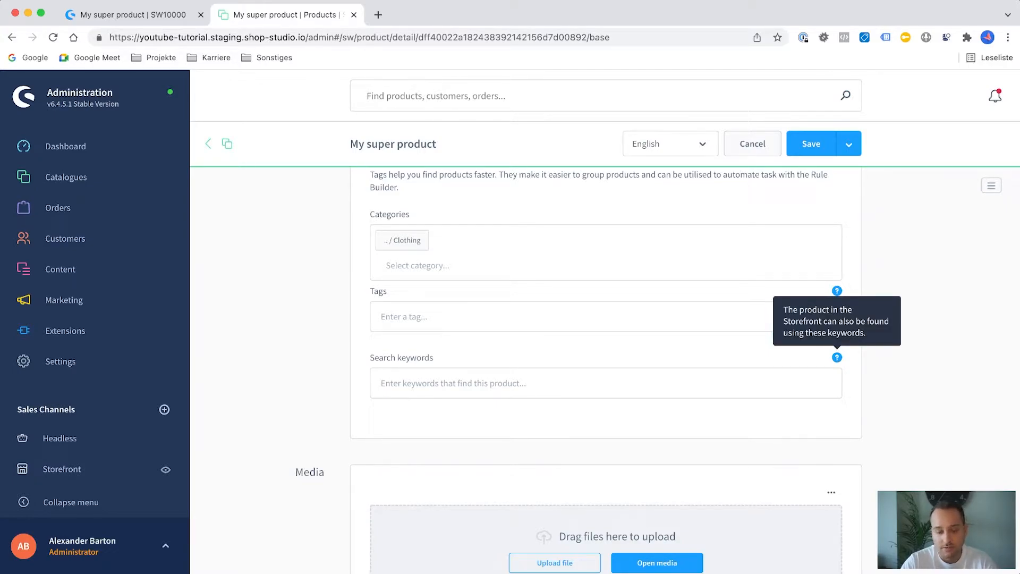
pyautogui.scroll(-3)
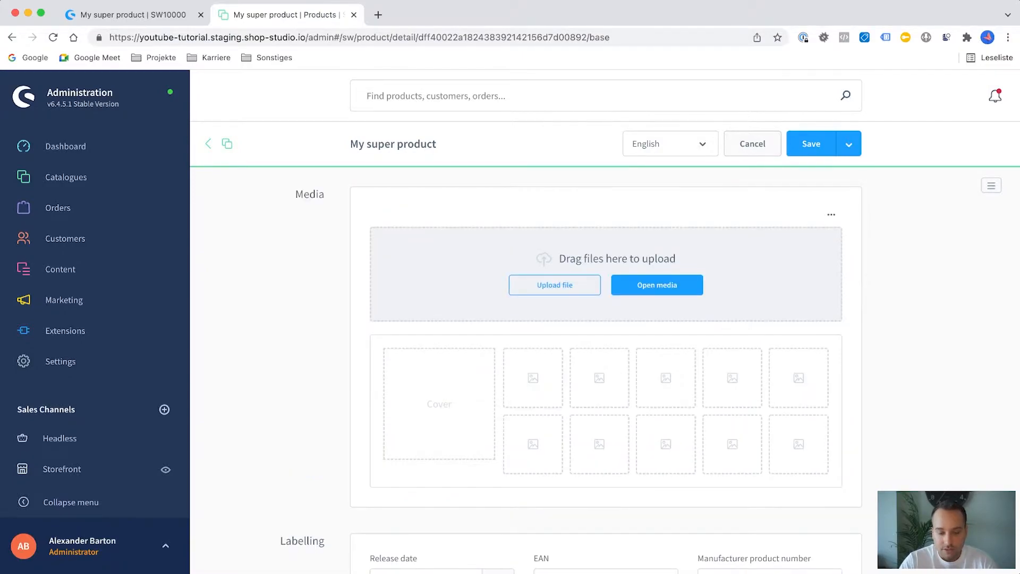
# Add shirt_blue_600x600.jpg as cover plus shirt_red_600x600.jpg, then save.
pyautogui.click(657, 285)
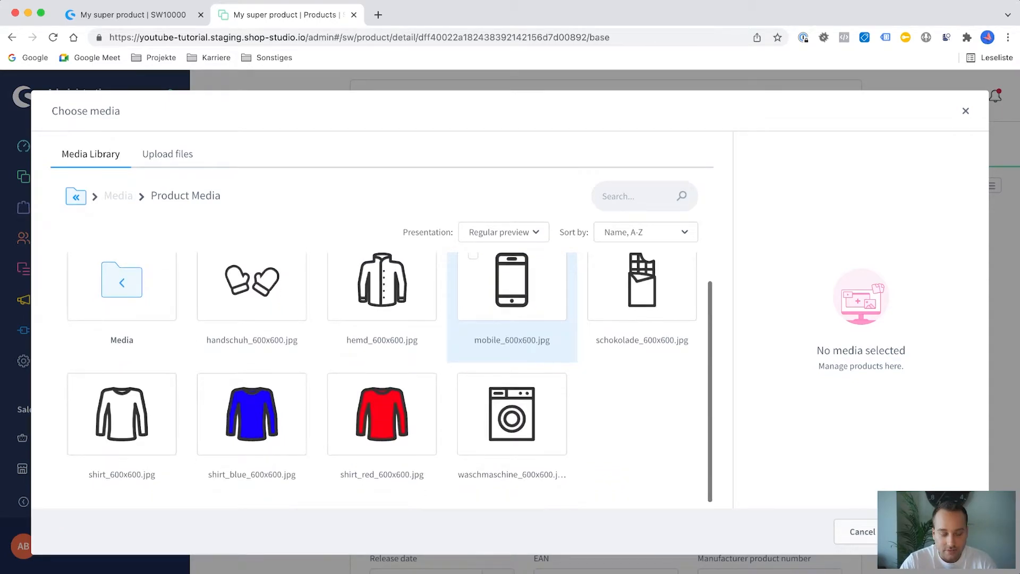
pyautogui.click(251, 415)
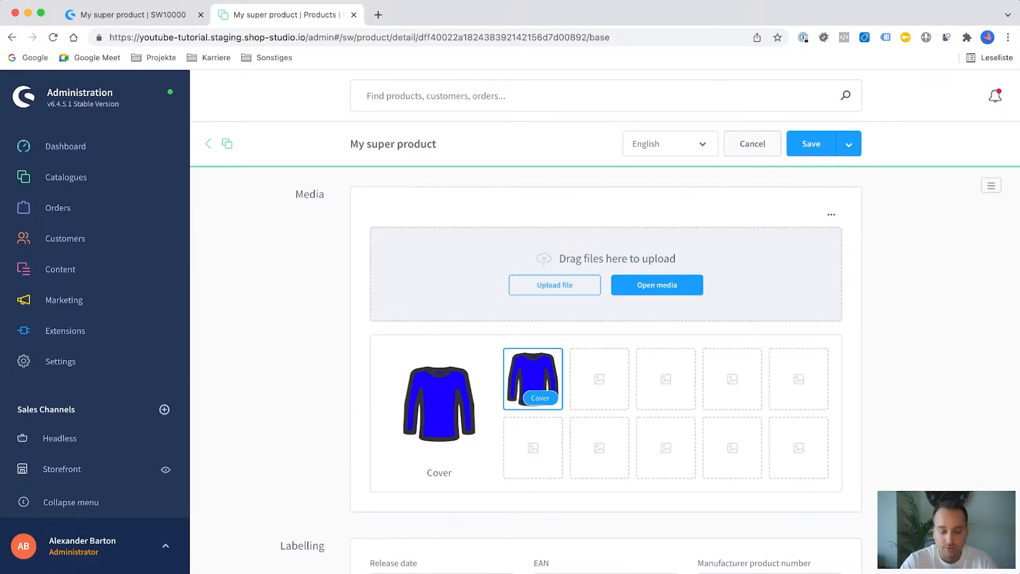
pyautogui.click(657, 285)
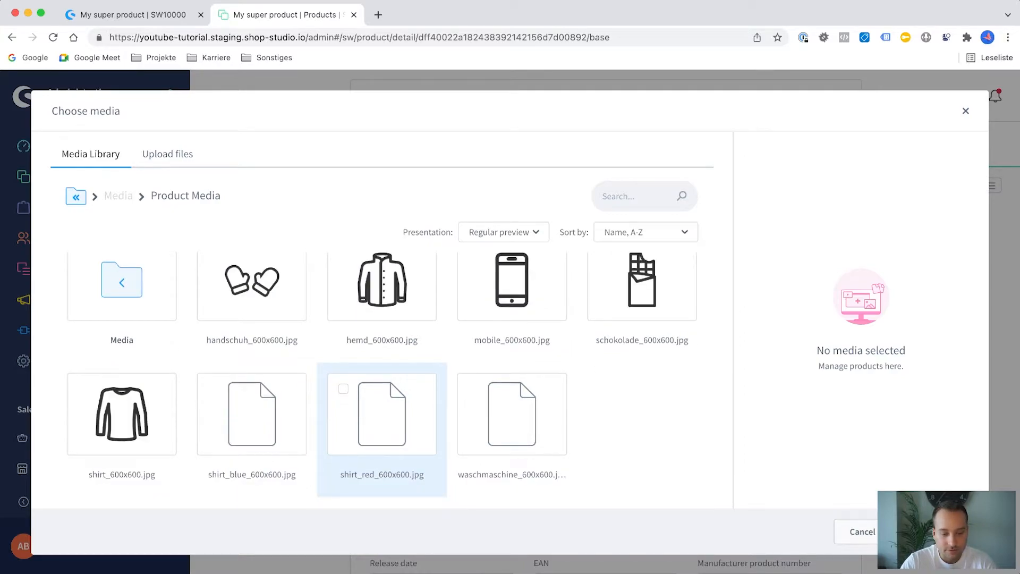
pyautogui.click(382, 414)
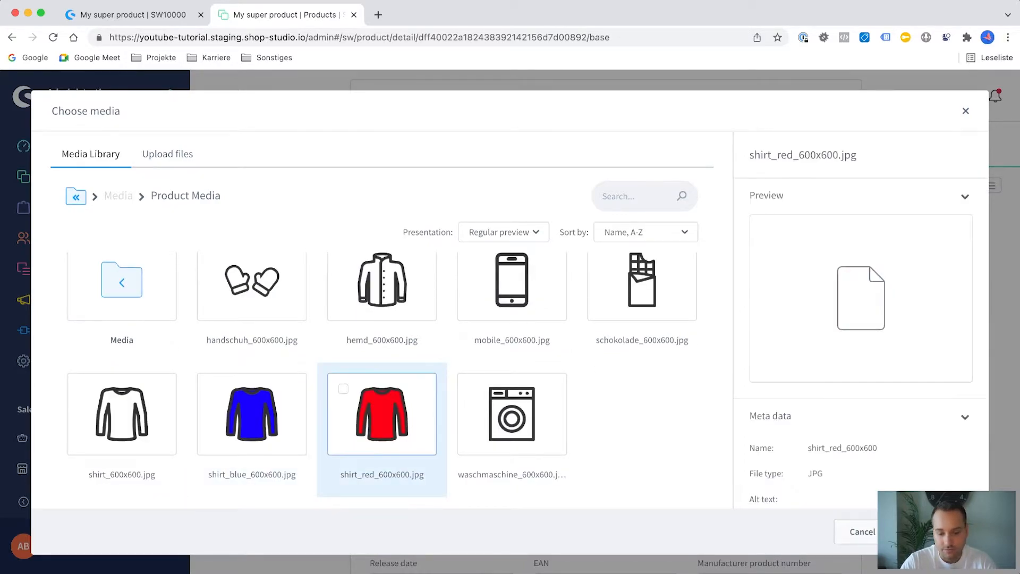
pyautogui.click(382, 415)
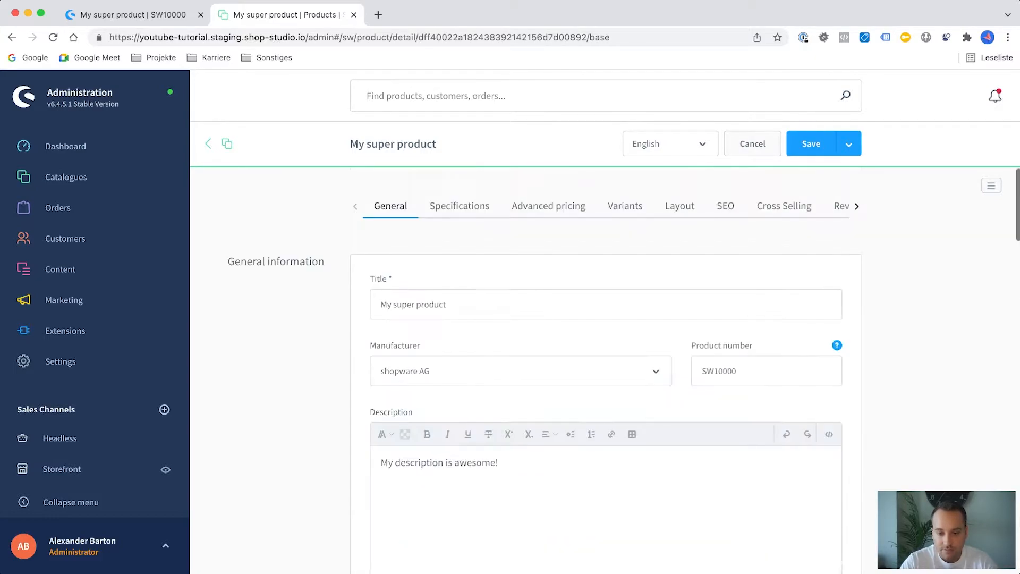
pyautogui.click(811, 144)
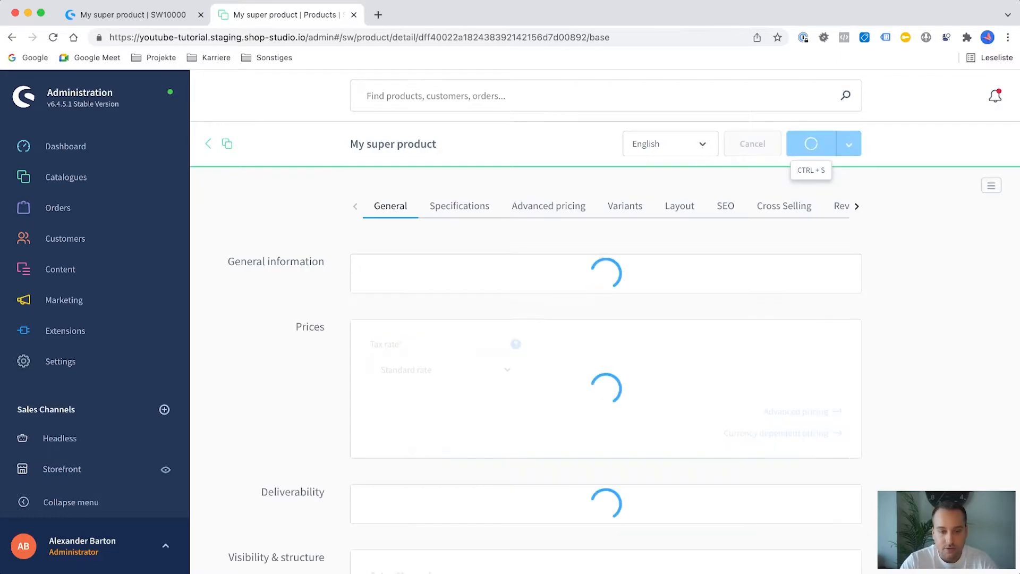
# Check the storefront page's blue and red shirt images, then open the Specifications tab.
pyautogui.click(133, 15)
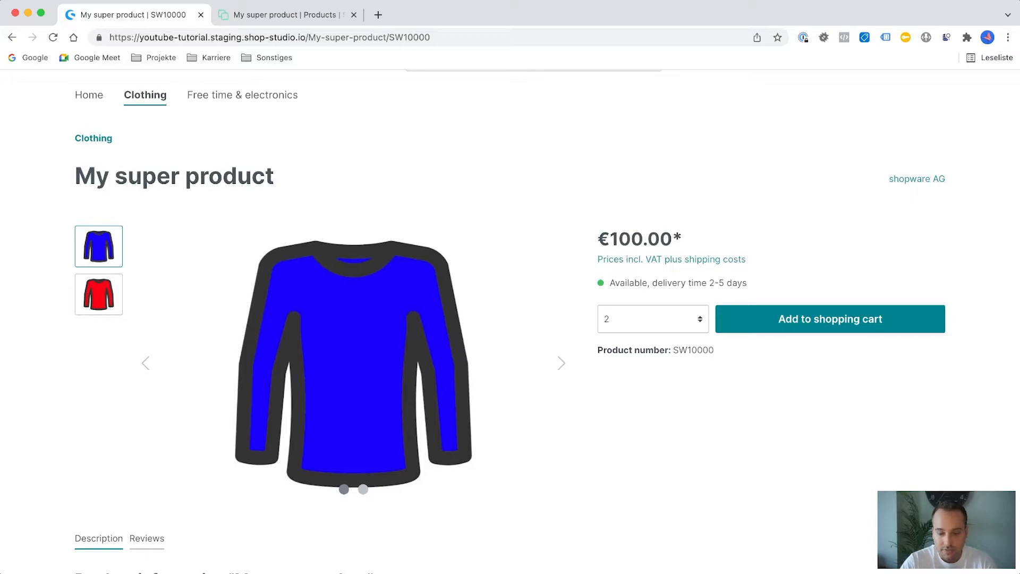
pyautogui.click(653, 319)
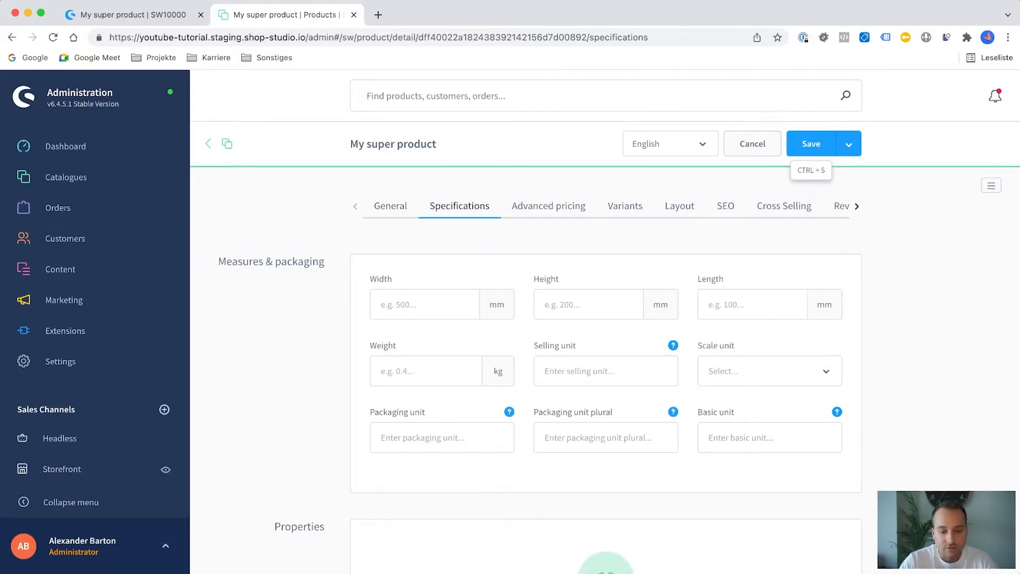
# Enter dimensions 30×30×50 mm and a weight of 5 kg.
pyautogui.click(424, 304)
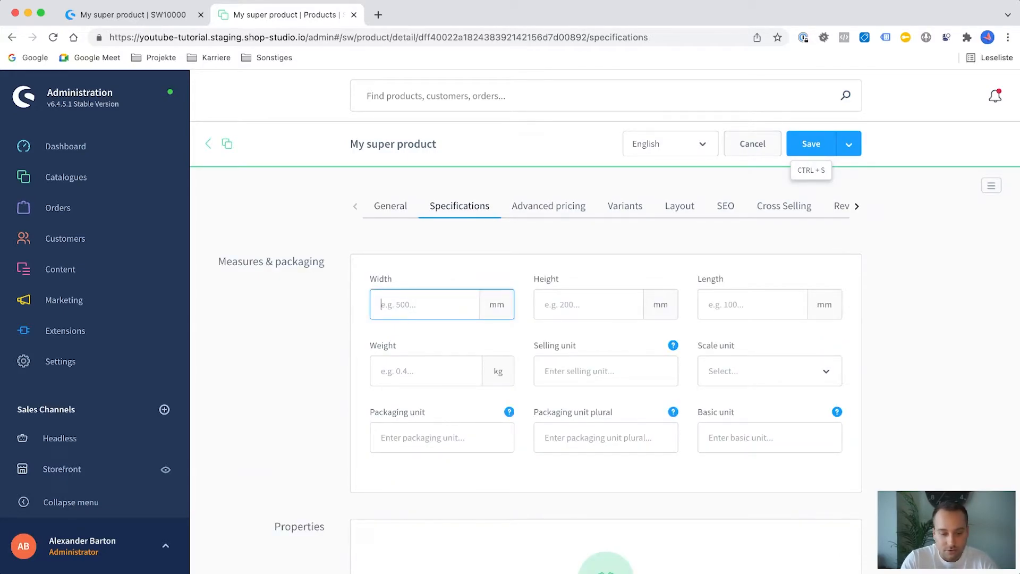
pyautogui.write('30')
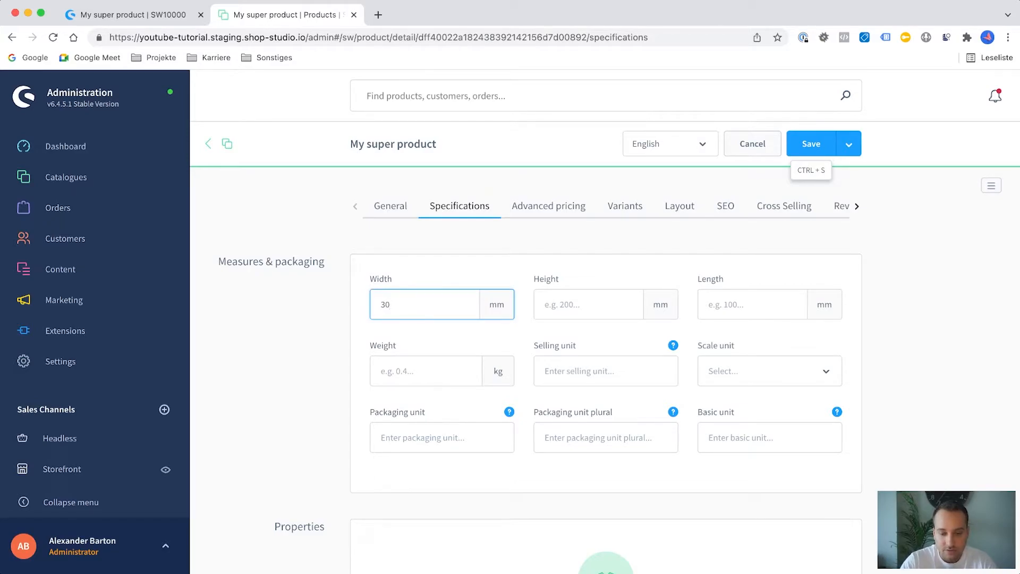
pyautogui.write('30')
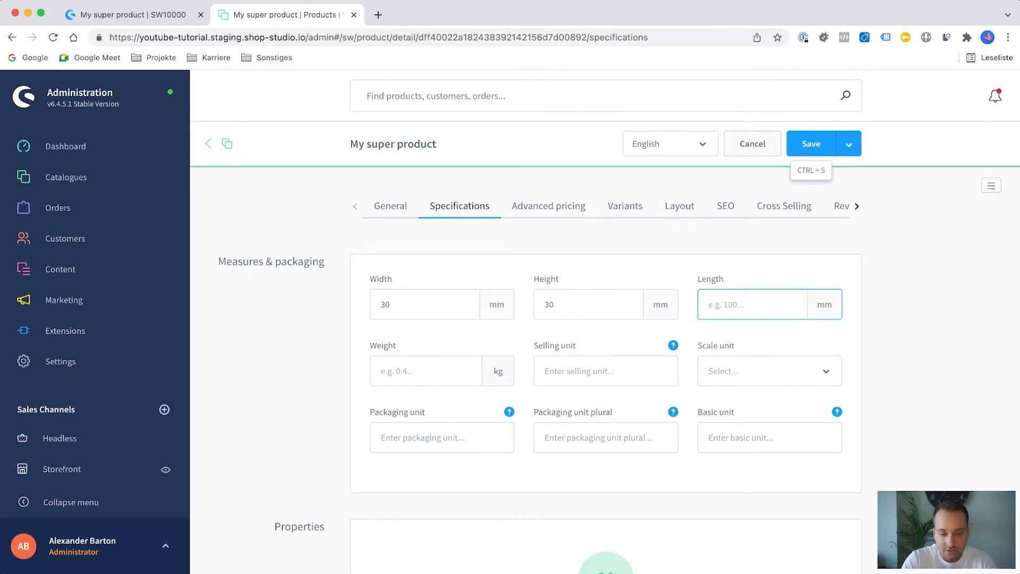
pyautogui.write('50')
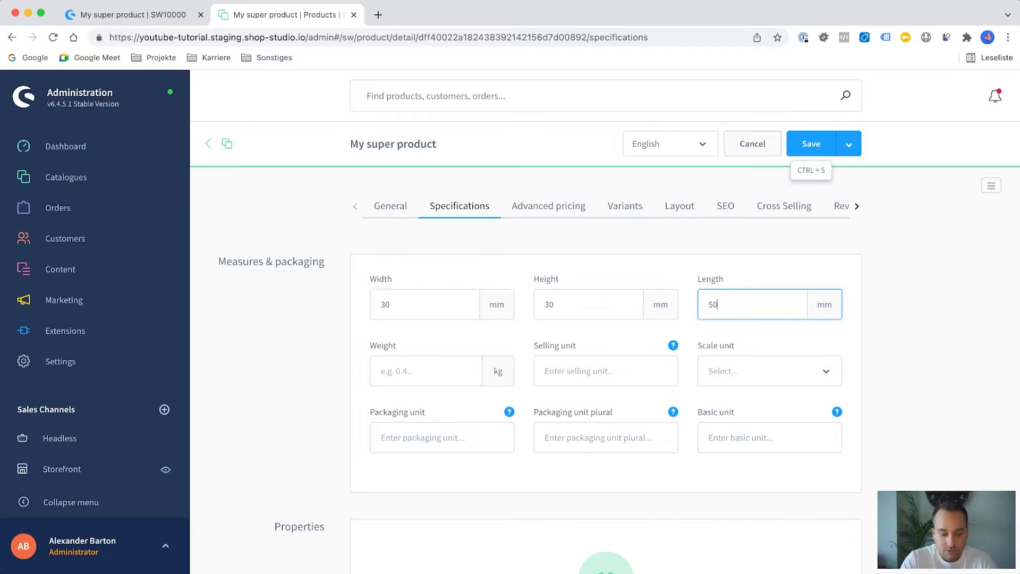
pyautogui.click(425, 371)
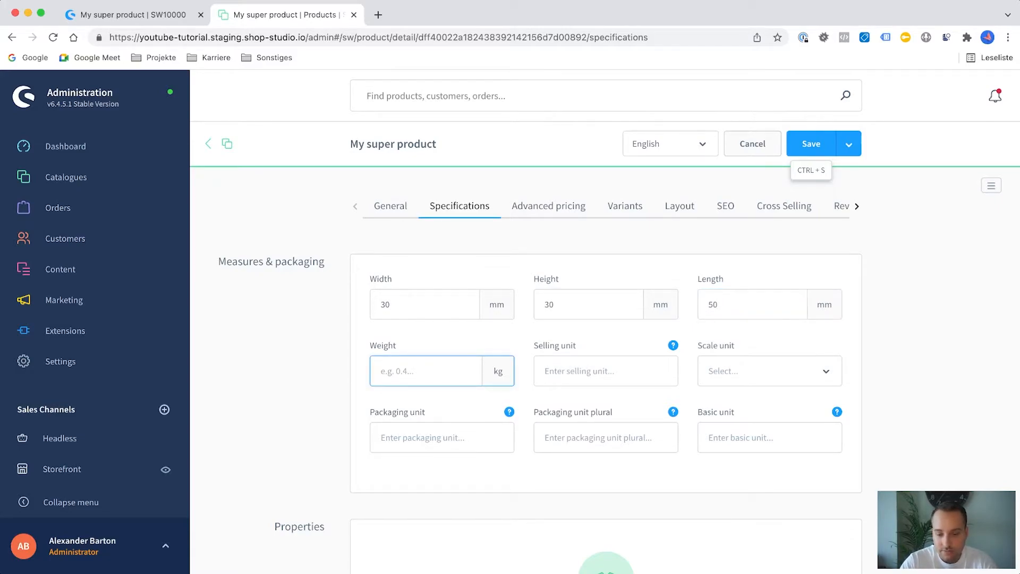
pyautogui.write('5')
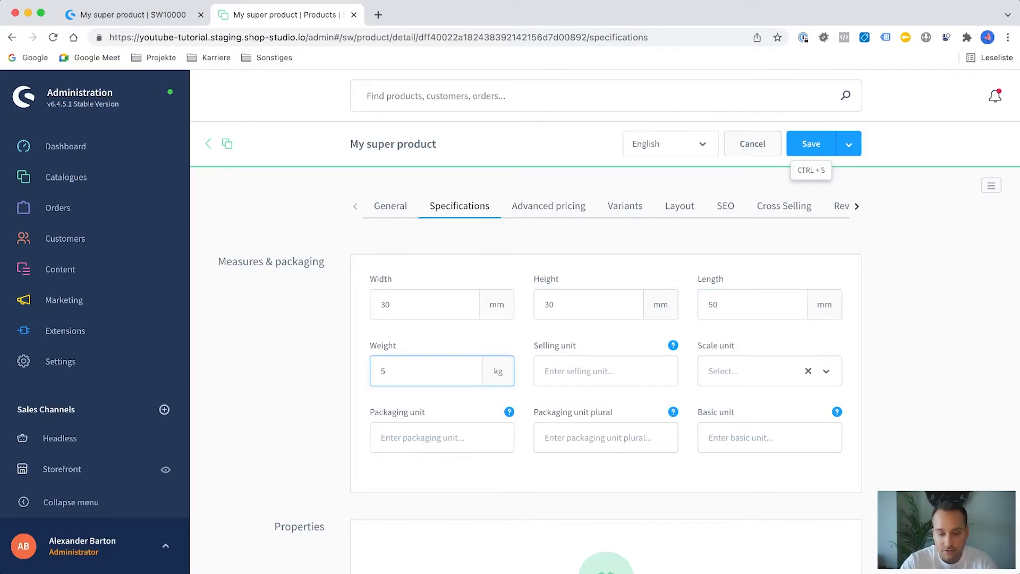
pyautogui.click(754, 371)
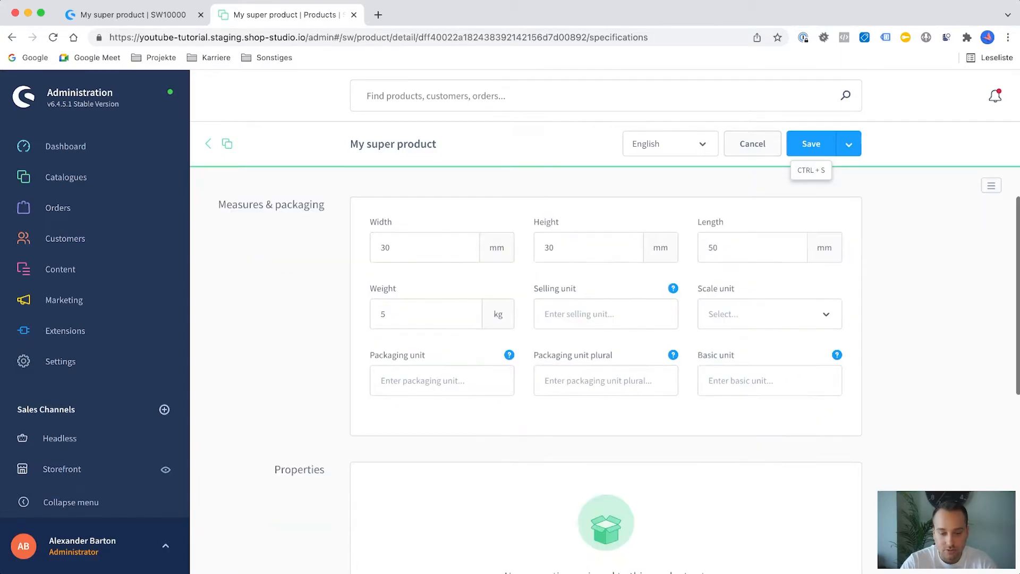
# Assign the Material property Cotton to the product.
pyautogui.scroll(-3)
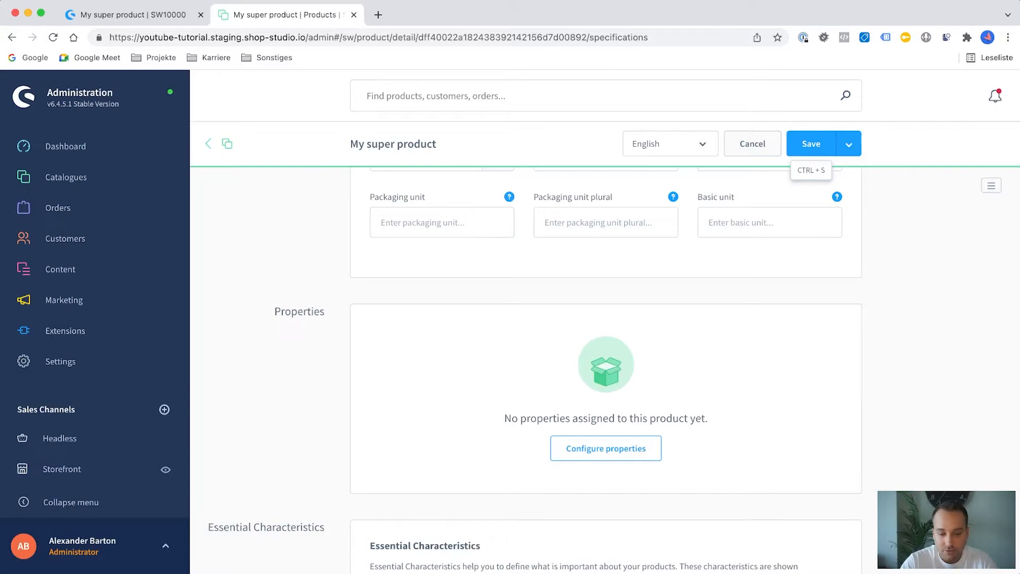
pyautogui.click(606, 449)
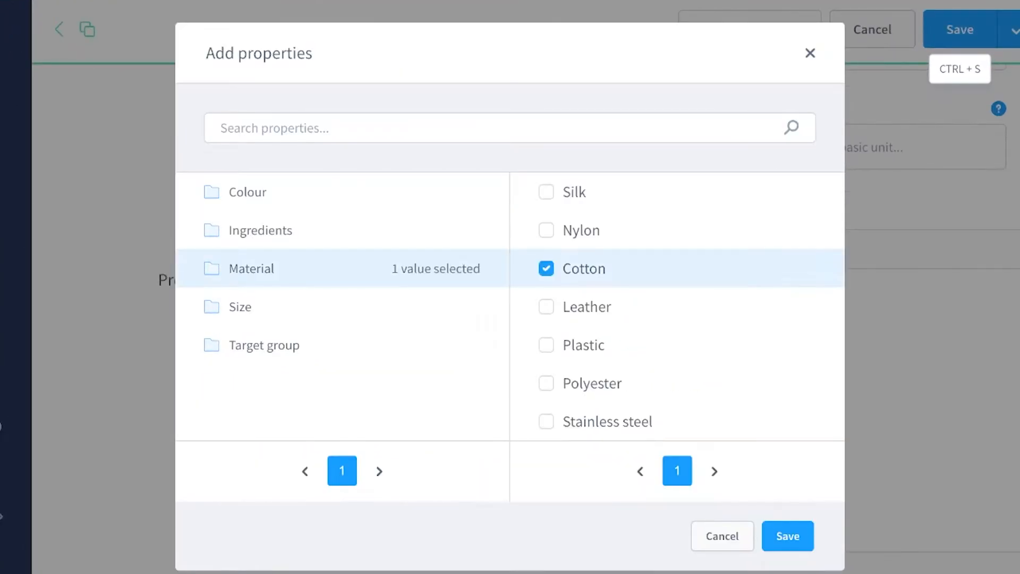
pyautogui.click(788, 535)
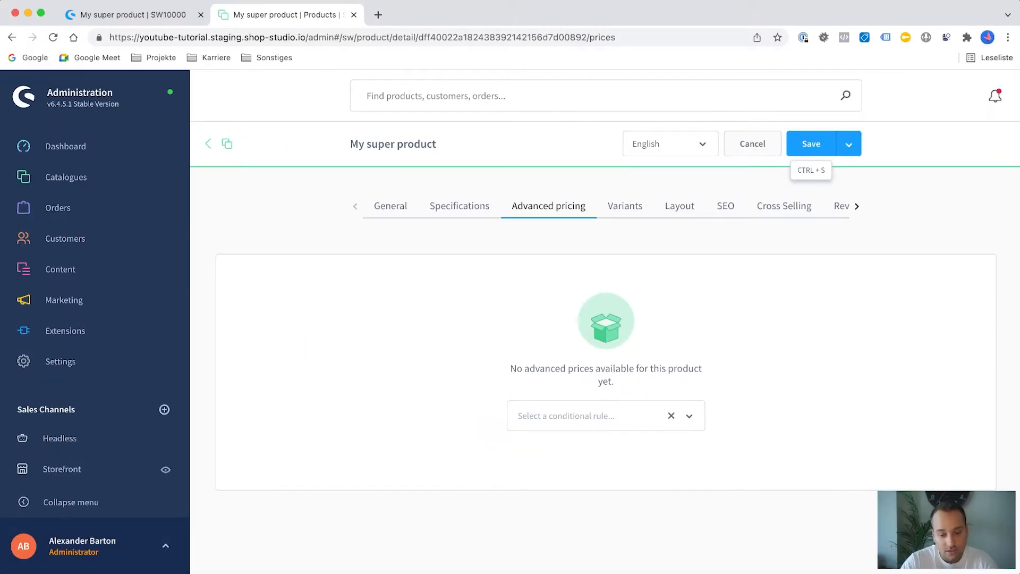
# Add an advanced pricing rule for Customers from USA with a euro price of 60.
pyautogui.click(605, 415)
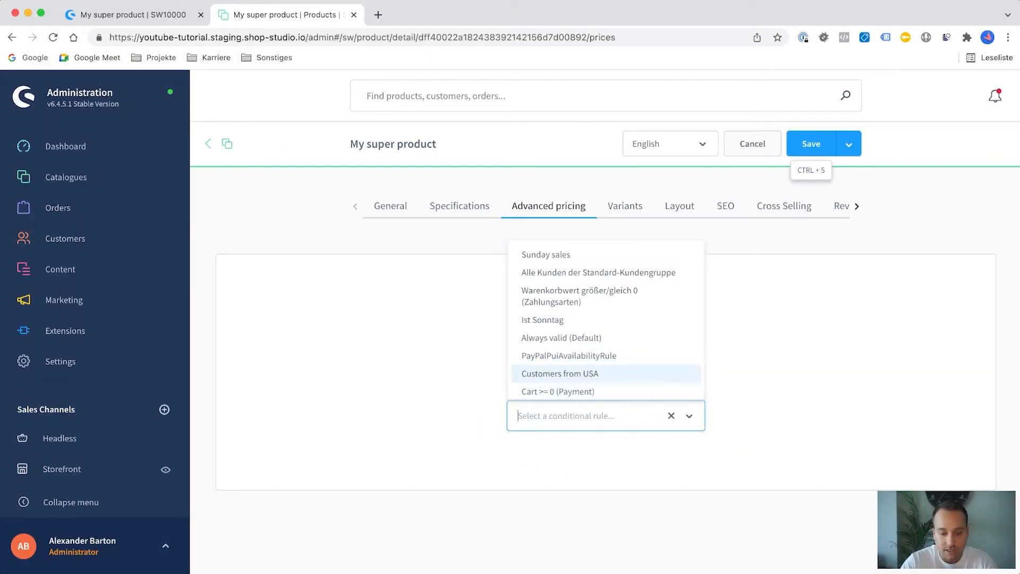
pyautogui.click(560, 374)
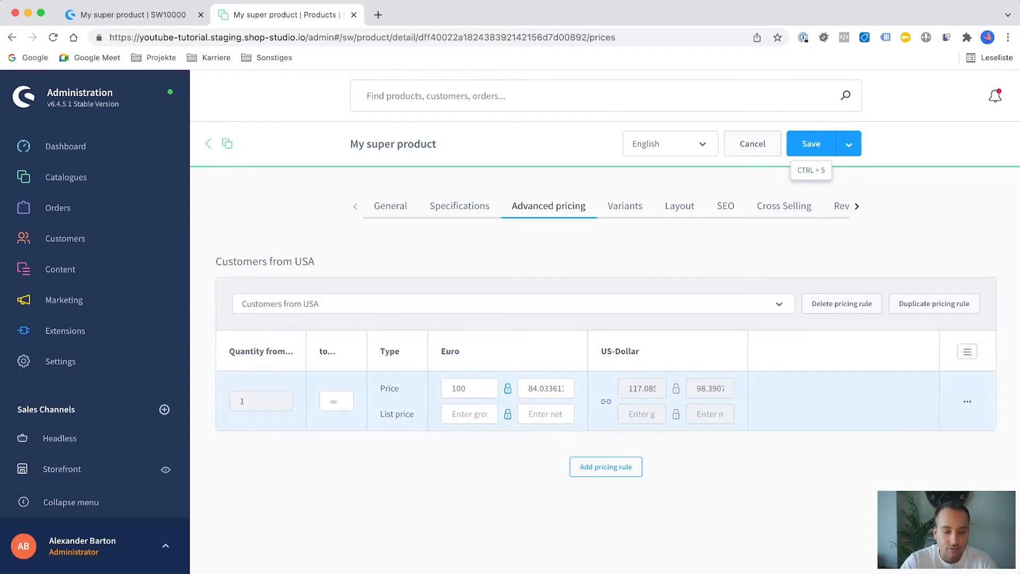
pyautogui.click(469, 388)
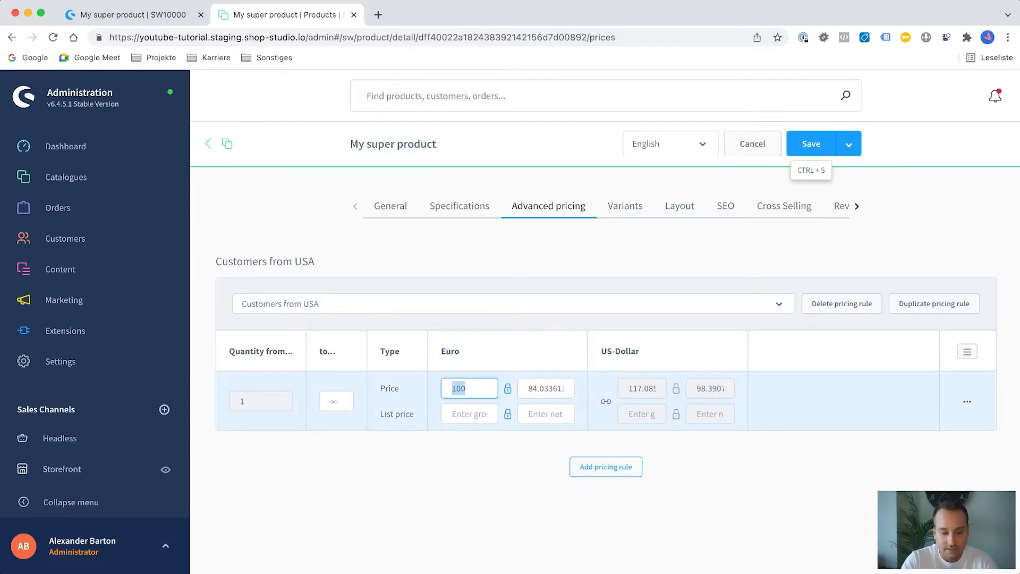
pyautogui.write('60')
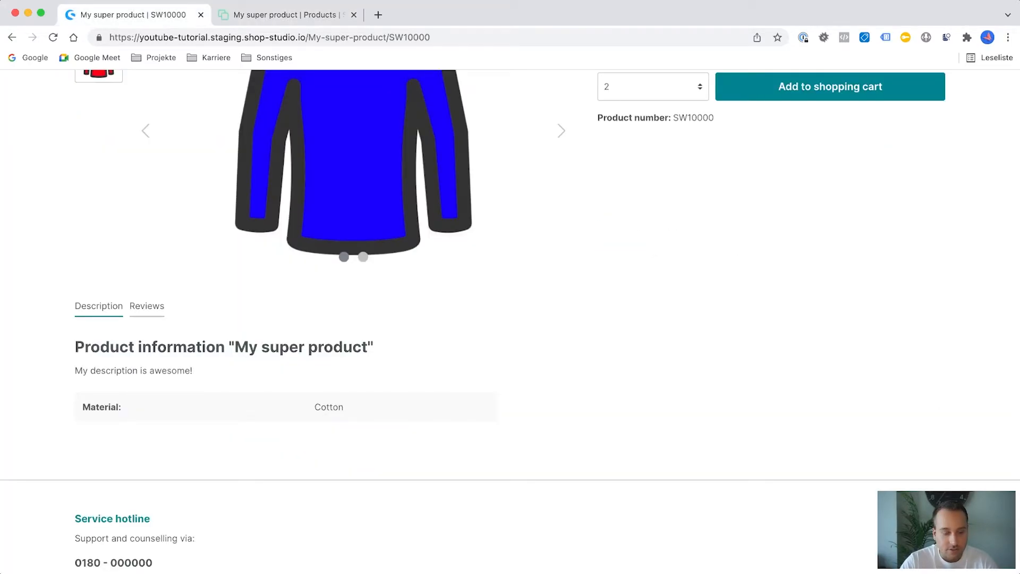
# Check the storefront page's Cotton material and €100.00 price, then return to the admin.
pyautogui.scroll(-3)
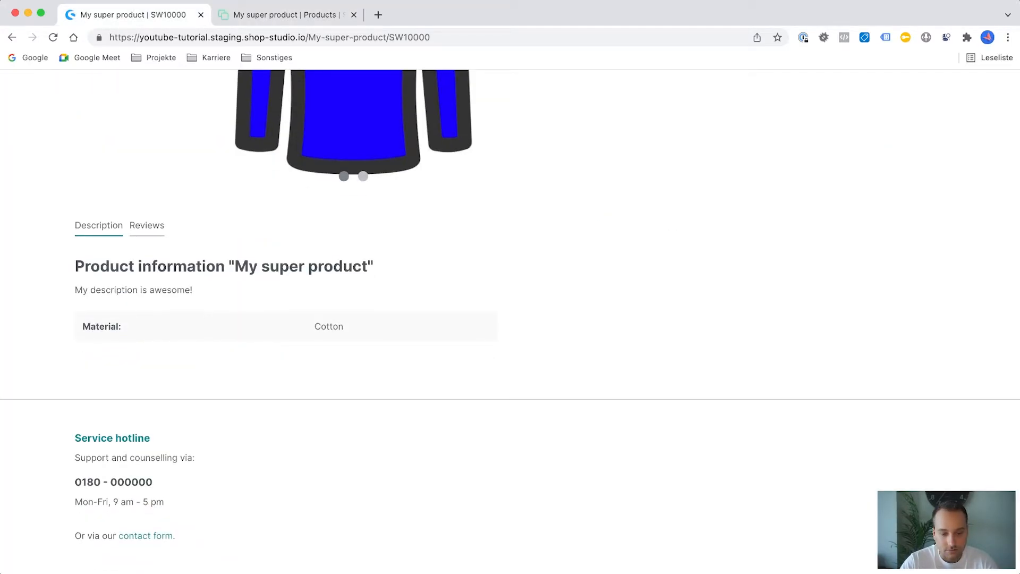
pyautogui.scroll(3)
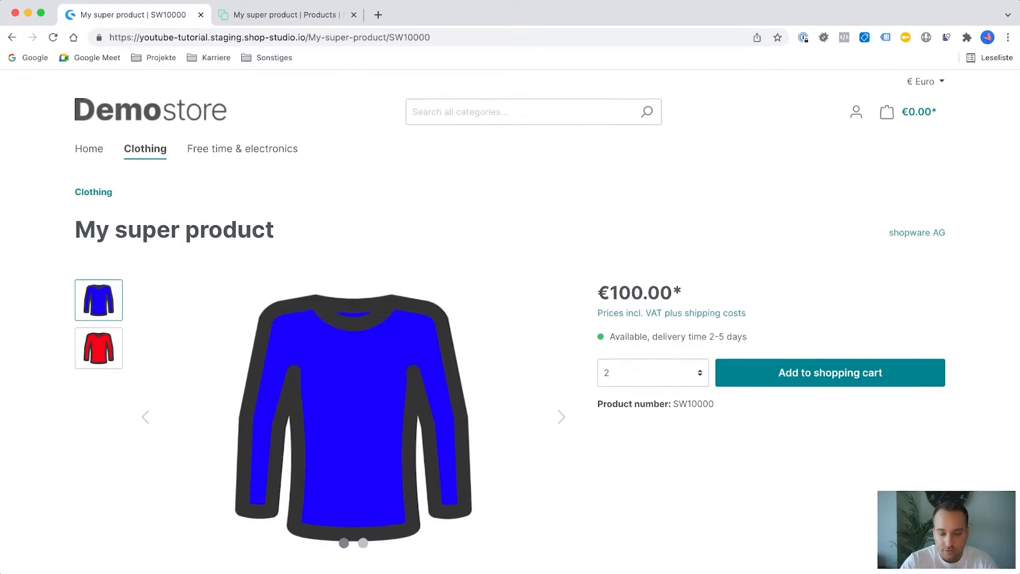
pyautogui.click(831, 373)
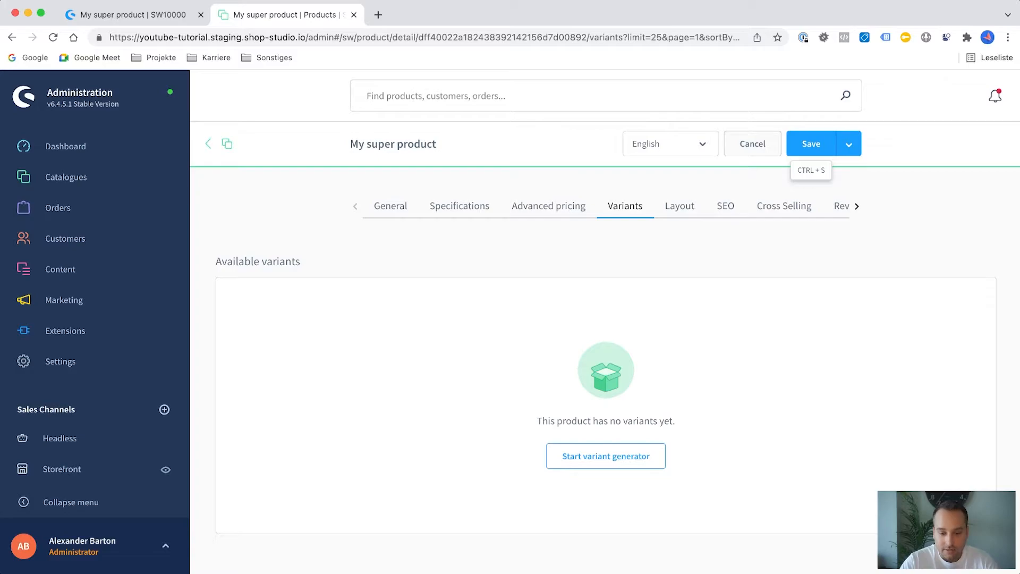
# Set the SEO meta title 'My super product' and a short meta description.
pyautogui.click(679, 206)
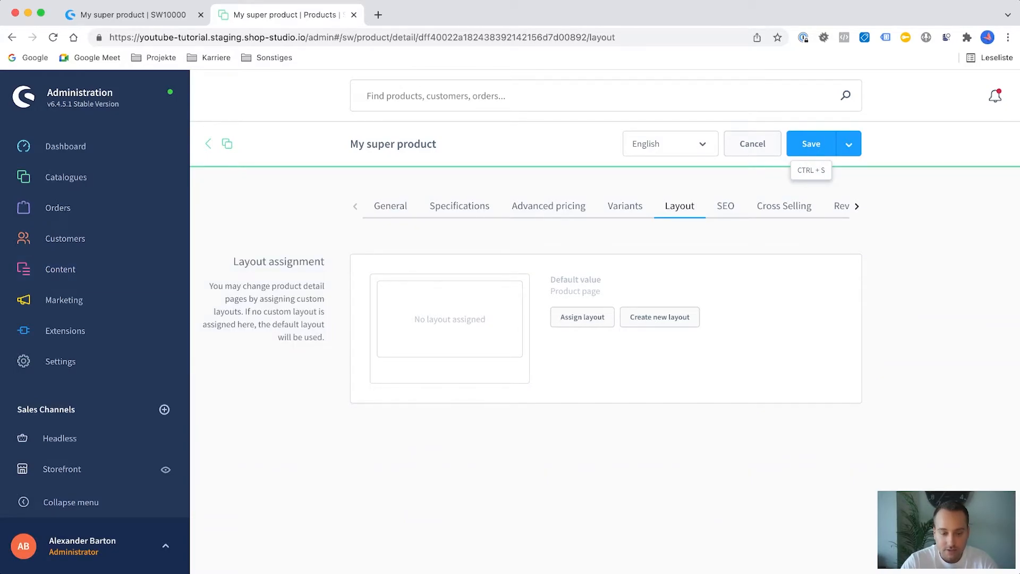
pyautogui.click(726, 206)
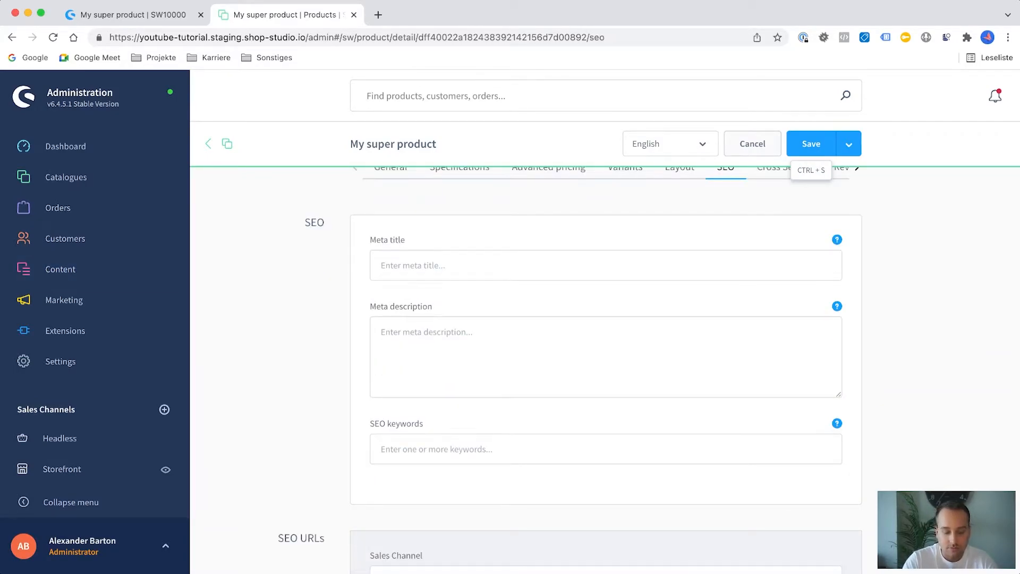
pyautogui.write('My supe')
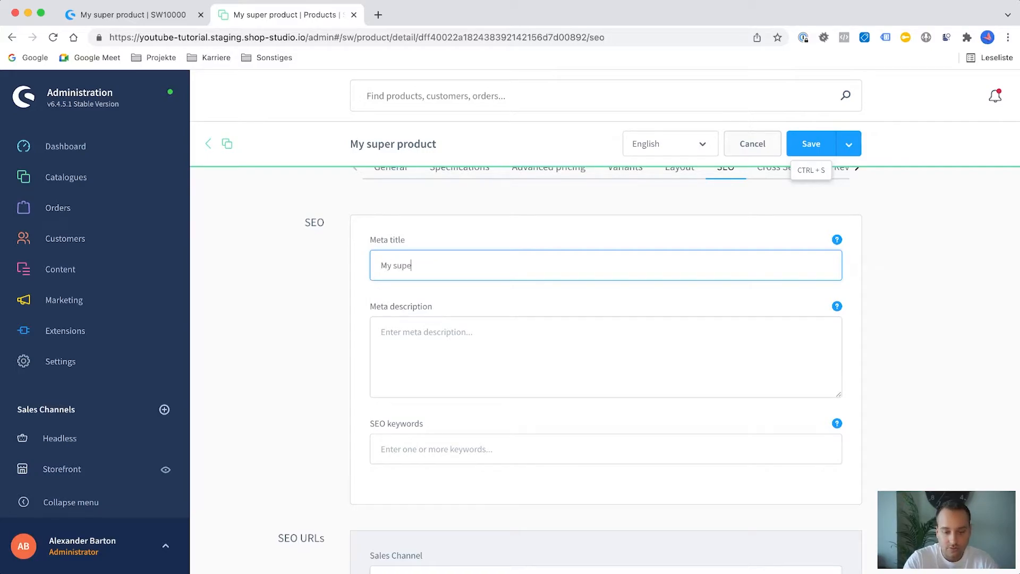
pyautogui.write('r product')
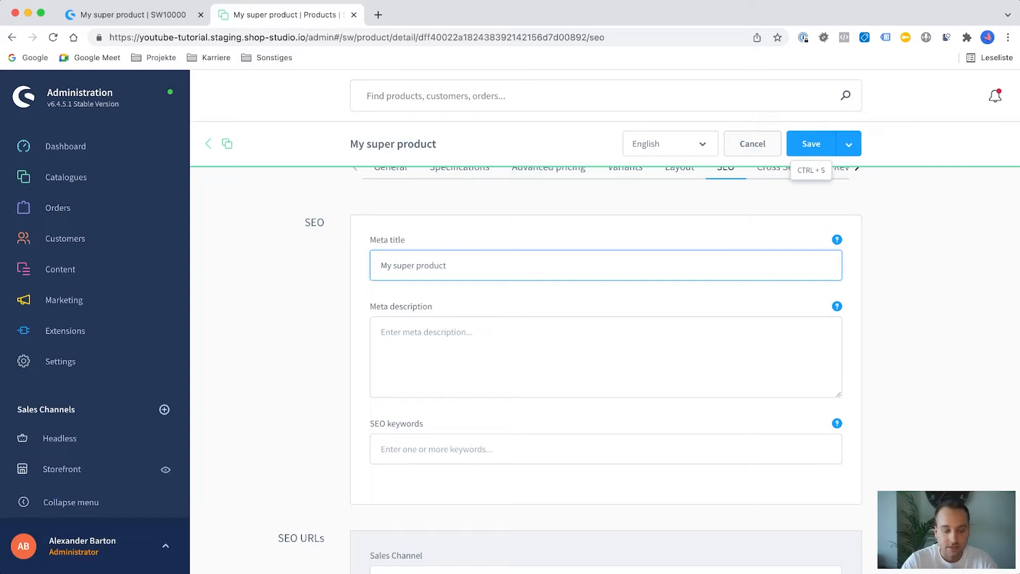
pyautogui.click(599, 368)
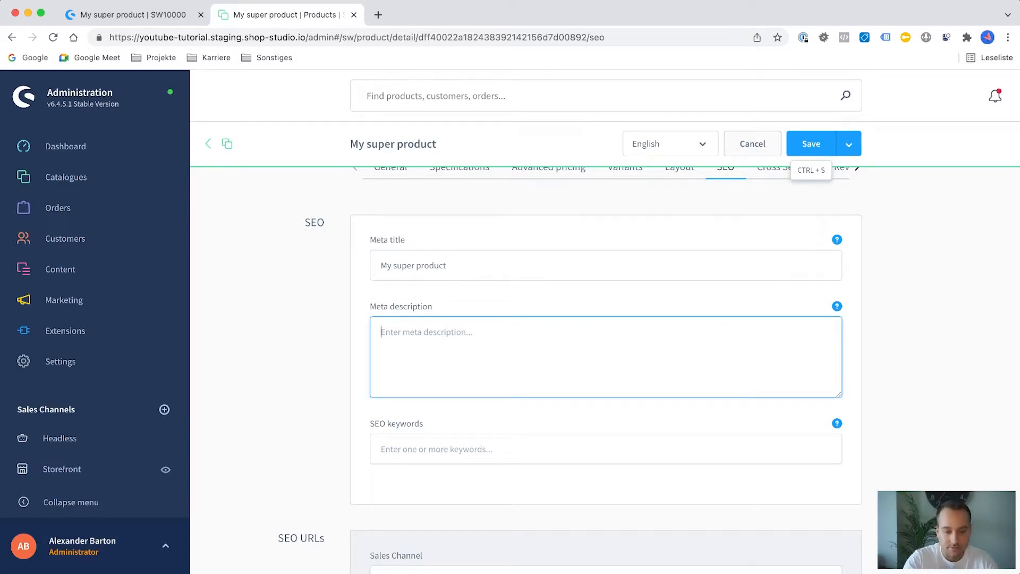
pyautogui.write('My meta desc')
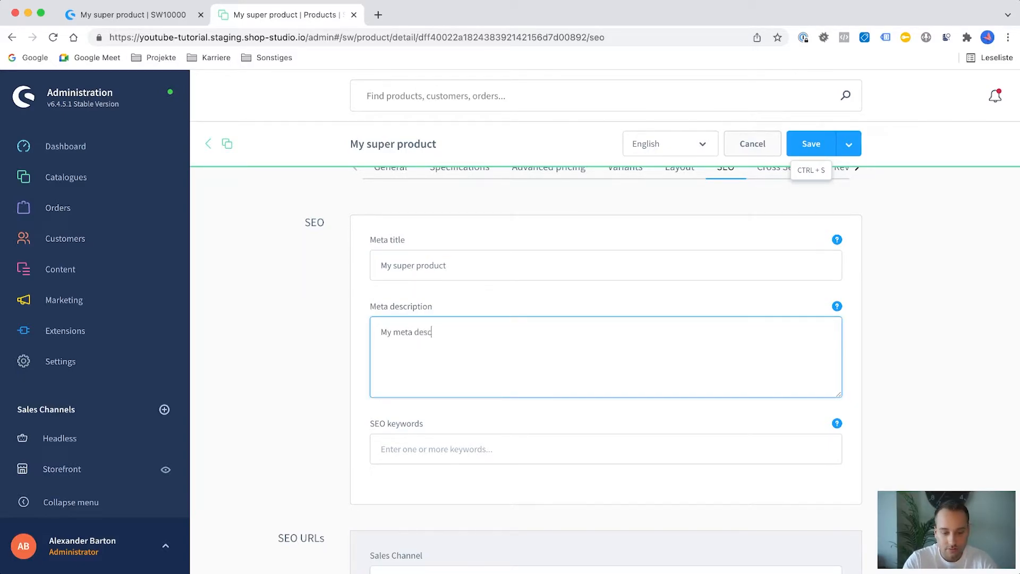
pyautogui.write('riptio')
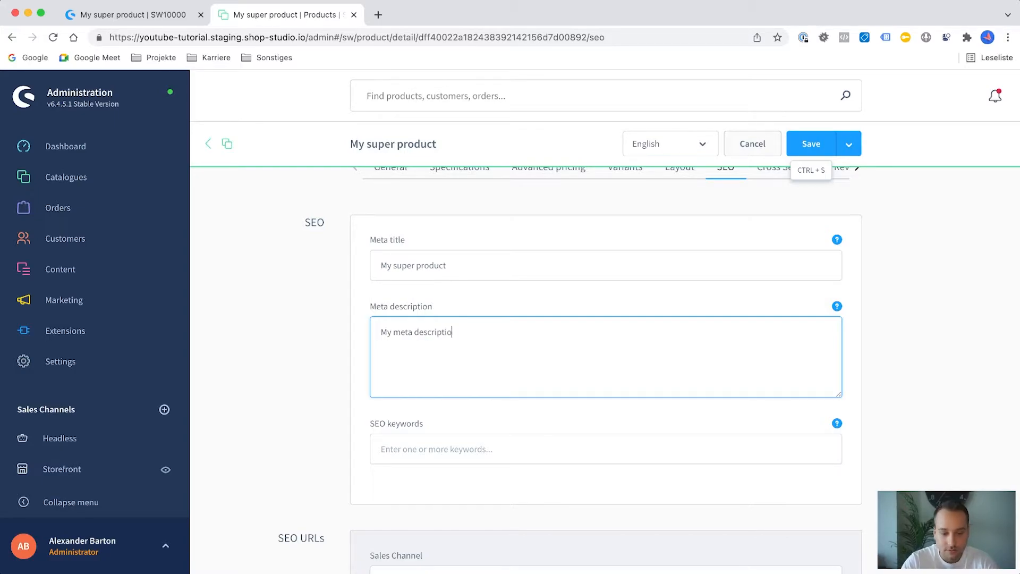
pyautogui.scroll(-3)
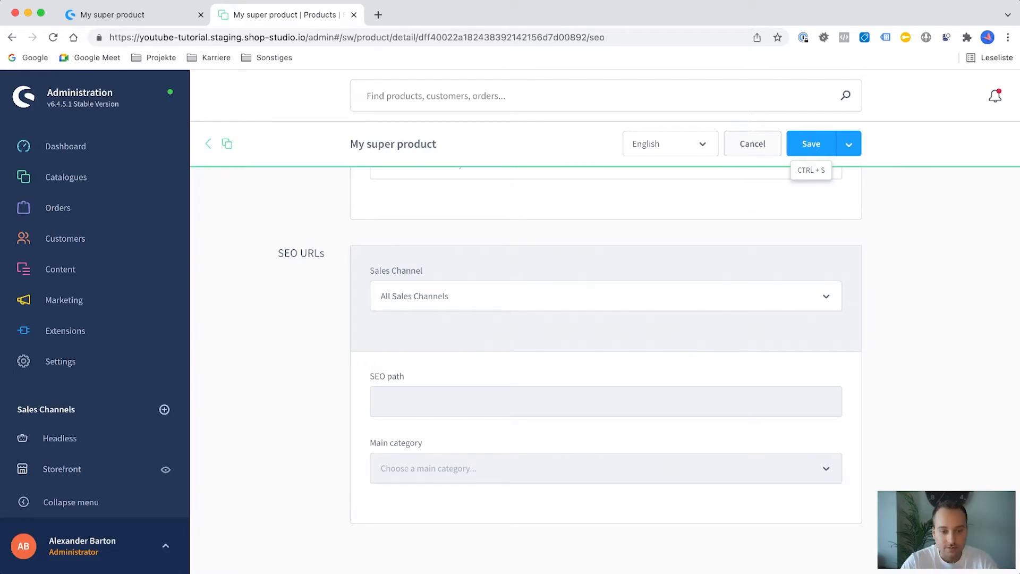
# Set SEO path My-super-product-is-very-cool/SW10000 for Storefront with main category Clothing.
pyautogui.click(133, 14)
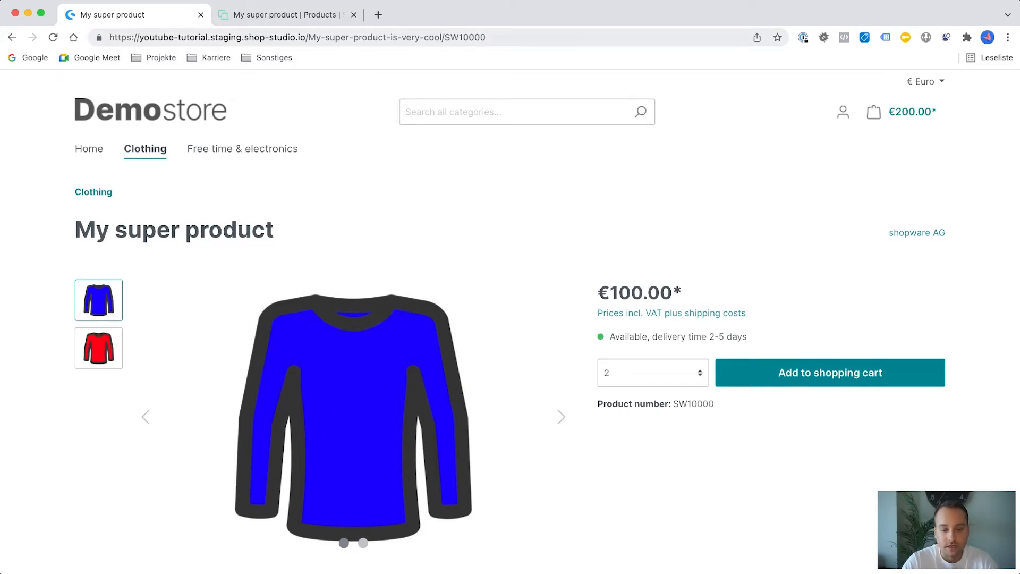
pyautogui.click(285, 14)
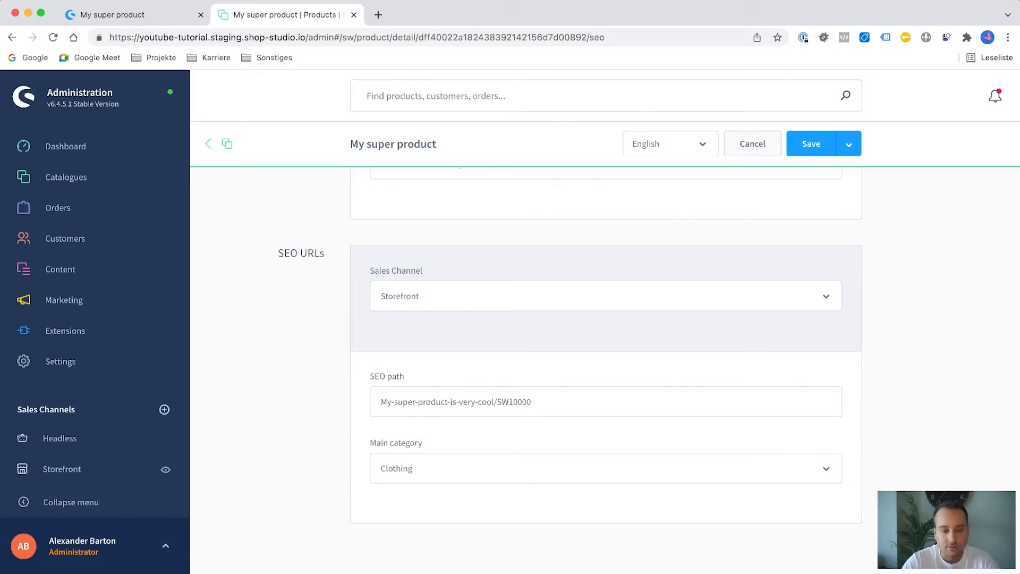
pyautogui.click(66, 177)
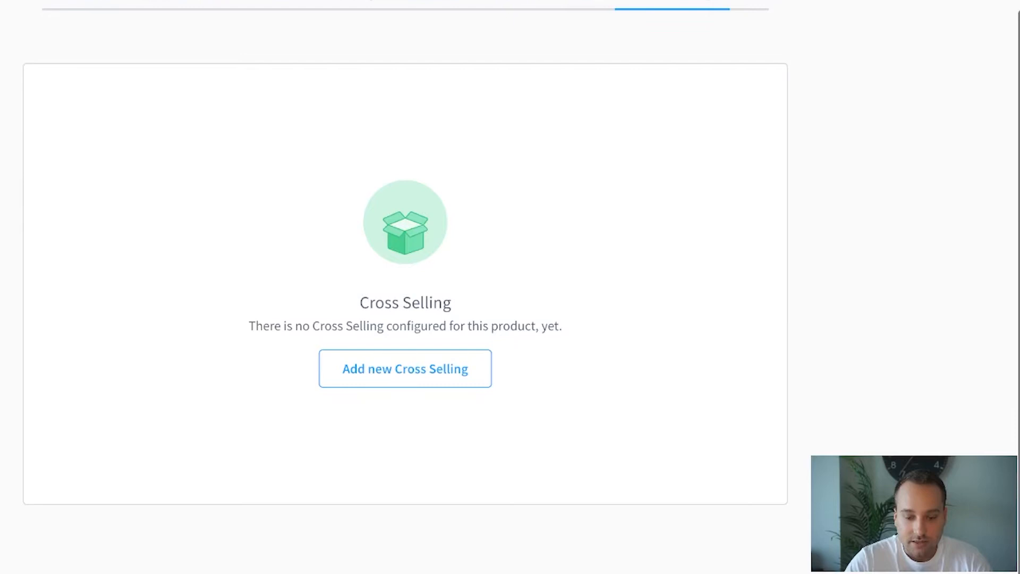
# Create and activate an 'Other cool products' cross selling and assign its products.
pyautogui.click(405, 368)
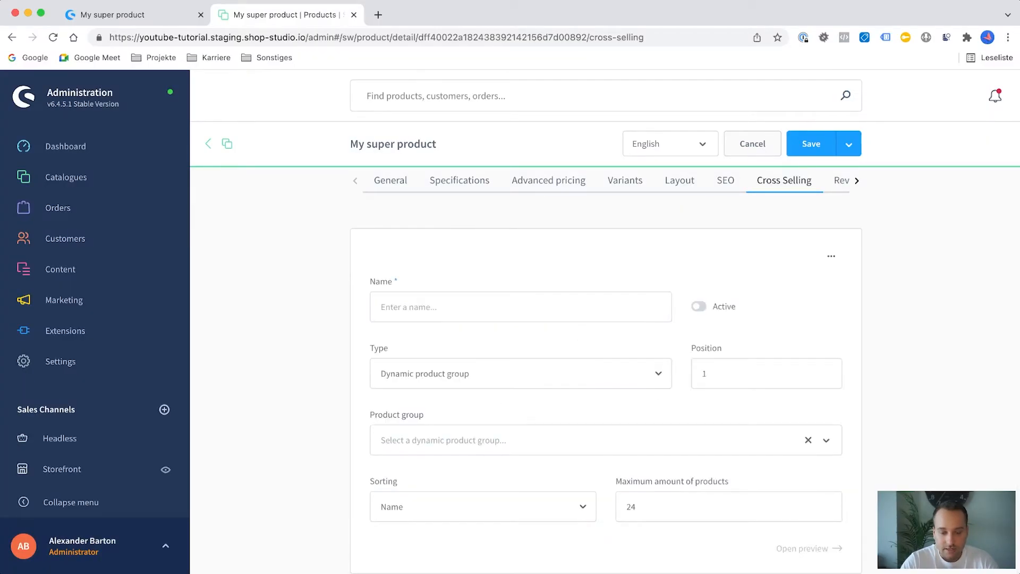
pyautogui.click(521, 307)
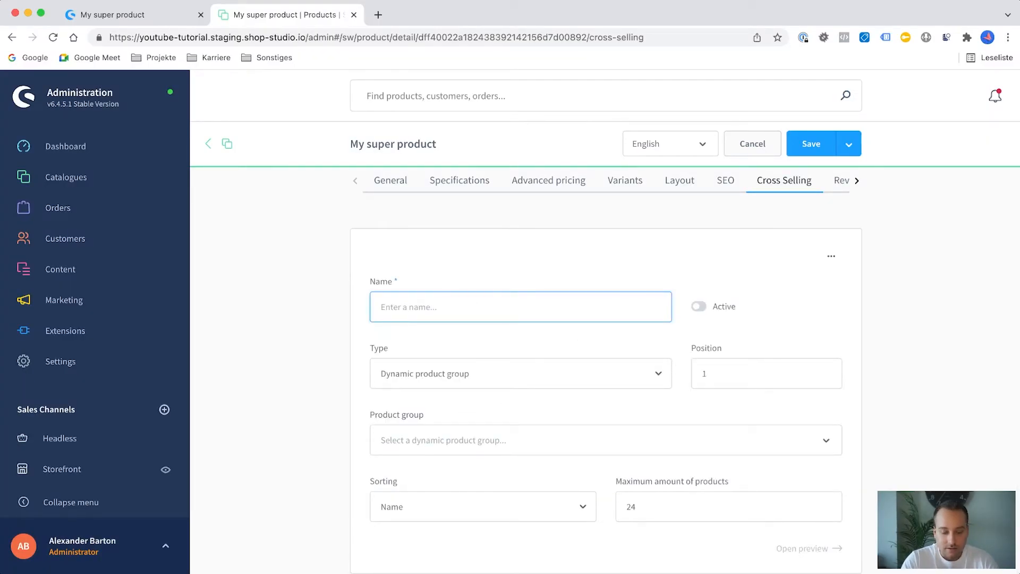
pyautogui.write('Other cool')
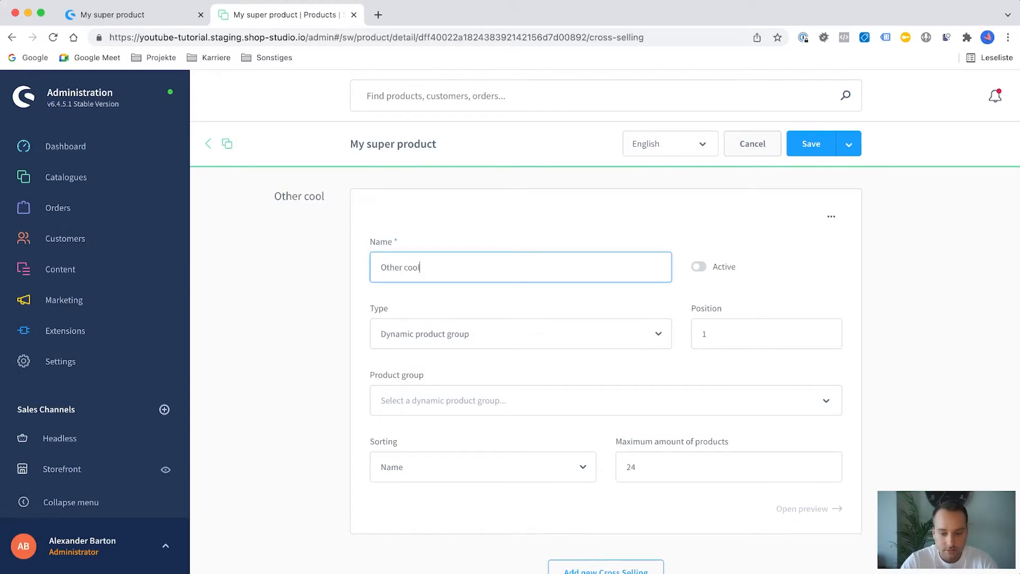
pyautogui.write('products')
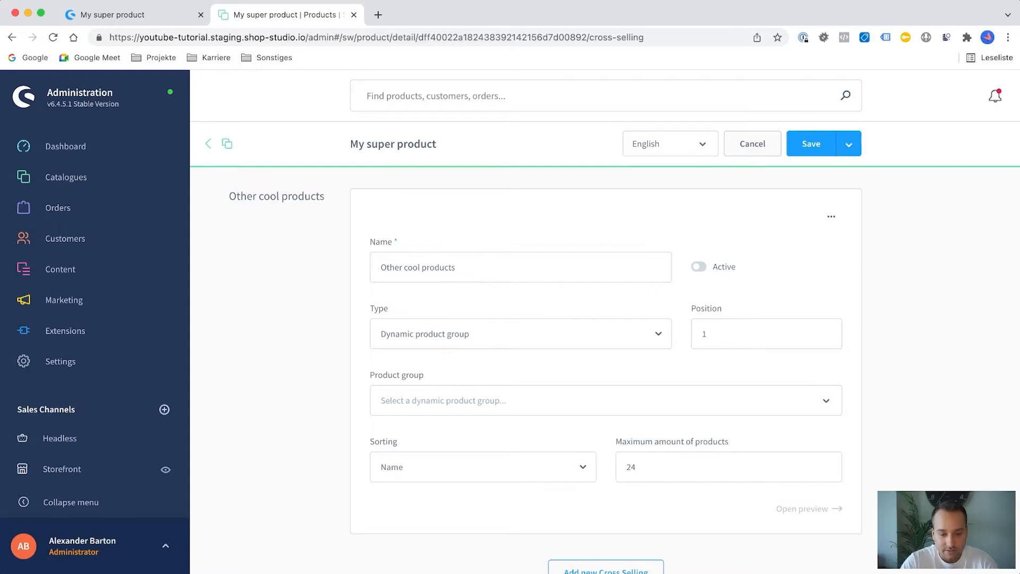
pyautogui.click(699, 266)
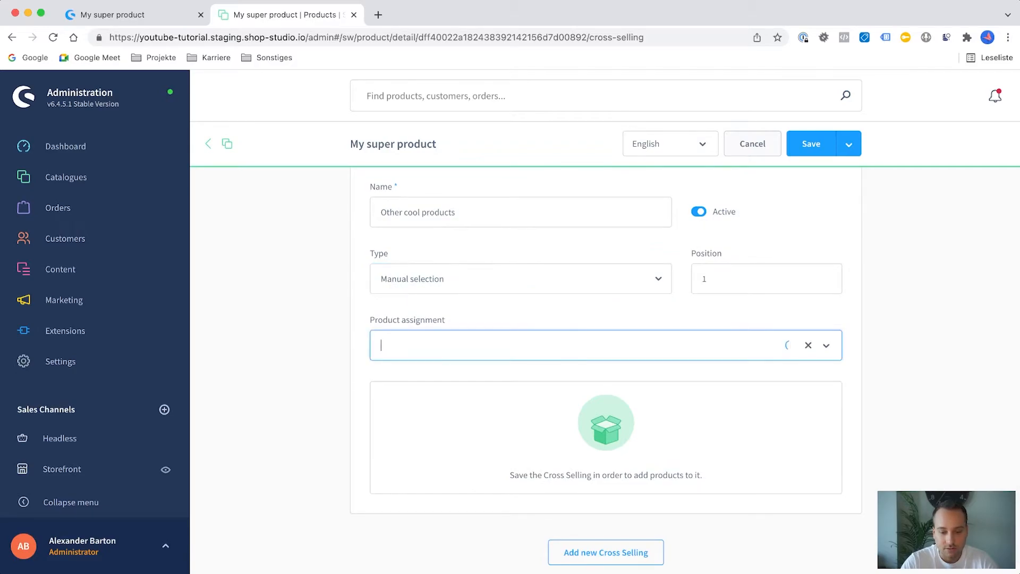
pyautogui.click(581, 345)
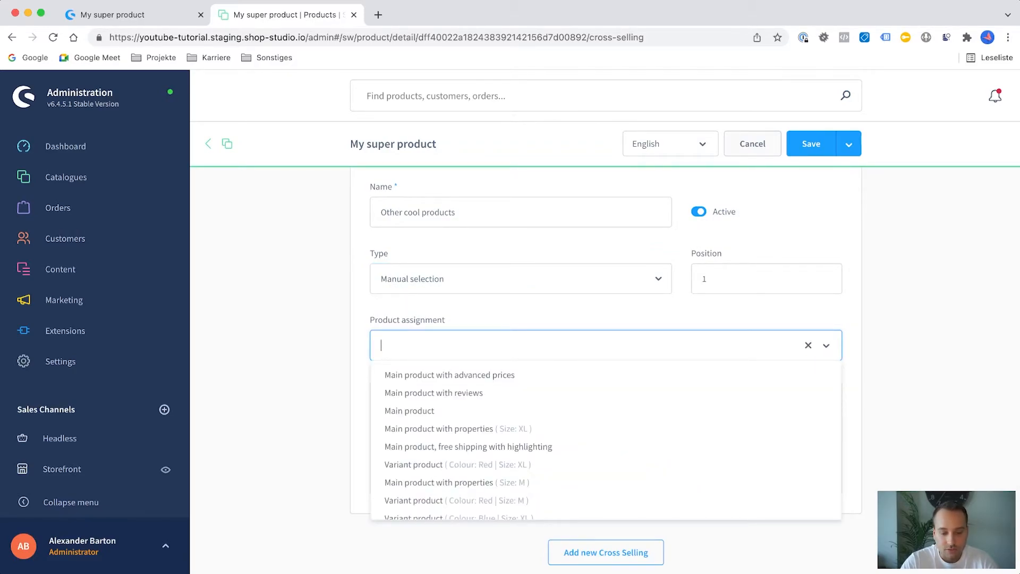
pyautogui.moveTo(456, 500)
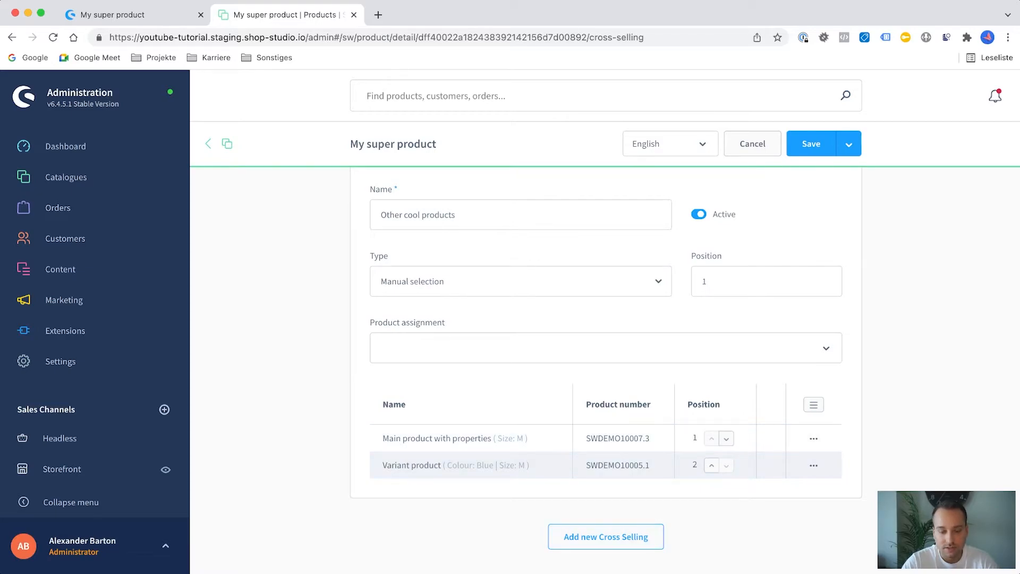
# Verify the cross-selling slider on the storefront product page, then return to the admin.
pyautogui.click(117, 15)
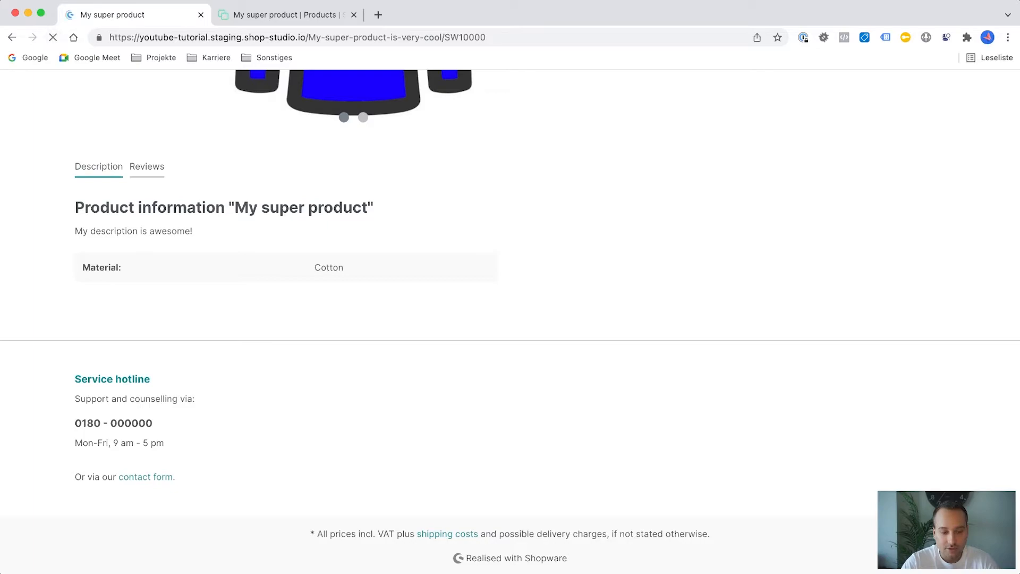
pyautogui.scroll(-3)
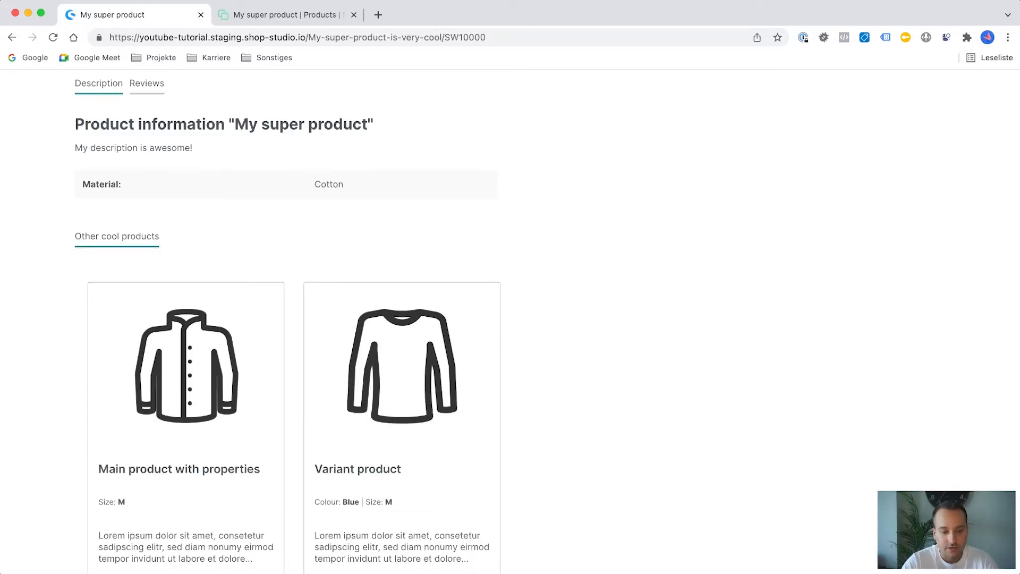
pyautogui.scroll(-3)
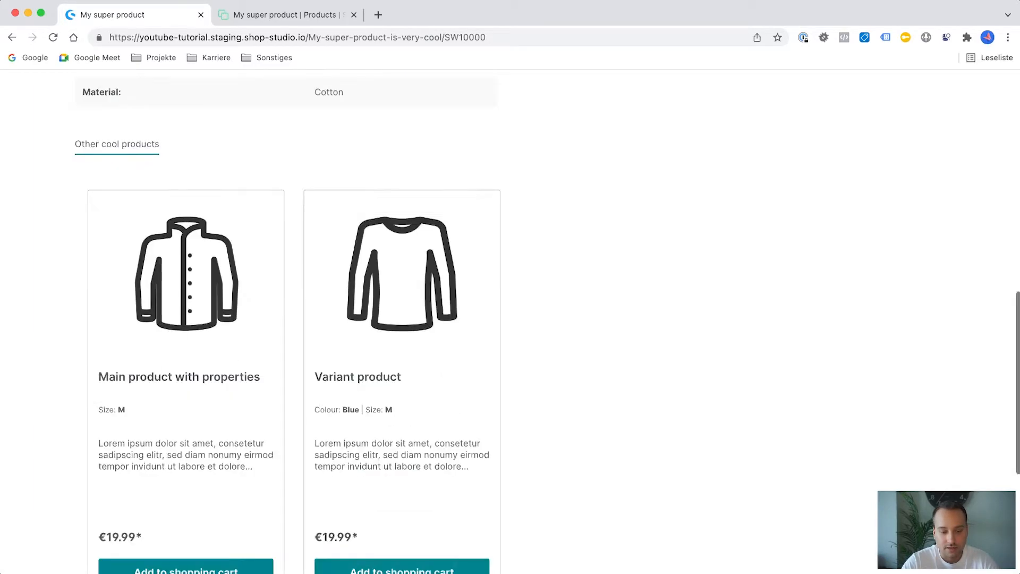
pyautogui.scroll(-3)
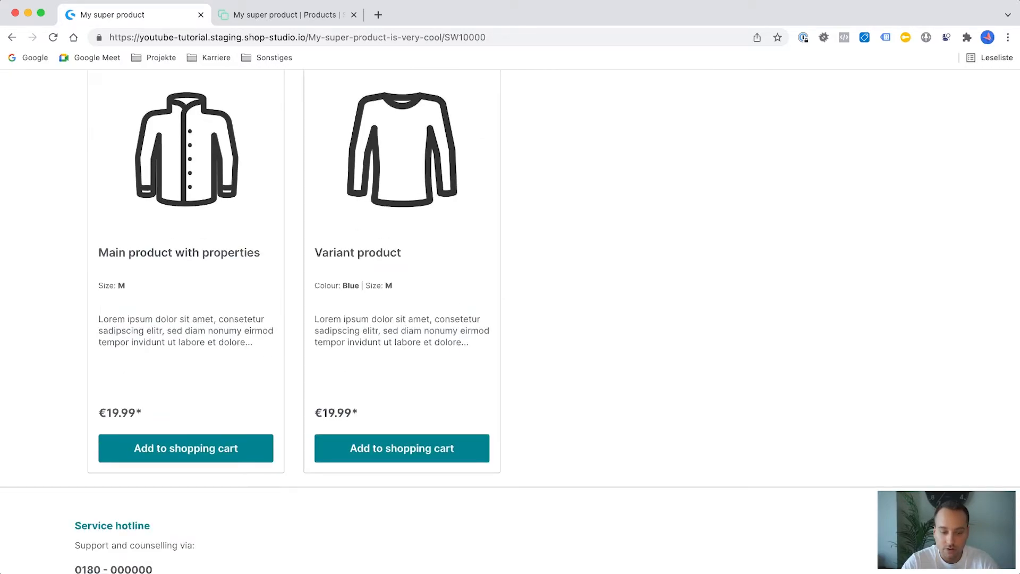
pyautogui.click(286, 15)
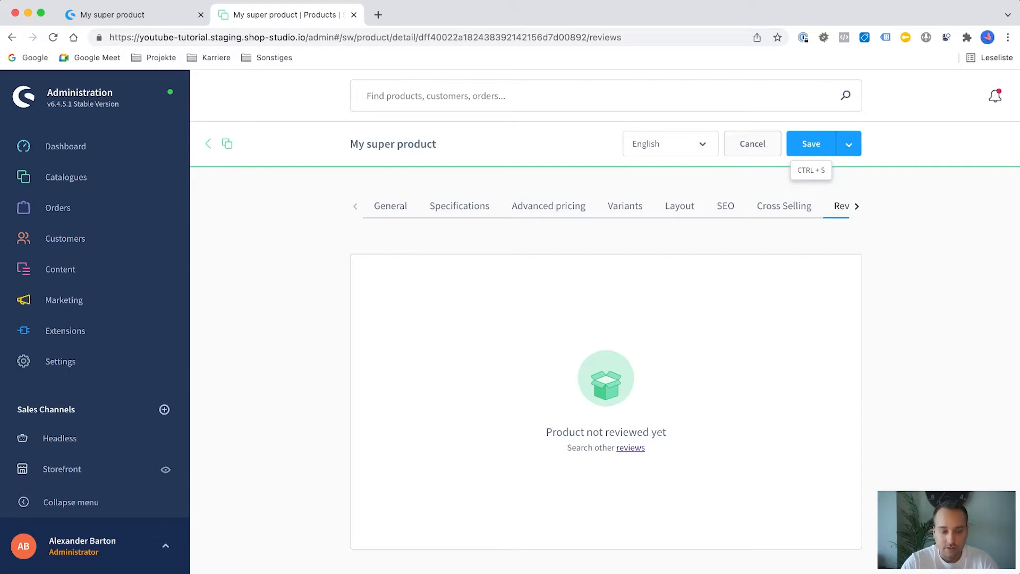
pyautogui.click(112, 14)
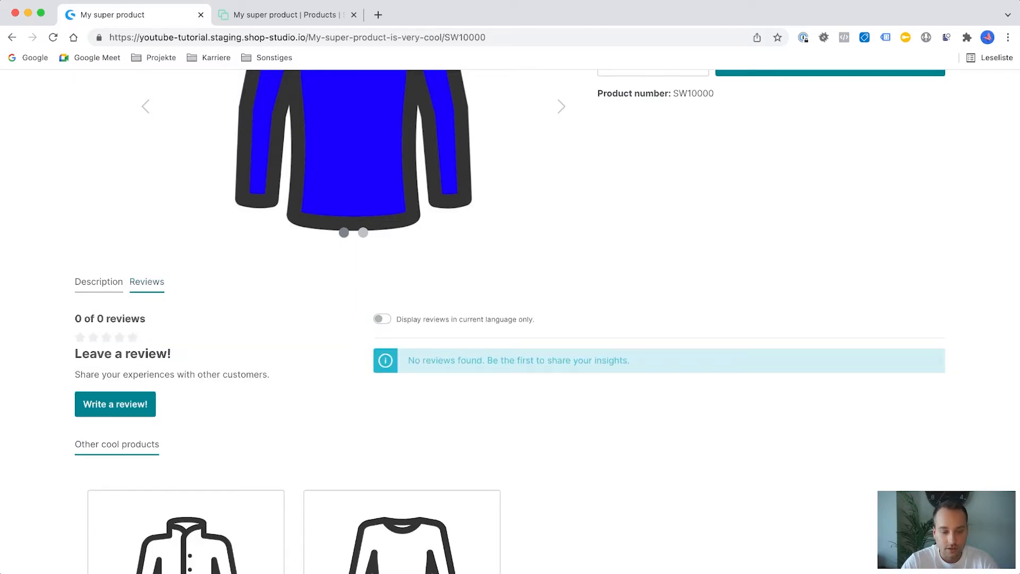
pyautogui.click(115, 404)
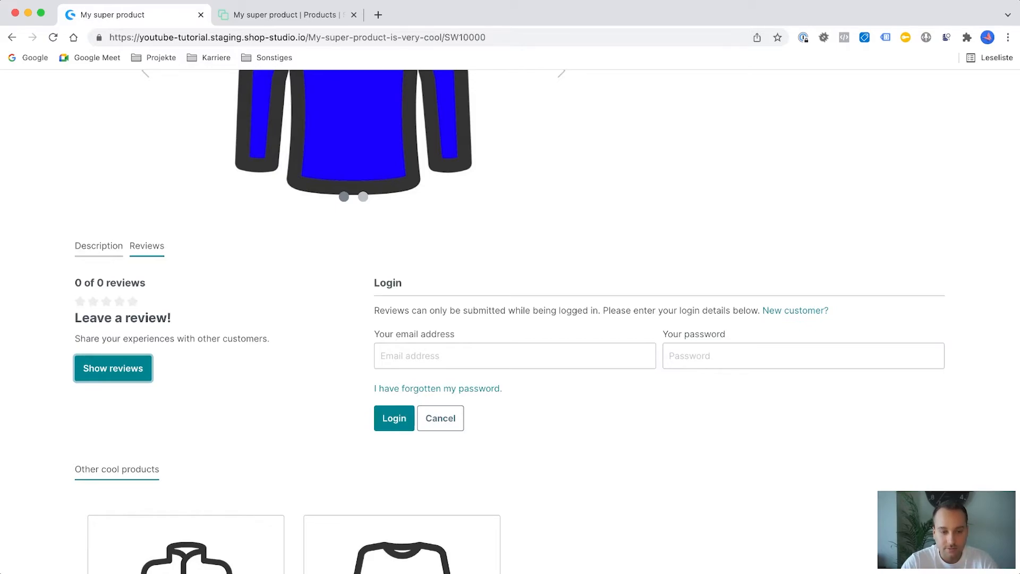
pyautogui.click(286, 15)
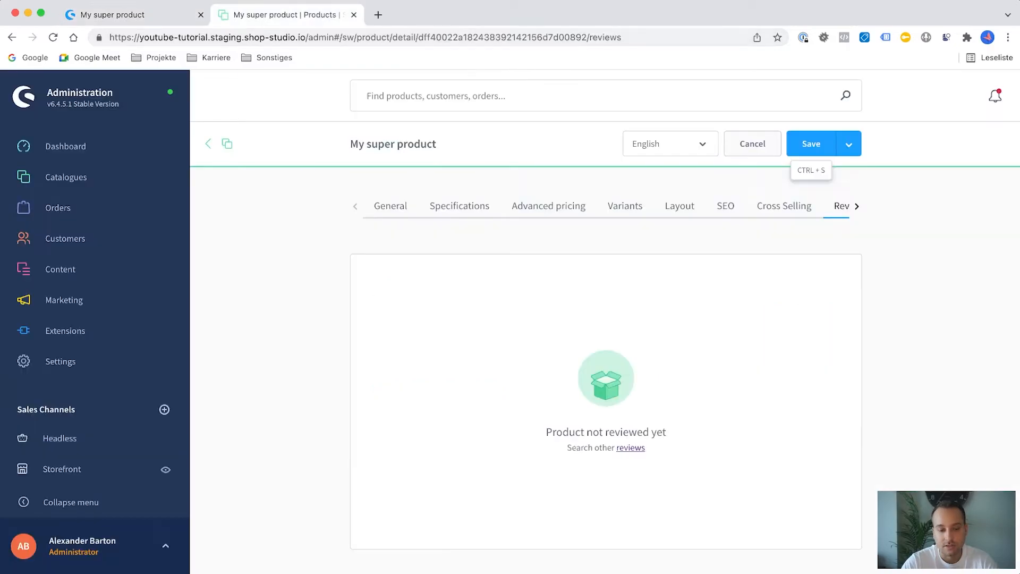
pyautogui.moveTo(58, 208)
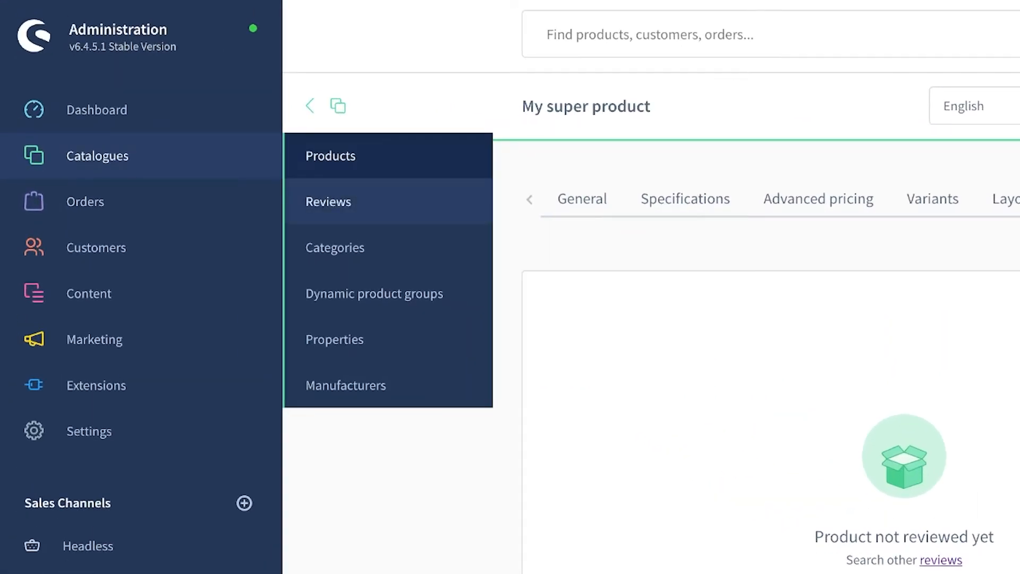
# View the Reviews overview showing zero reviews, then return to the products list.
pyautogui.click(328, 201)
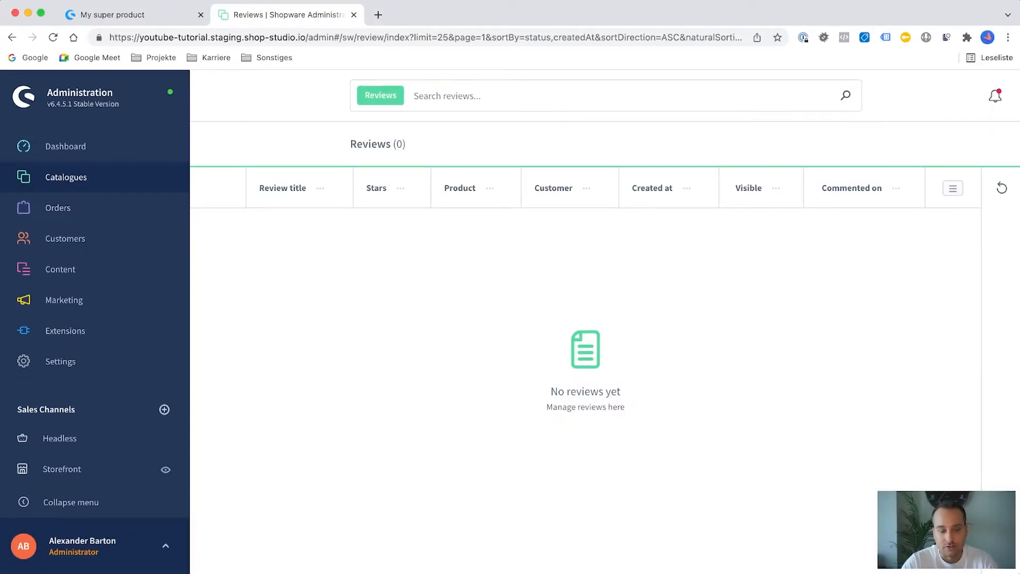
pyautogui.click(127, 15)
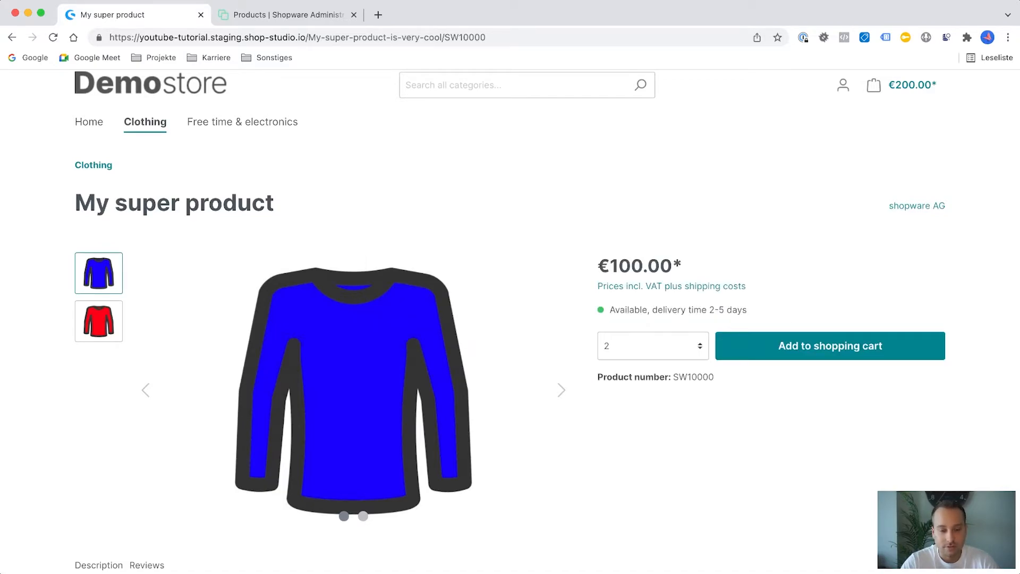
pyautogui.click(286, 14)
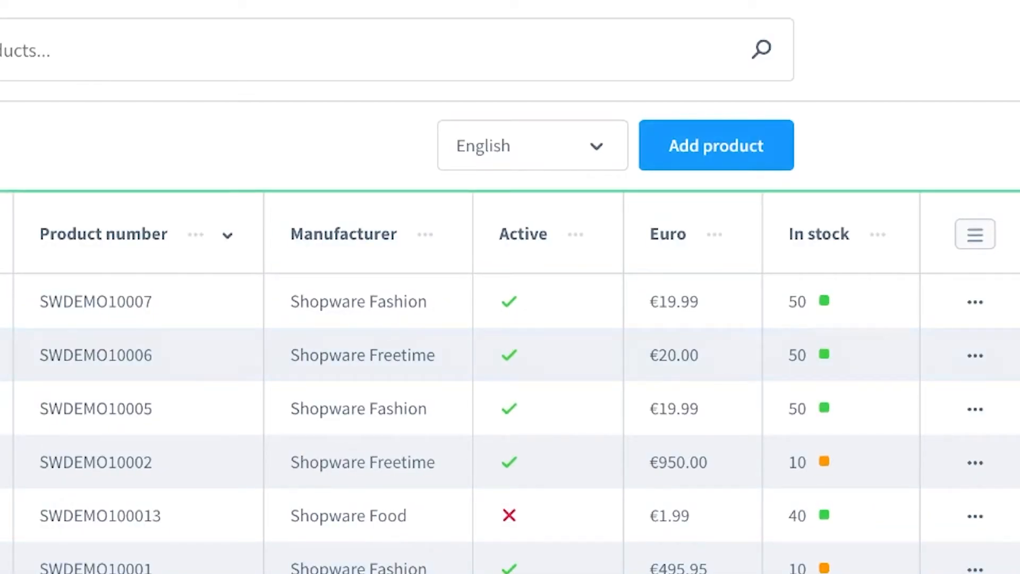
# Create 'My product with variants' at a €100 gross price in the Storefront sales channel.
pyautogui.click(717, 146)
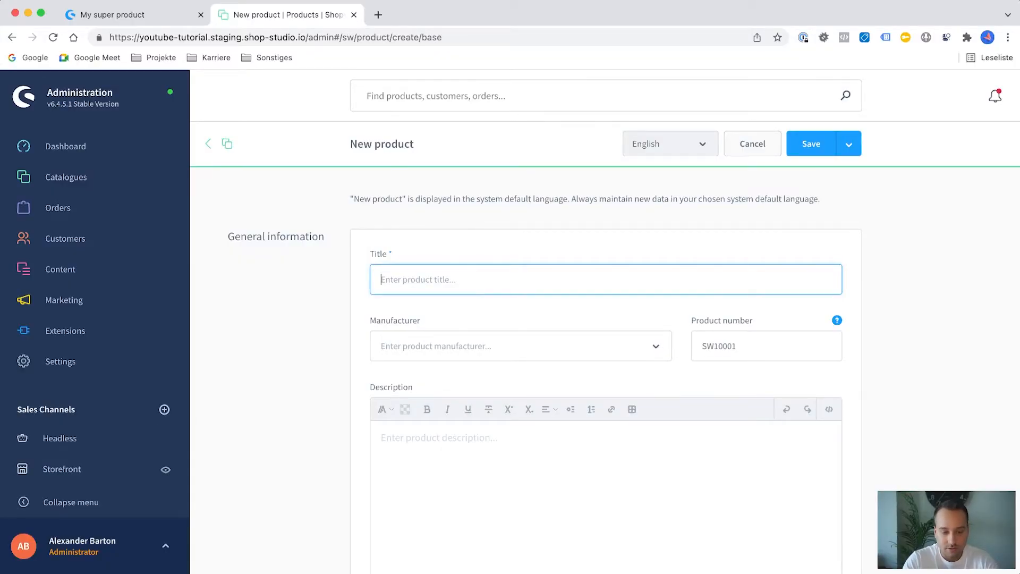
pyautogui.write('My product with variants')
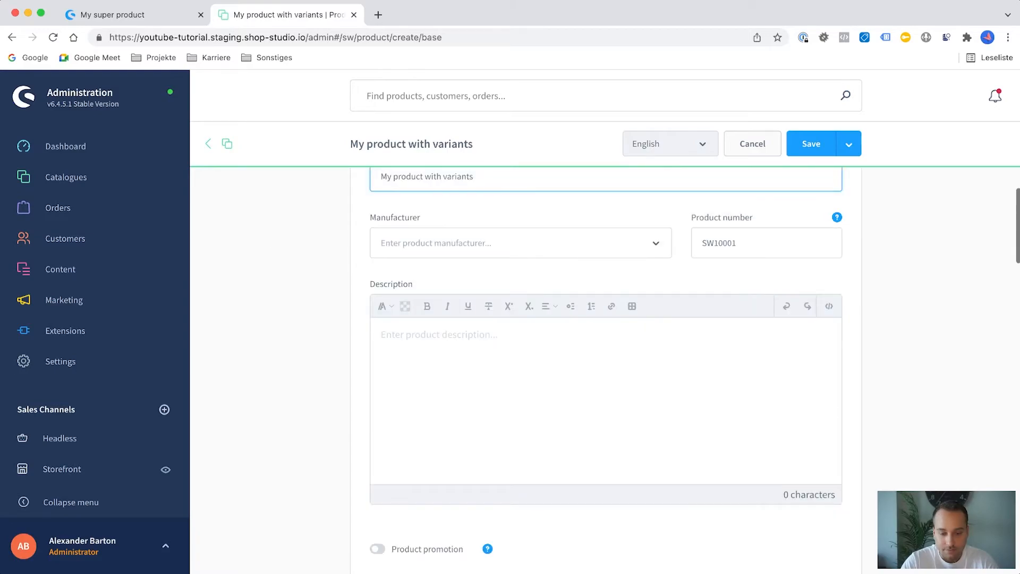
pyautogui.scroll(-3)
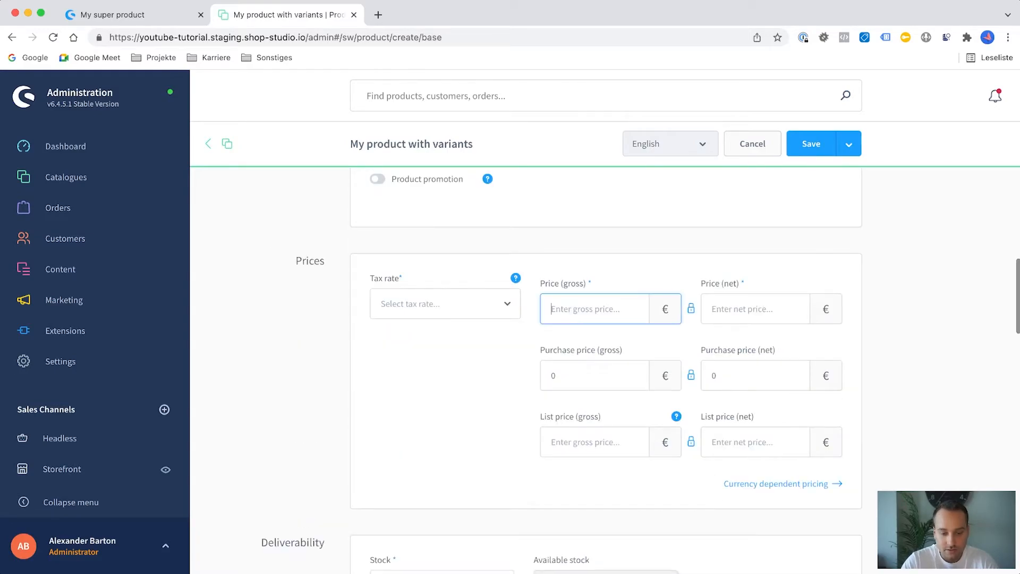
pyautogui.write('100')
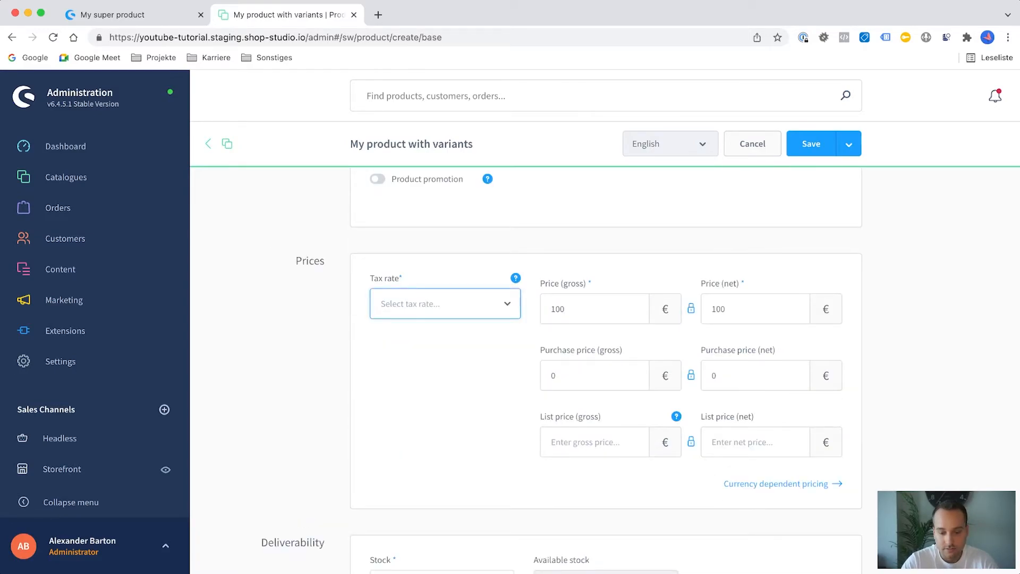
pyautogui.scroll(-3)
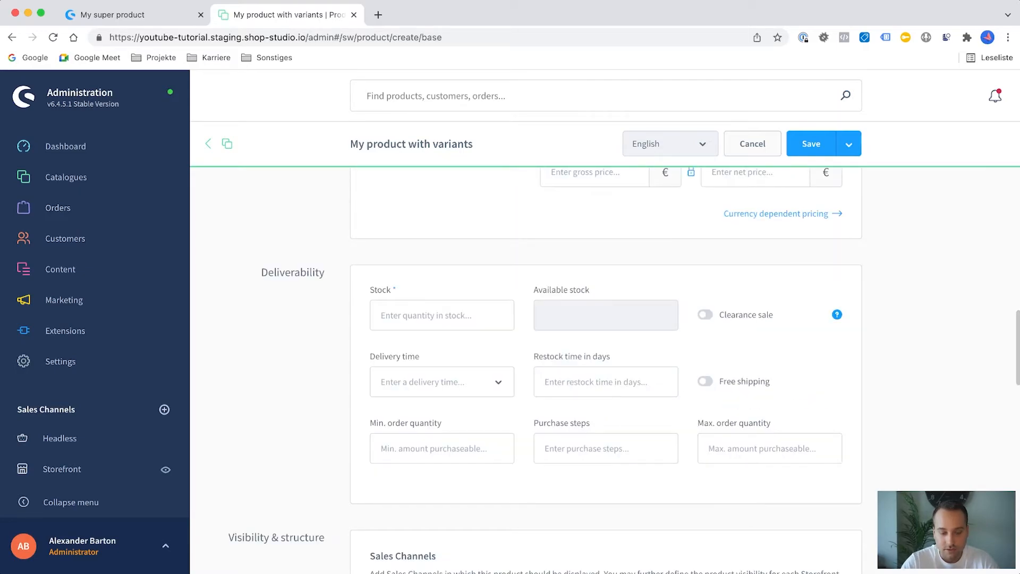
pyautogui.scroll(-3)
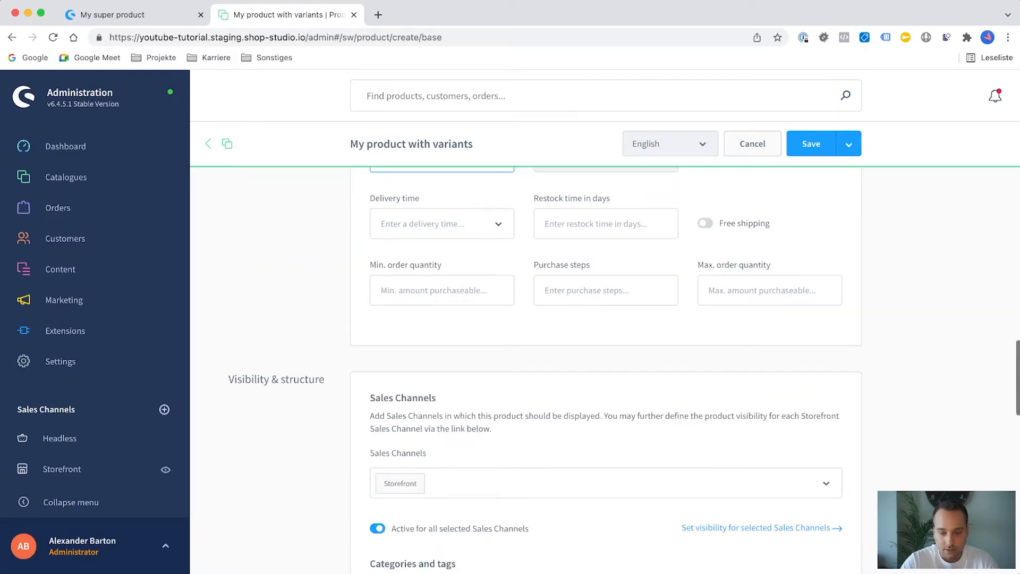
pyautogui.scroll(3)
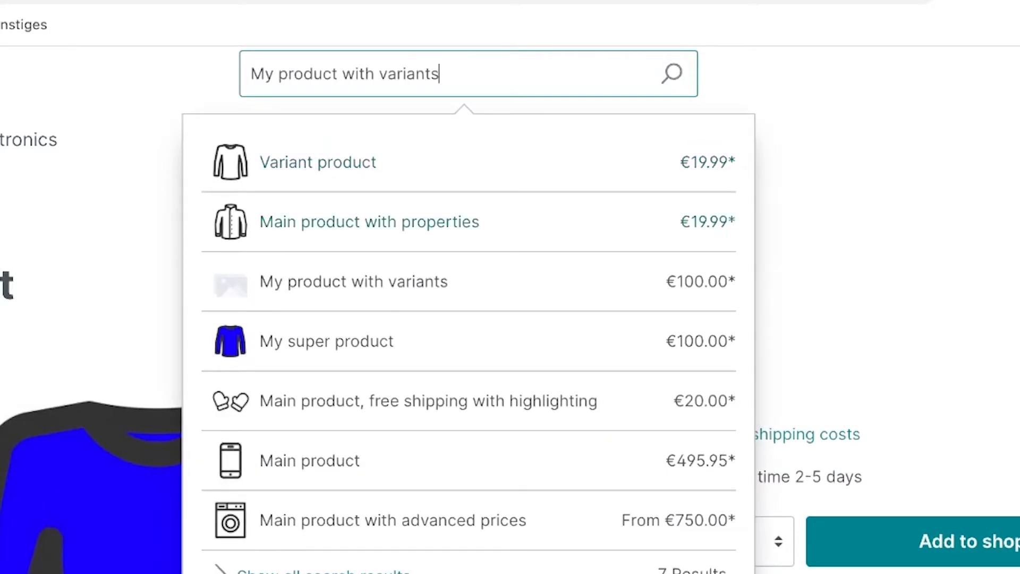
# Open the €100.00 storefront page of My product with variants, then its admin Variants section.
pyautogui.click(353, 281)
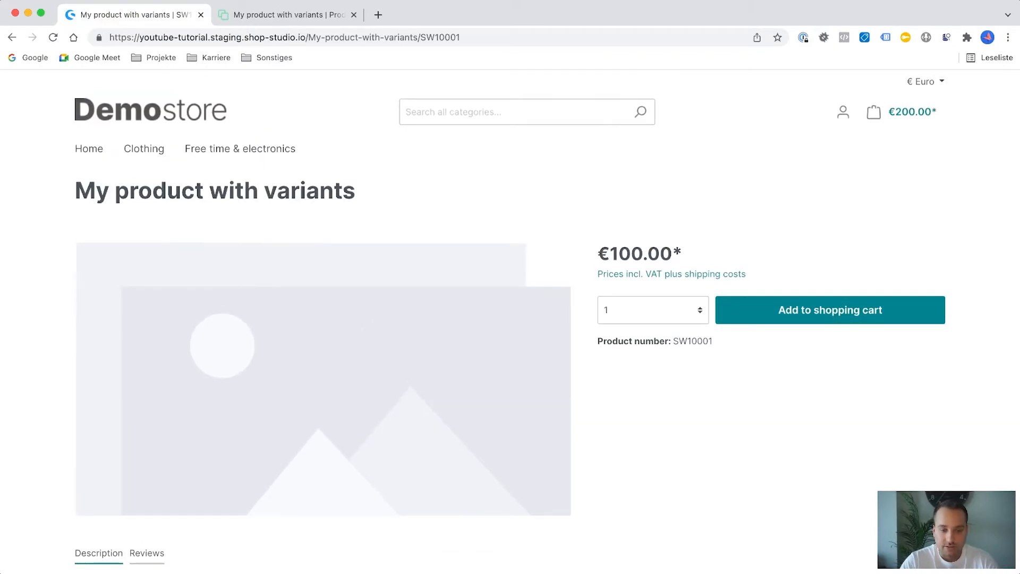
pyautogui.click(286, 14)
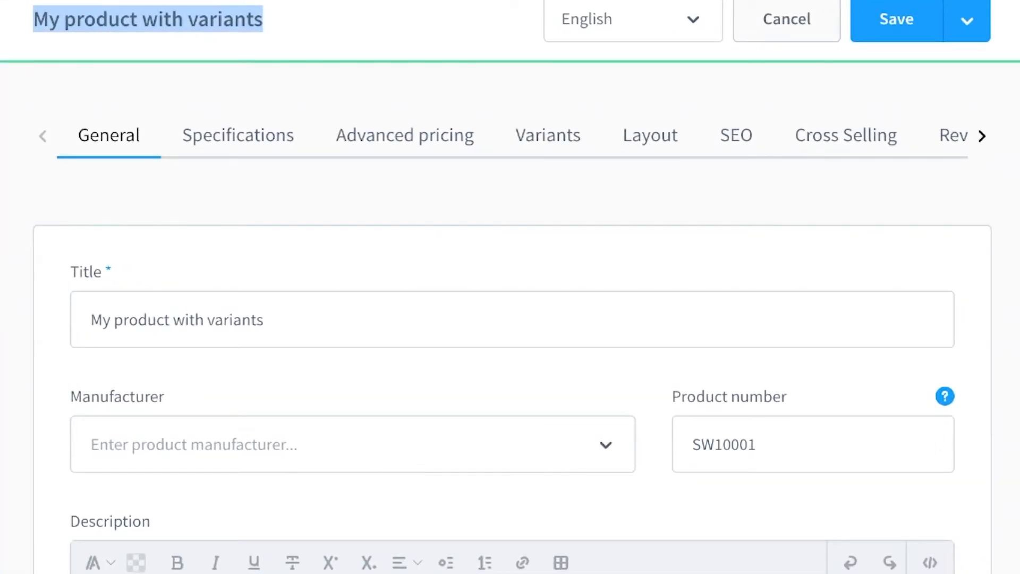
pyautogui.click(548, 135)
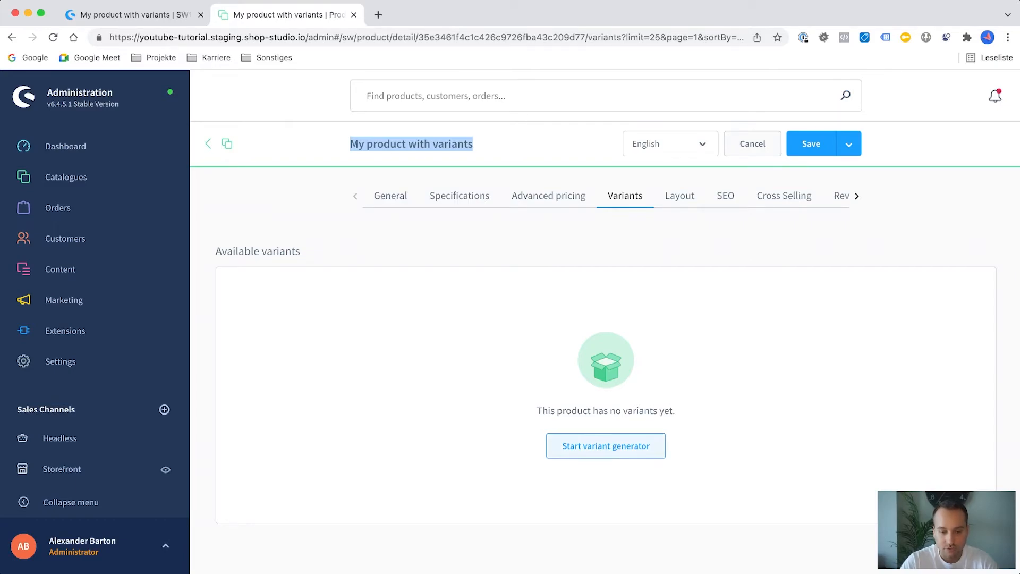
# Generate variants from colours Blue, Red, White and sizes M, S, and save.
pyautogui.click(606, 446)
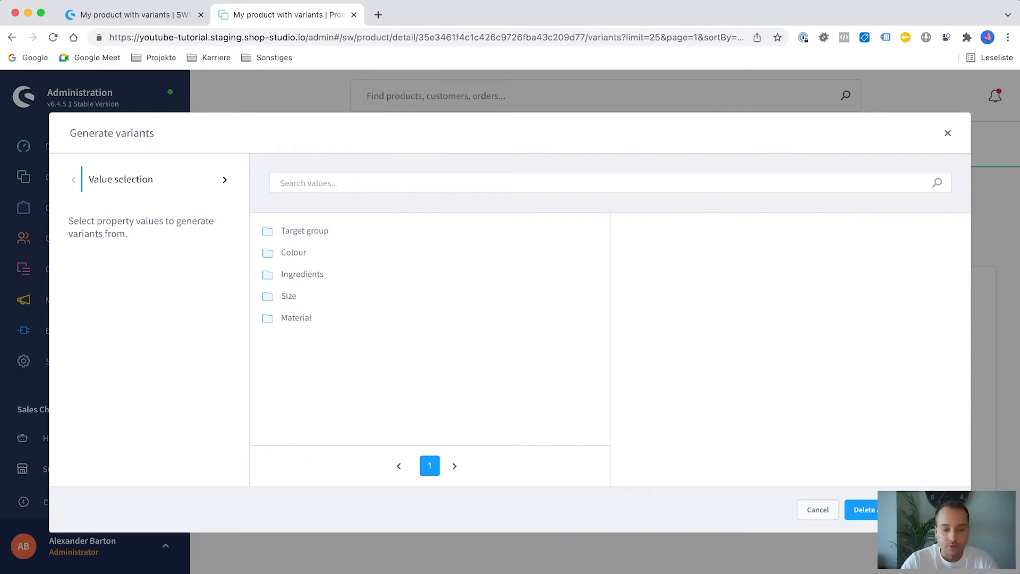
pyautogui.click(293, 253)
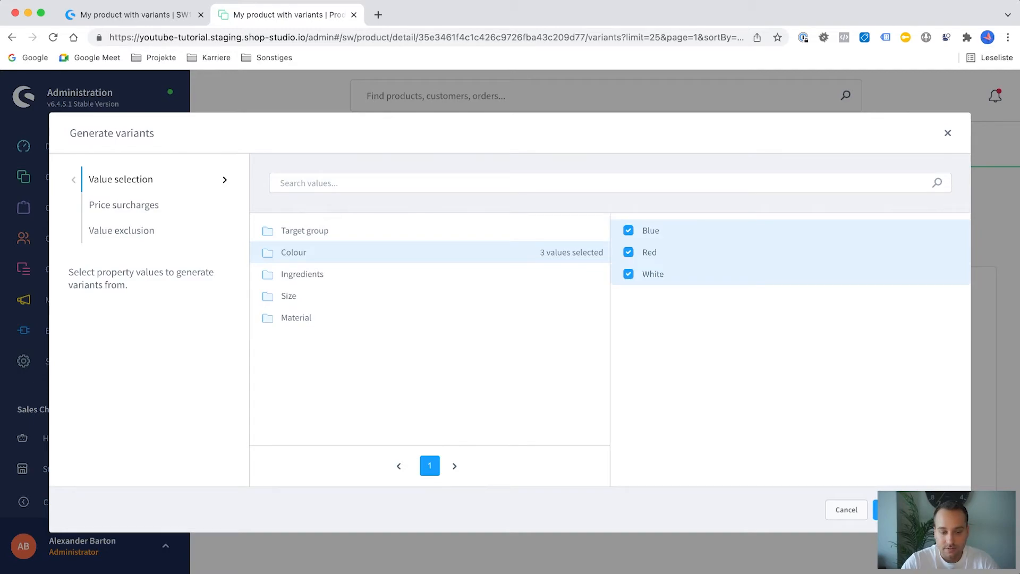
pyautogui.click(289, 296)
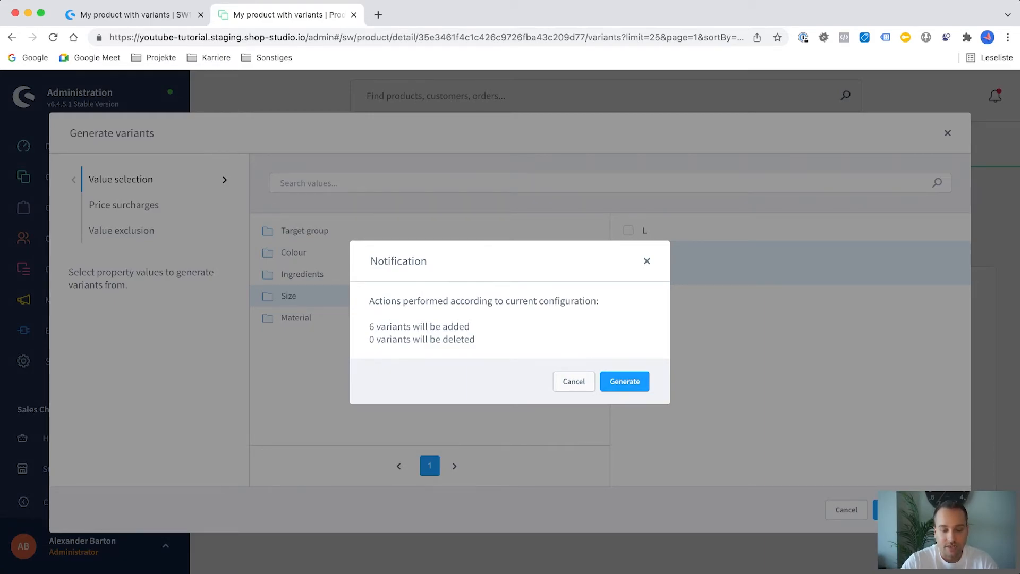
pyautogui.click(624, 381)
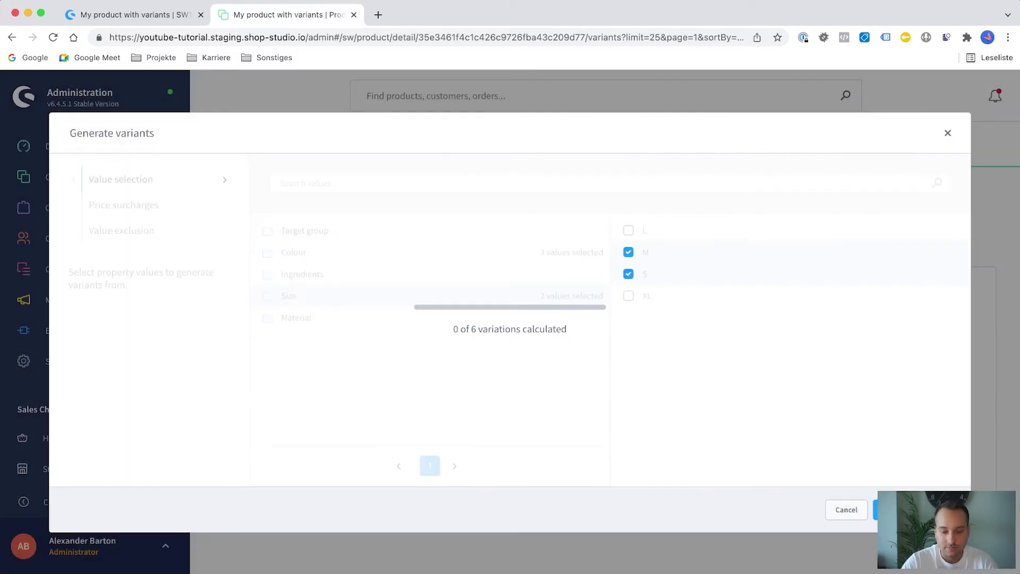
pyautogui.click(847, 510)
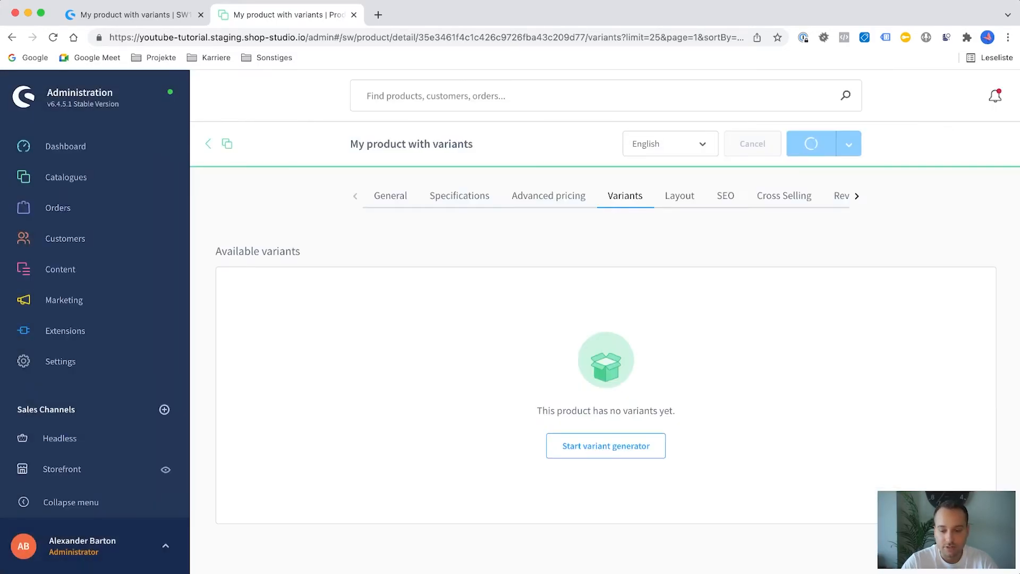
# Show the six generated variants and view the product's blue M variant in the storefront.
pyautogui.click(606, 445)
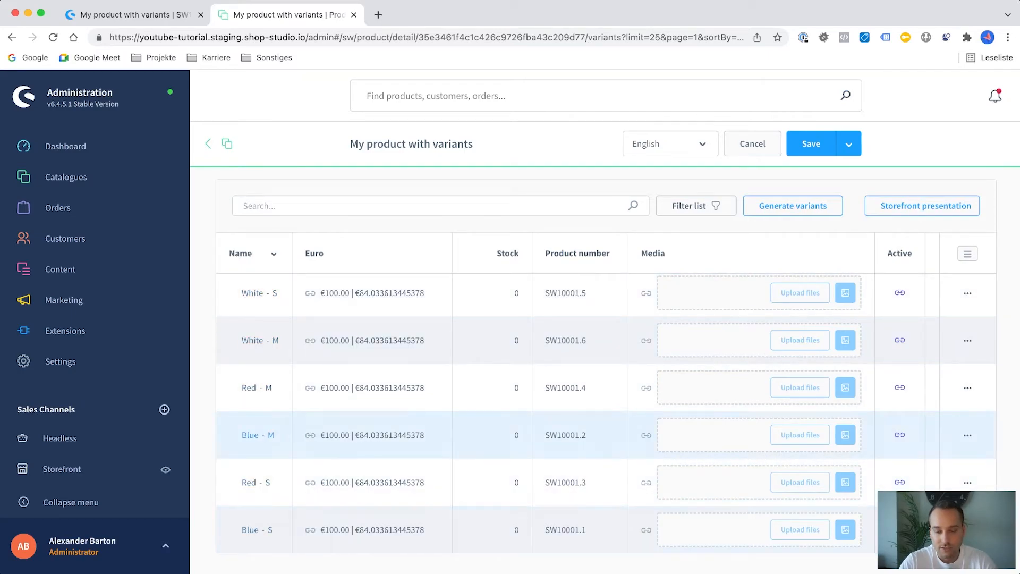
pyautogui.click(133, 14)
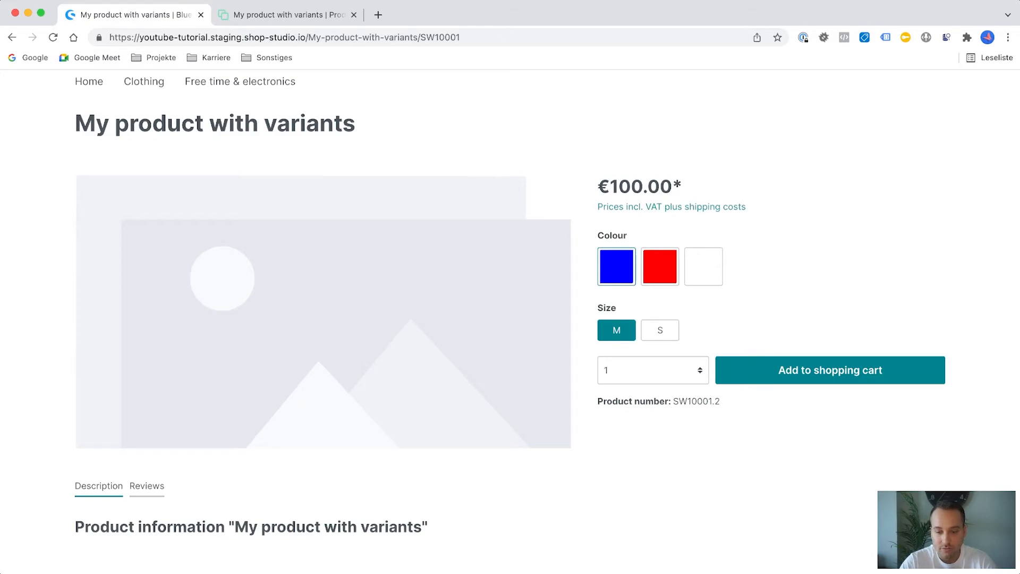
# Pick Red and size S, add it to the cart (€300.00), then return to Administration.
pyautogui.click(660, 267)
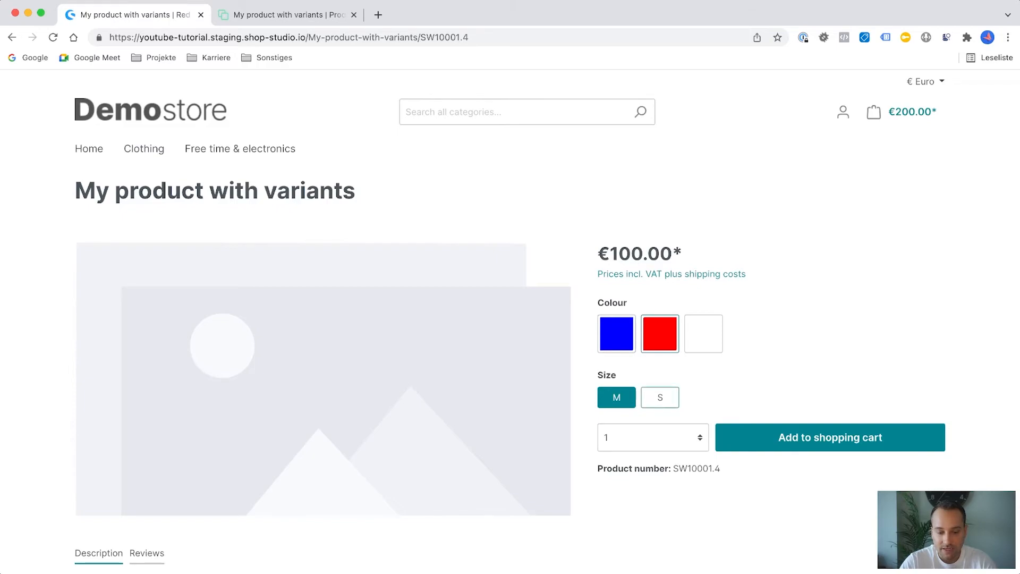
pyautogui.click(661, 397)
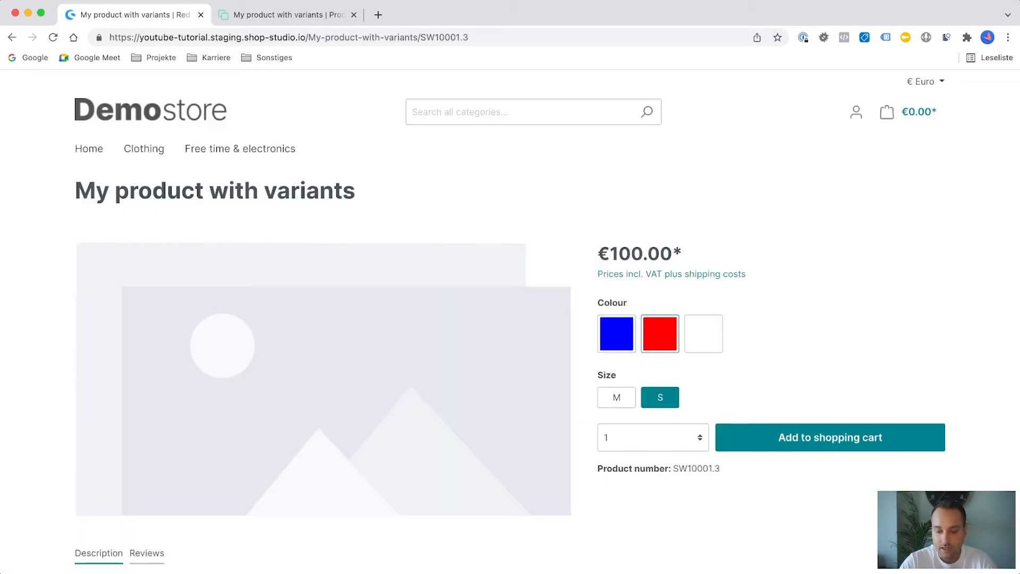
pyautogui.click(830, 437)
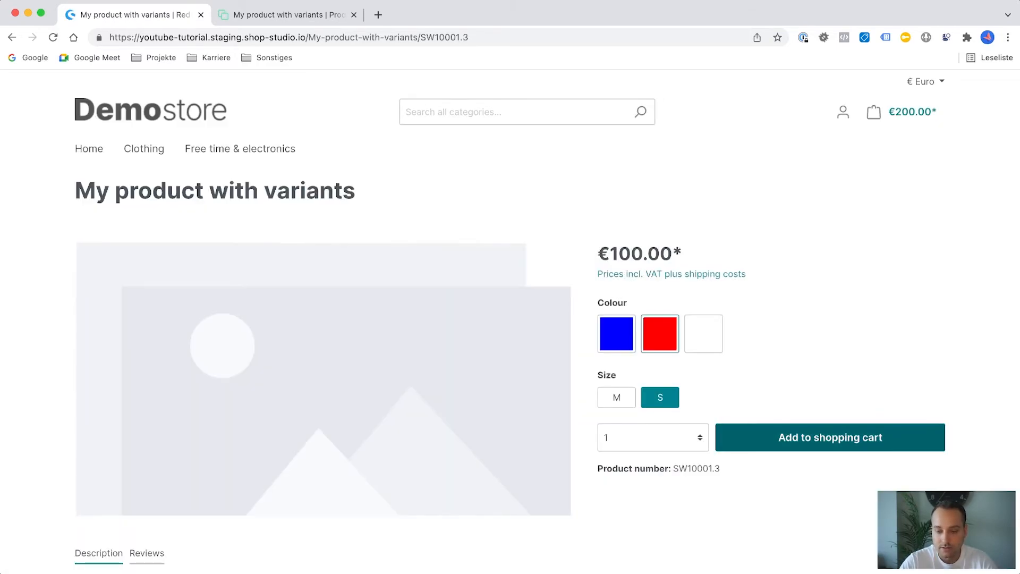
pyautogui.click(831, 437)
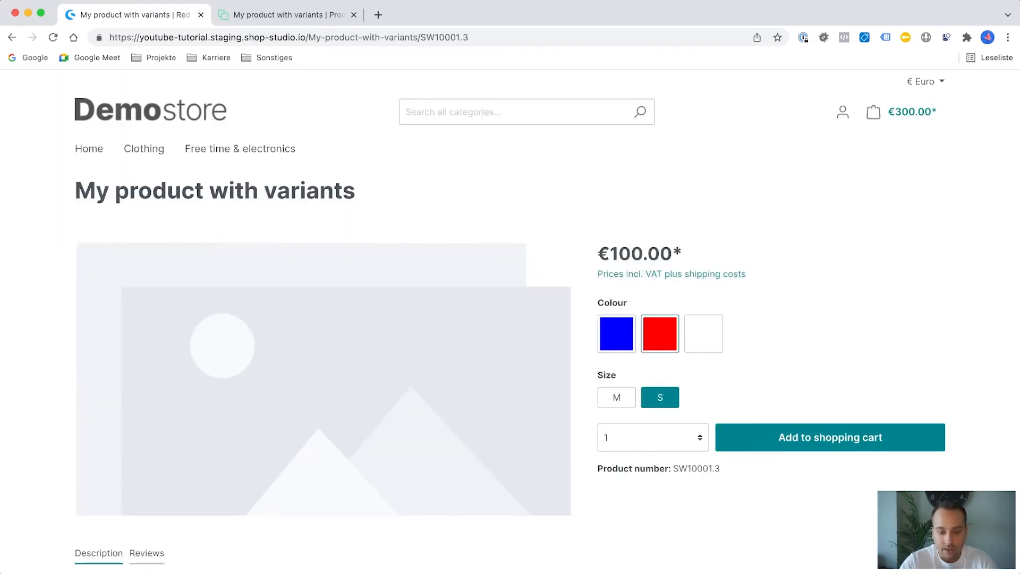
pyautogui.click(285, 14)
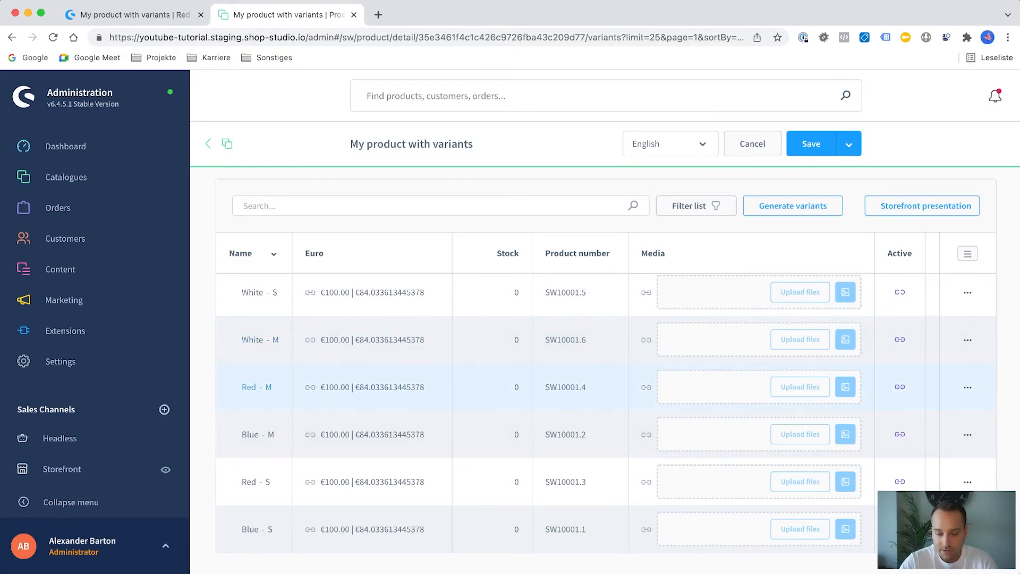
# Edit the Red - M variant and scroll through its inherited general and deliverability fields.
pyautogui.click(967, 387)
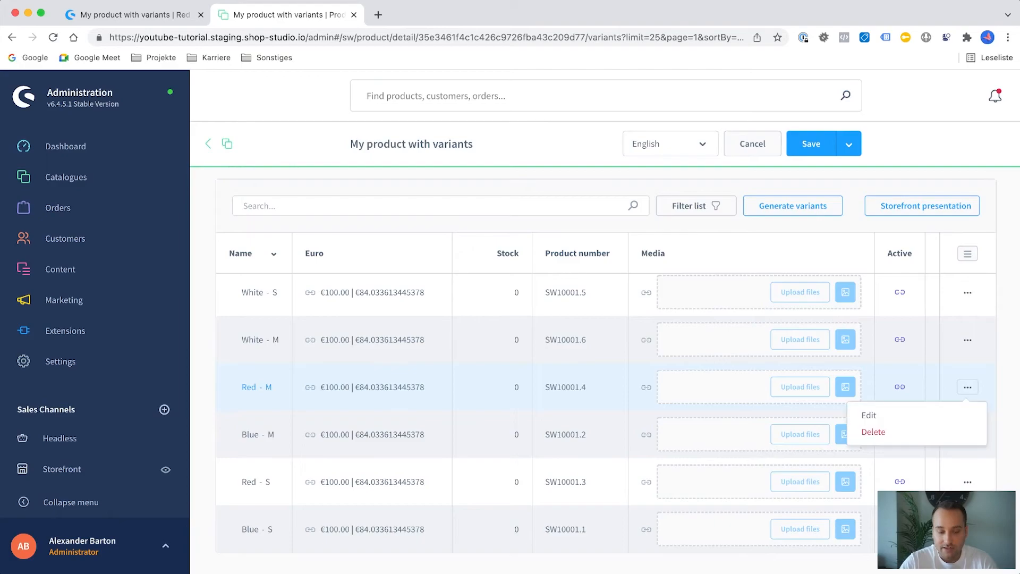
pyautogui.click(869, 415)
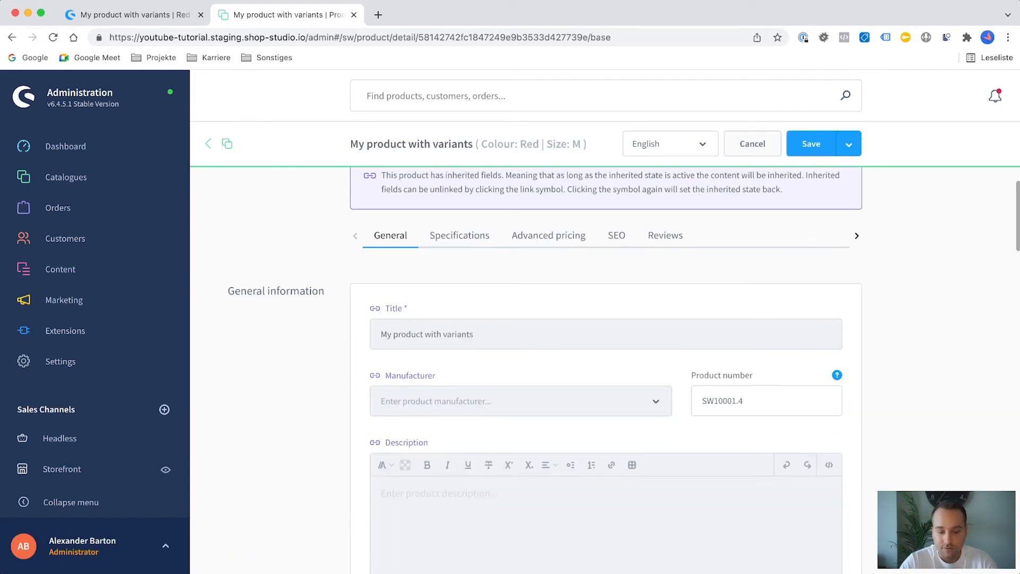
pyautogui.scroll(-3)
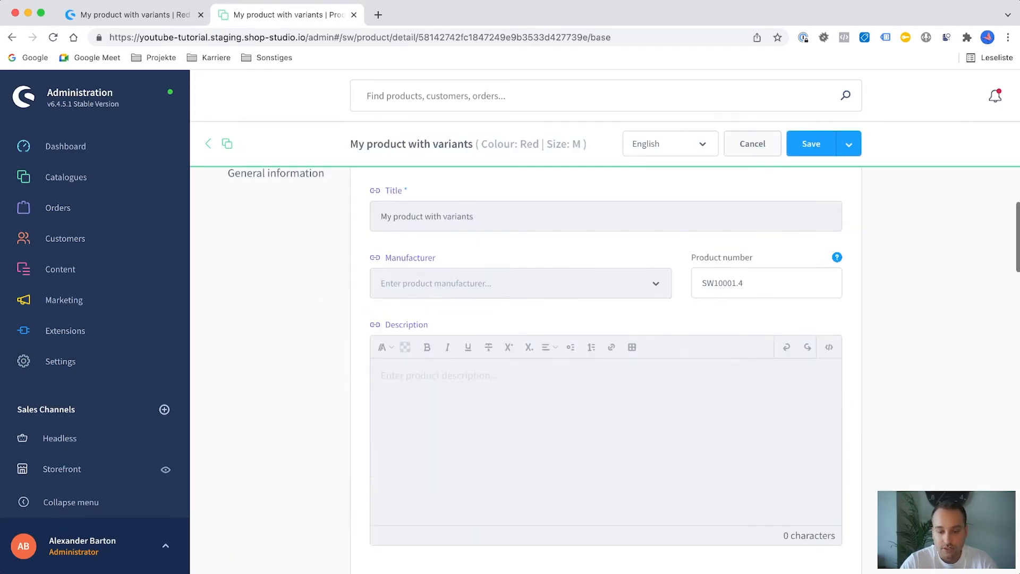
pyautogui.scroll(-3)
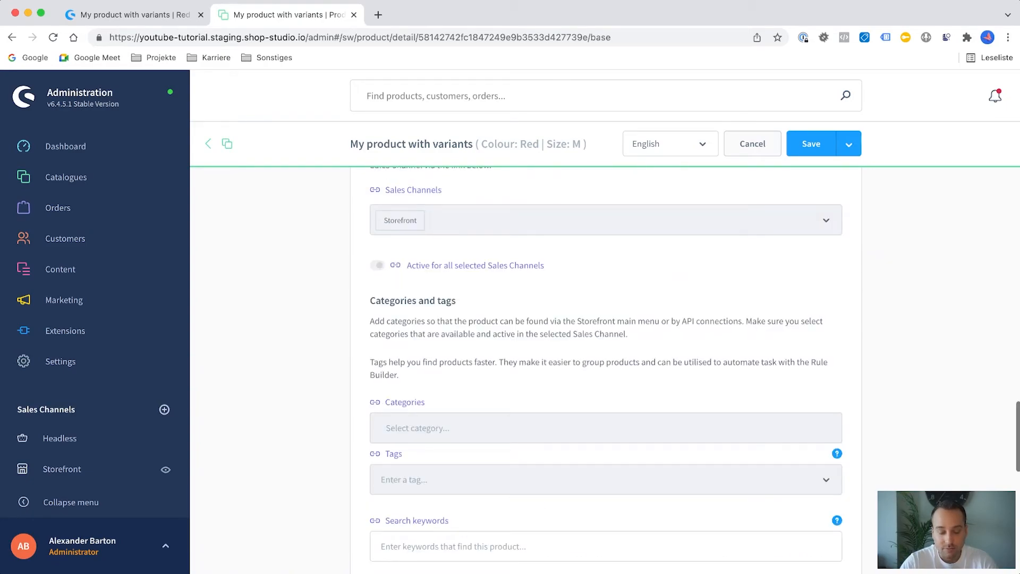
pyautogui.scroll(3)
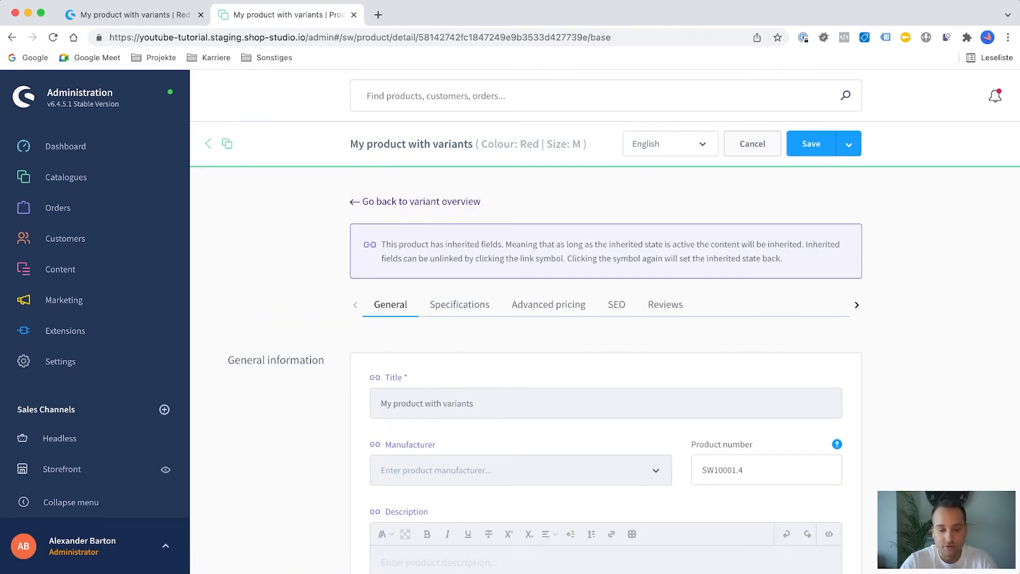
pyautogui.scroll(-3)
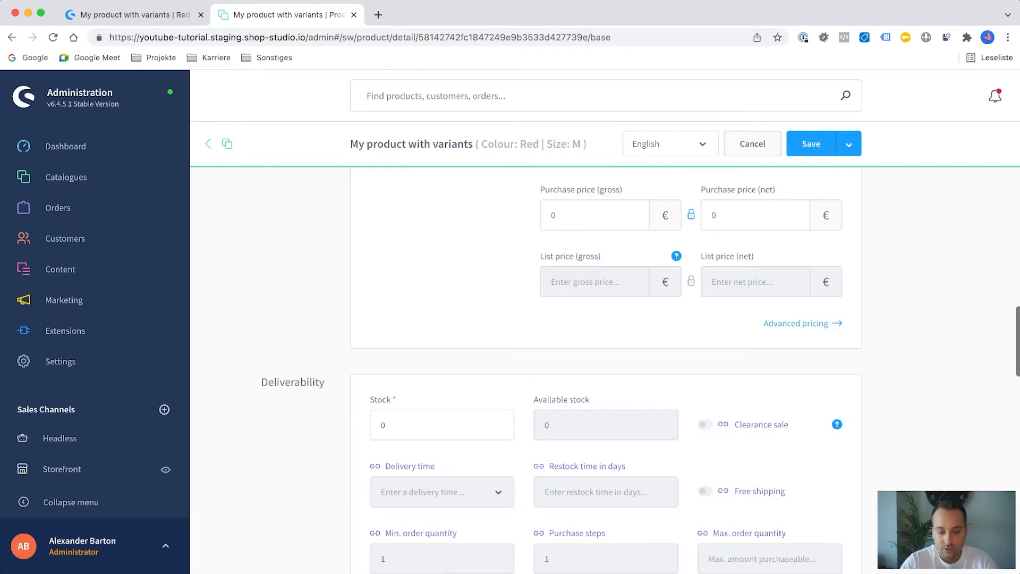
pyautogui.scroll(-3)
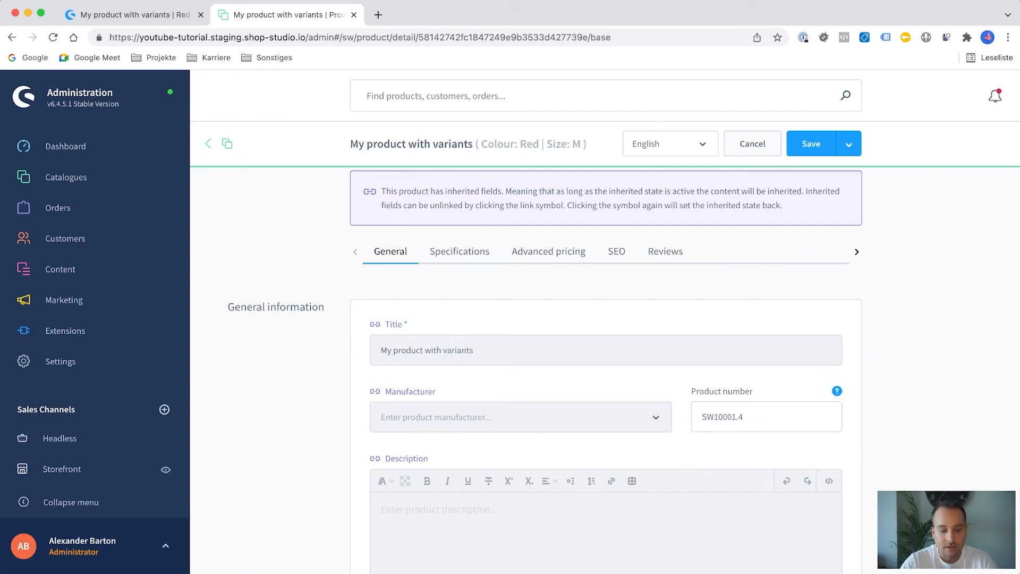
pyautogui.moveTo(375, 324)
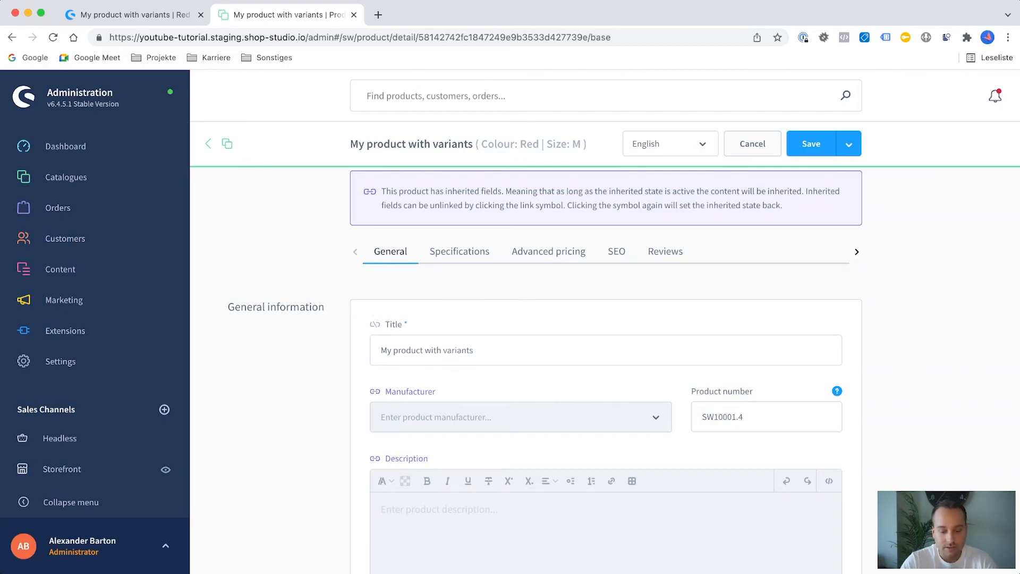
# Retitle the variant 'My product with variants in red' and add image shirt_red_600x600.jpg.
pyautogui.write('in re')
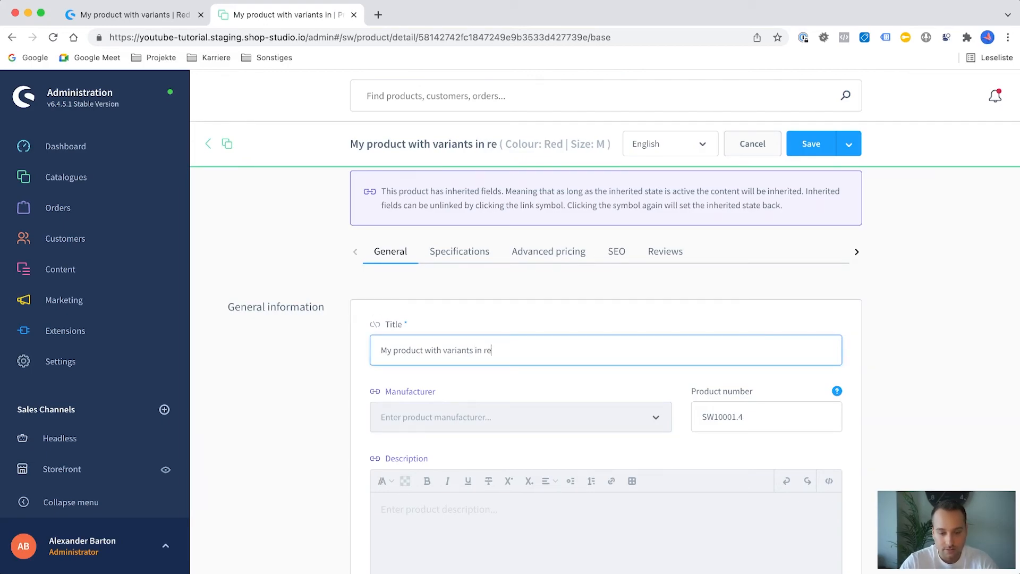
pyautogui.scroll(-3)
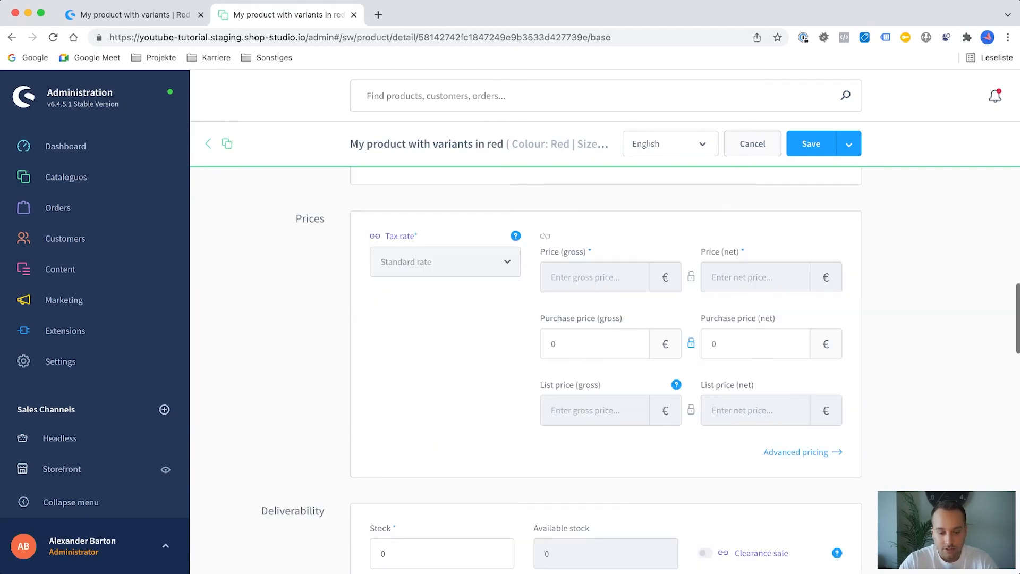
pyautogui.scroll(-3)
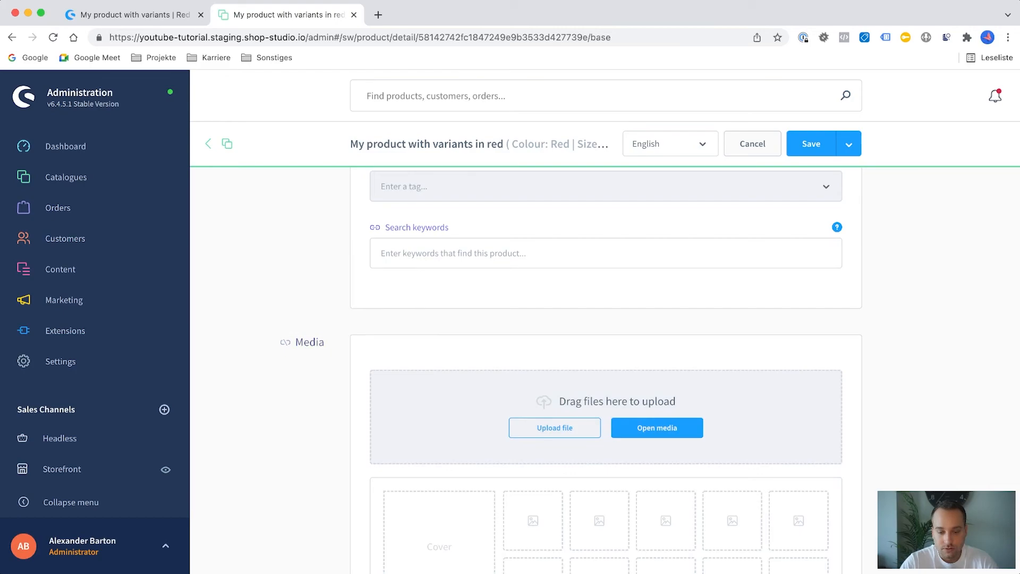
pyautogui.scroll(-3)
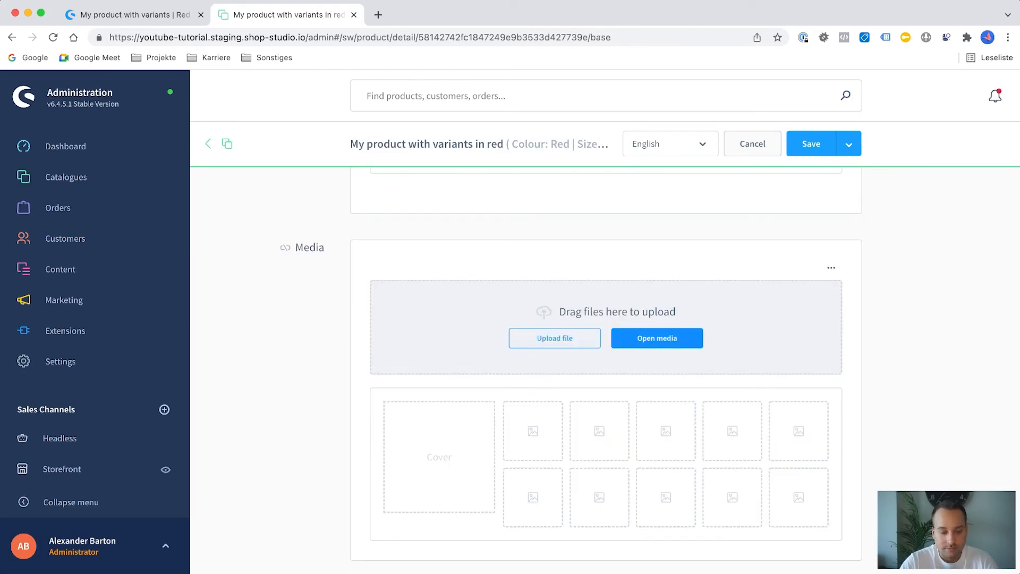
pyautogui.click(657, 338)
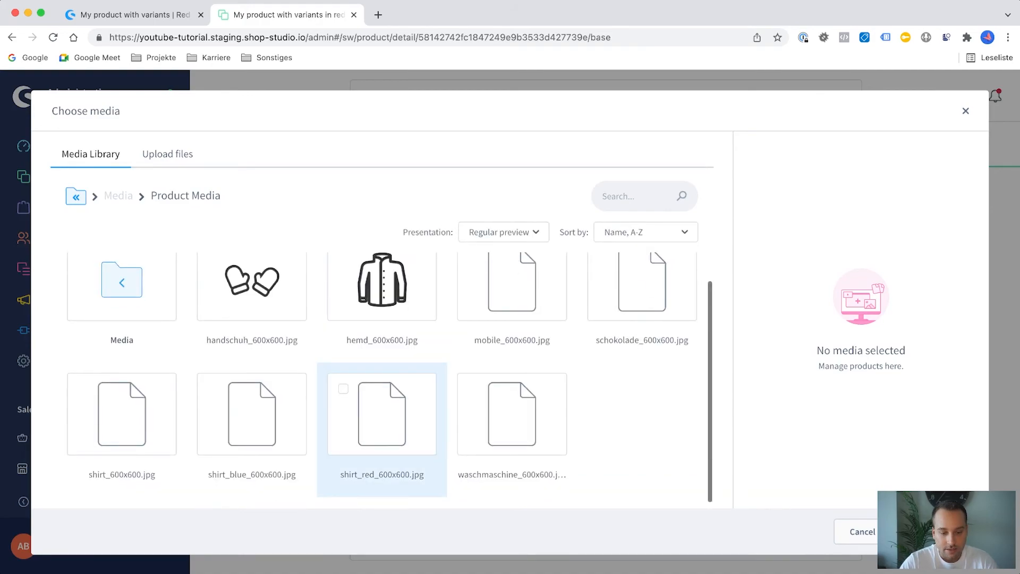
pyautogui.click(382, 414)
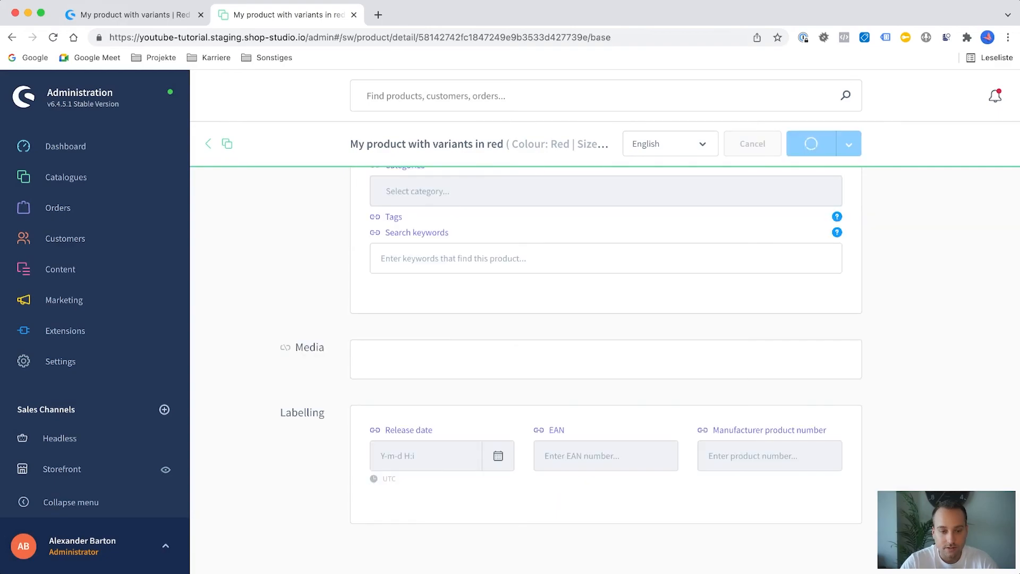
# Reload the red M storefront page, confirm its new title and red shirt image.
pyautogui.click(133, 14)
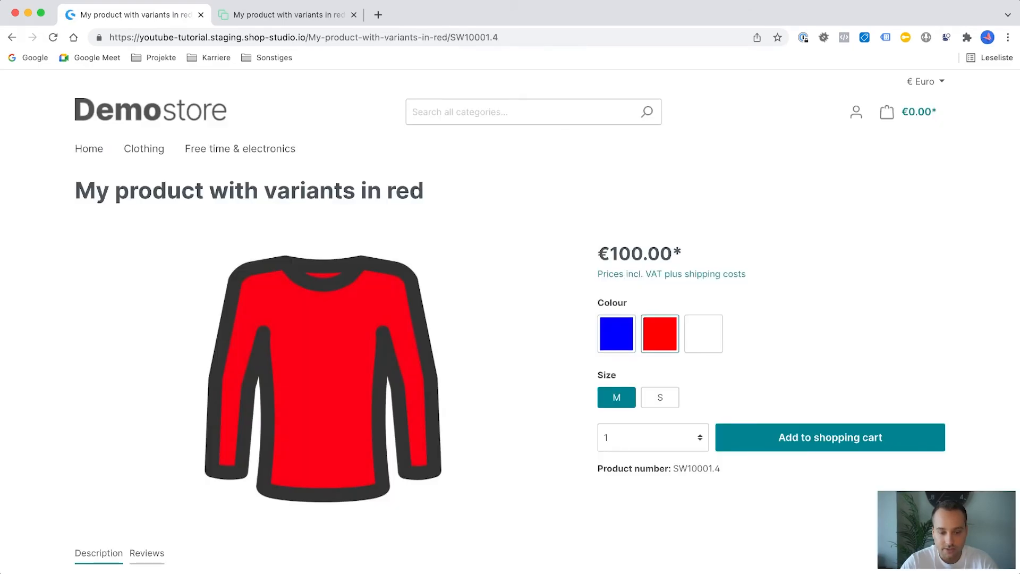
pyautogui.click(831, 436)
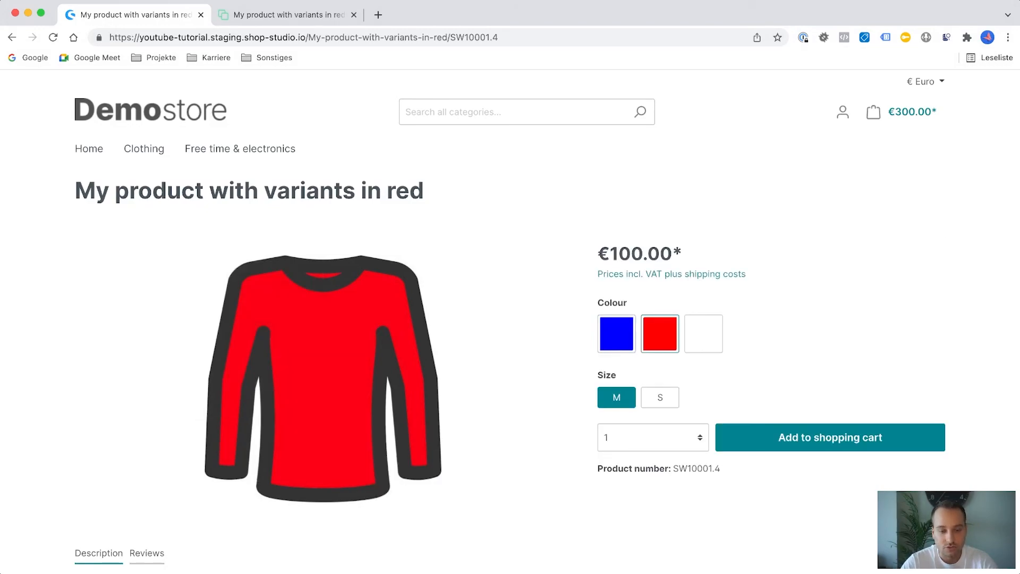
pyautogui.tripleClick(248, 190)
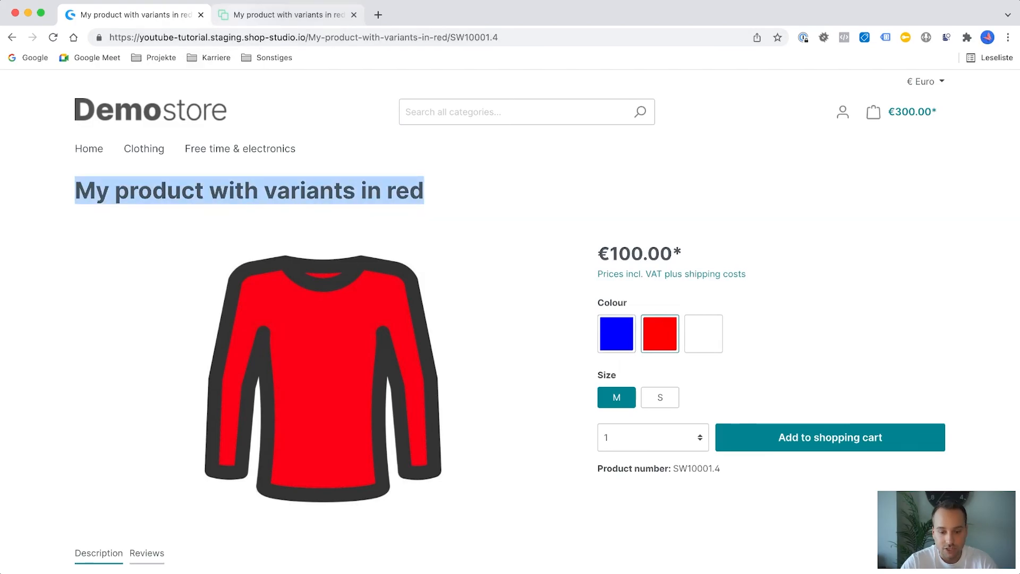
pyautogui.click(291, 14)
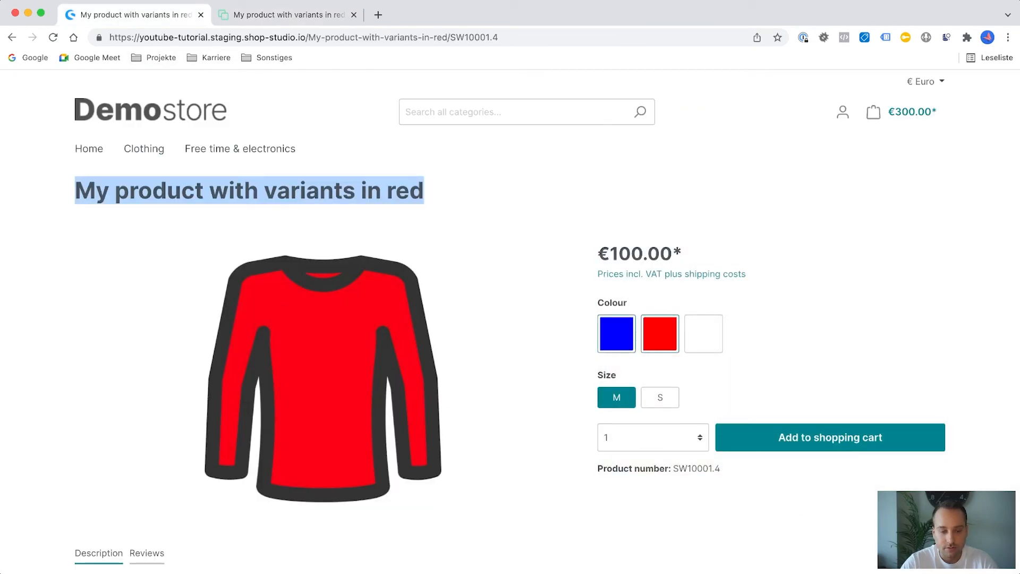
pyautogui.click(616, 333)
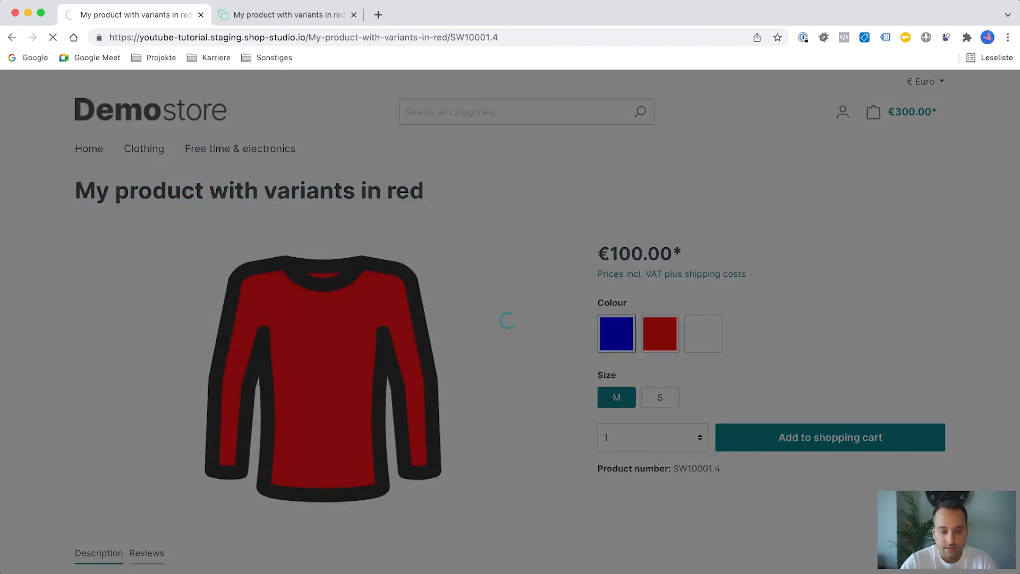
# Load the Blue variant (SW10001.2) with original title, checking the red variant in Administration.
pyautogui.click(617, 333)
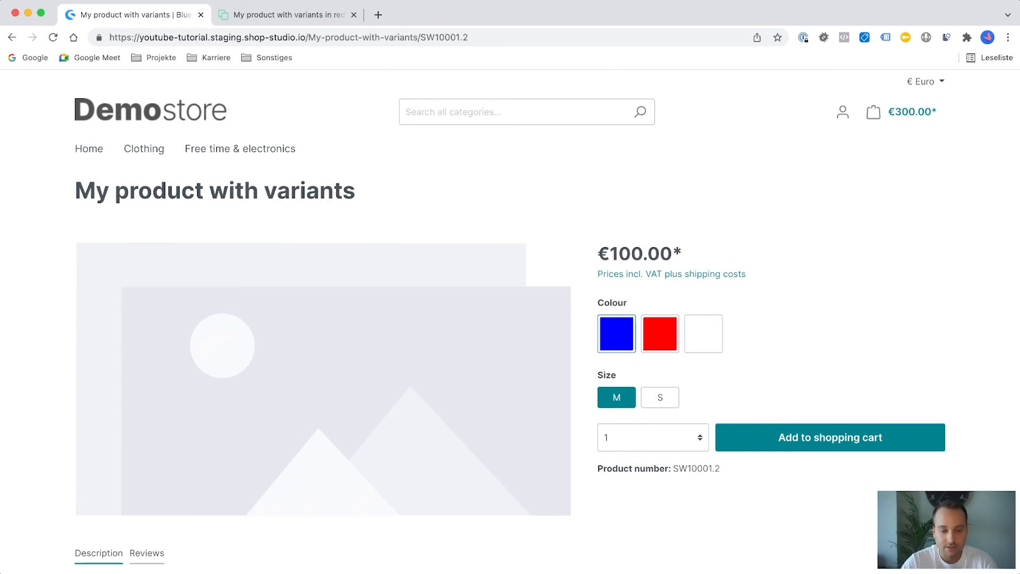
pyautogui.click(286, 15)
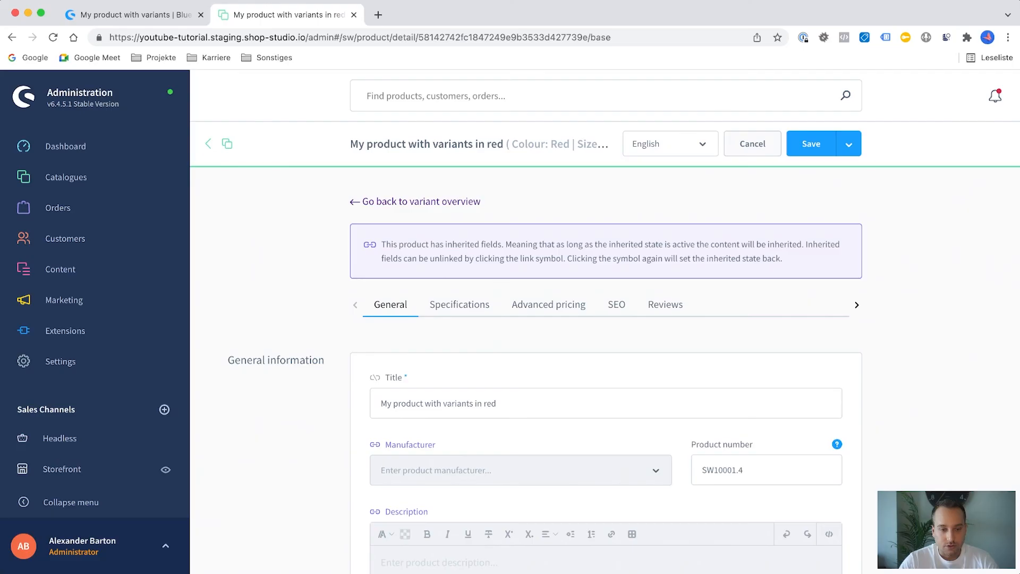
pyautogui.click(132, 15)
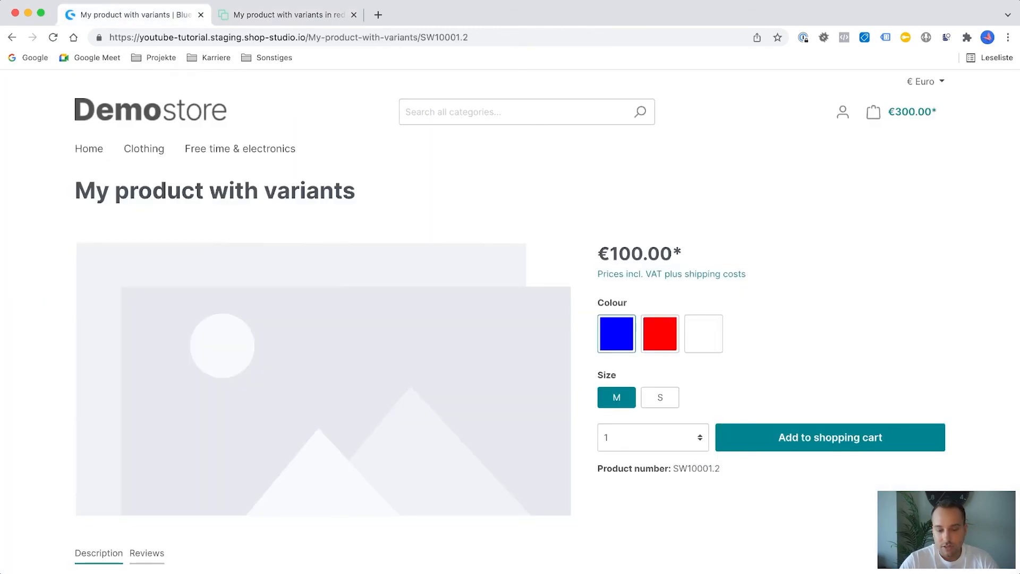